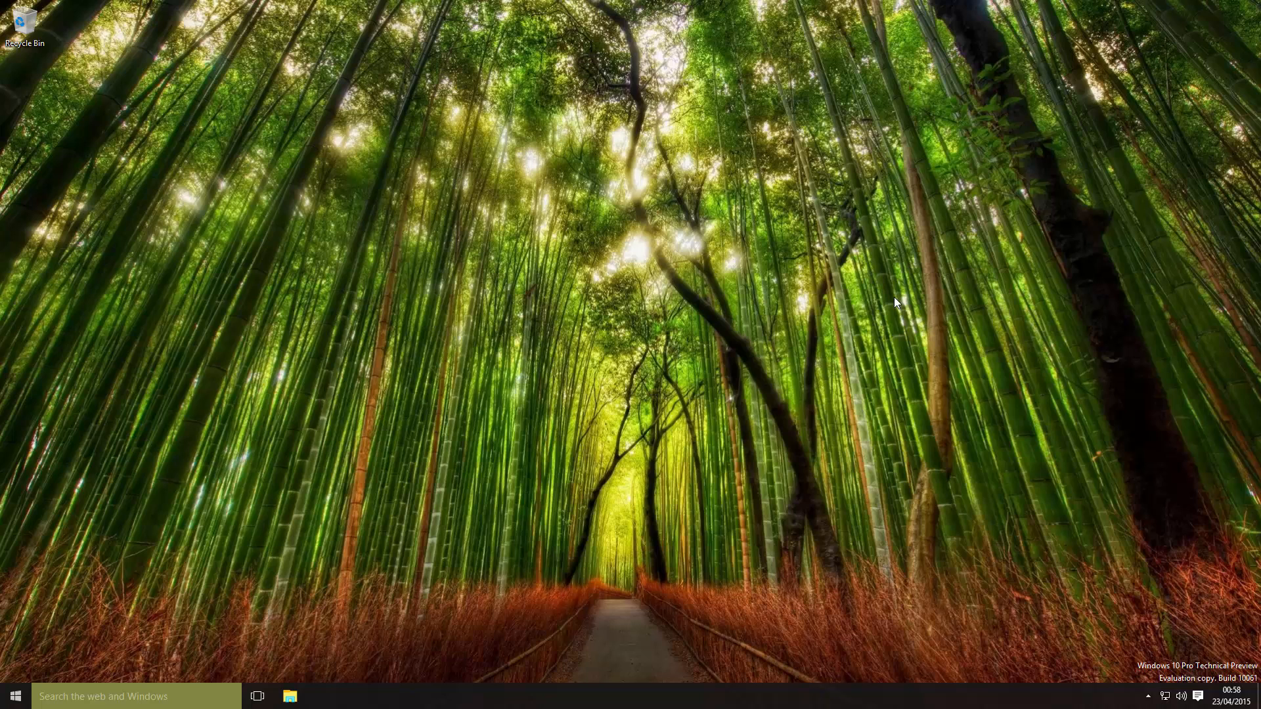
pyautogui.moveTo(836, 326)
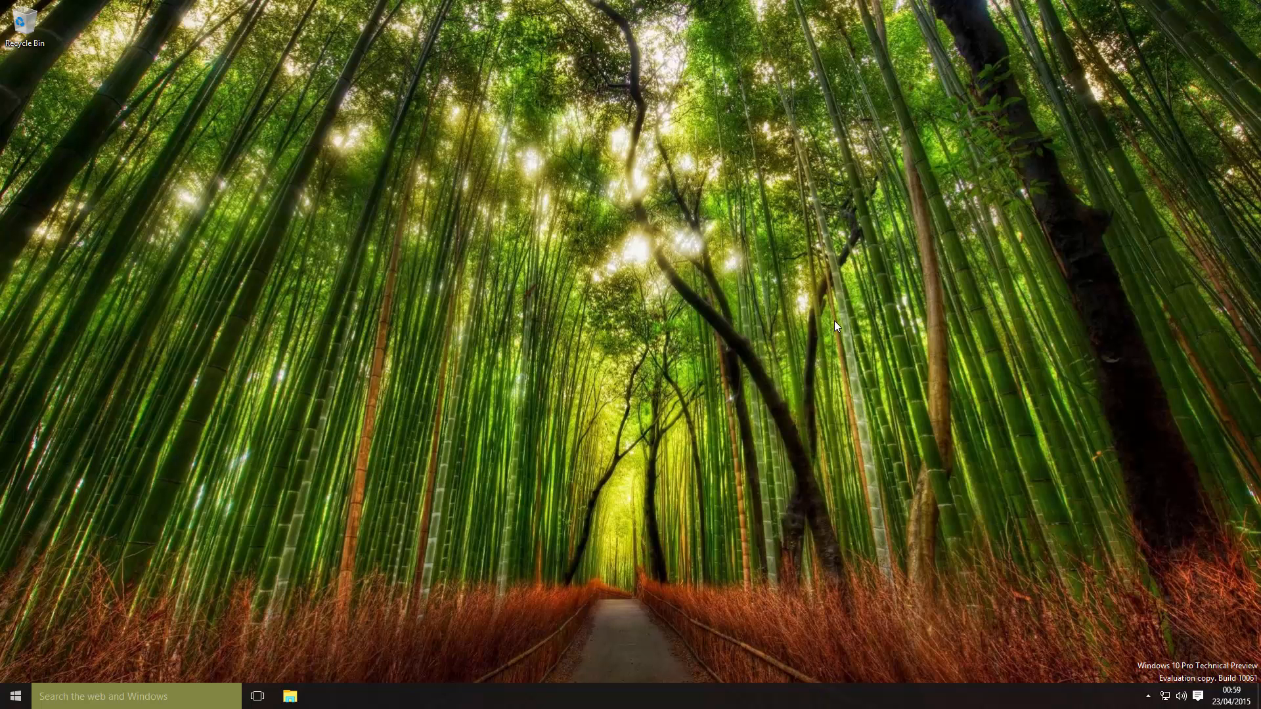
pyautogui.moveTo(764, 287)
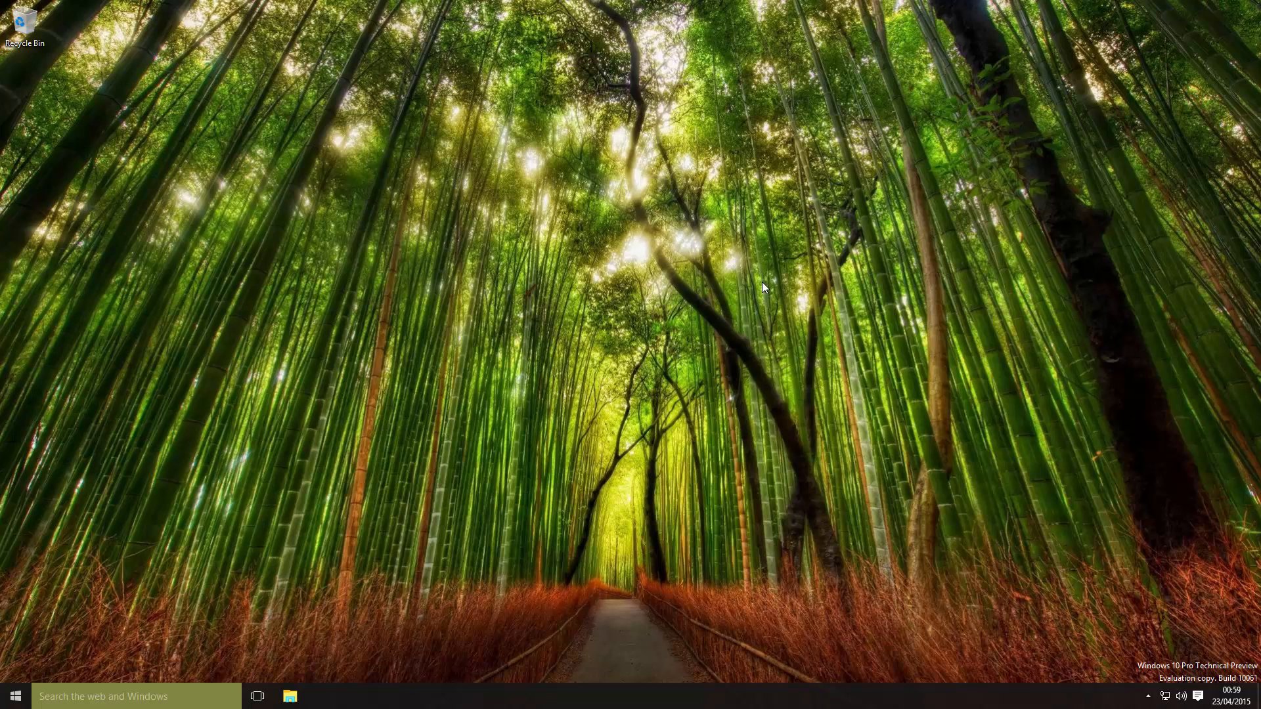
# Launch Mail from the Start tiles and complete its first-run Outlook account setup to reach the Inbox.
pyautogui.click(14, 696)
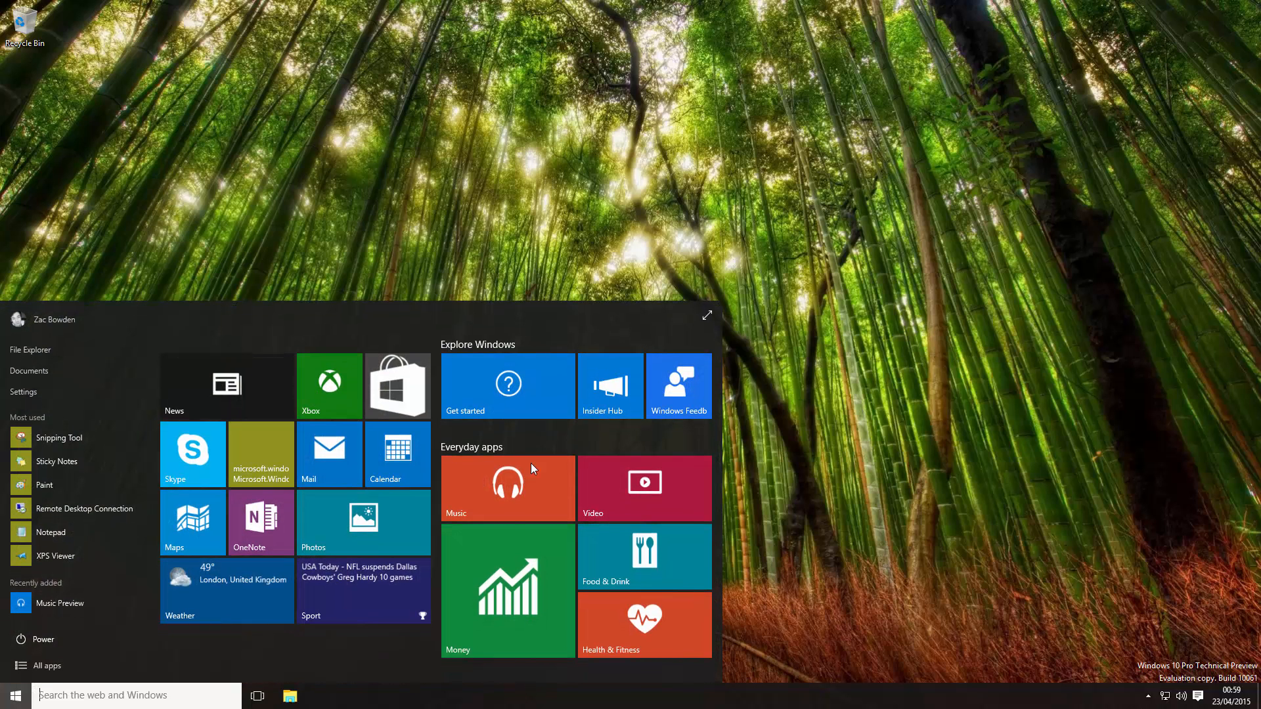
pyautogui.click(328, 453)
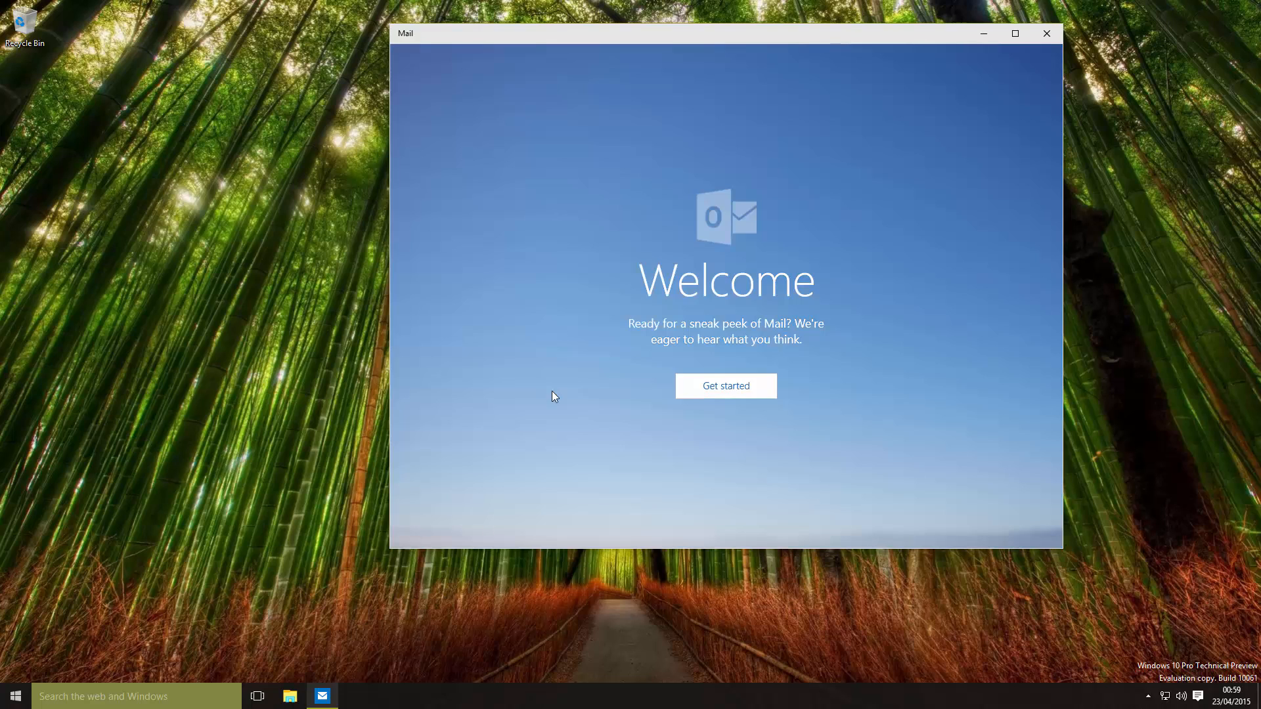
pyautogui.click(725, 386)
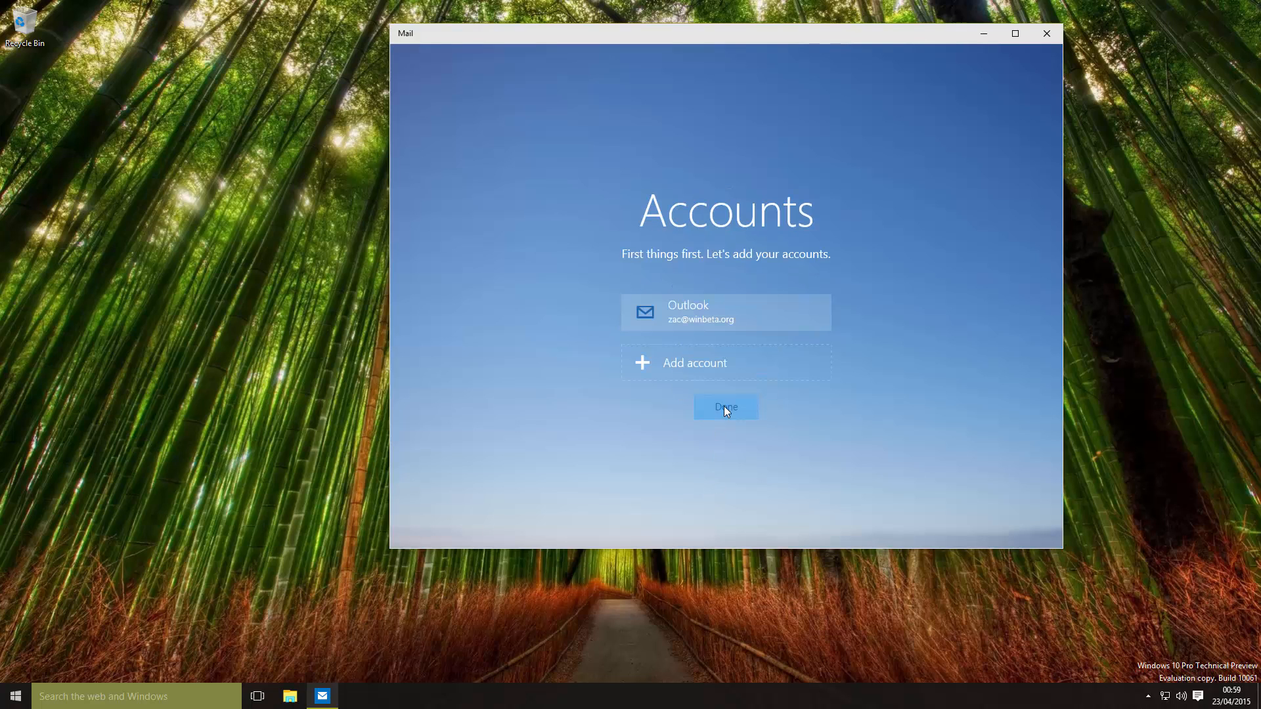
pyautogui.click(724, 407)
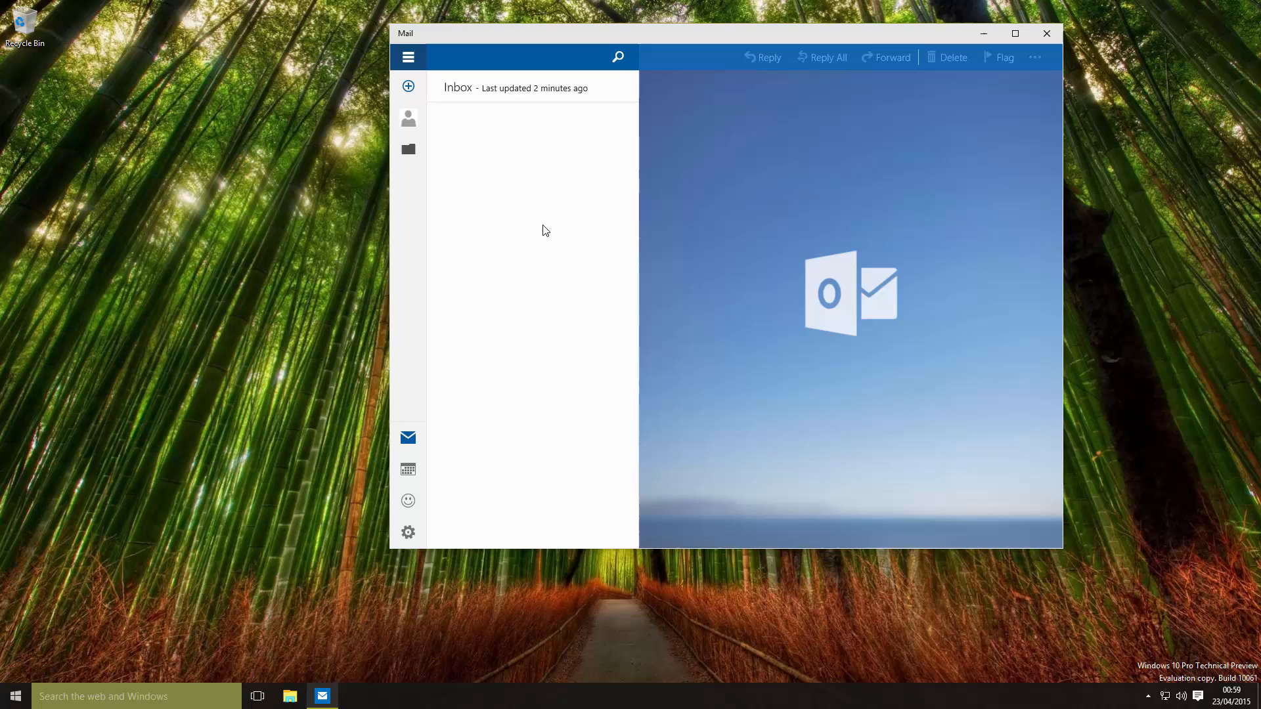
pyautogui.moveTo(1073, 37)
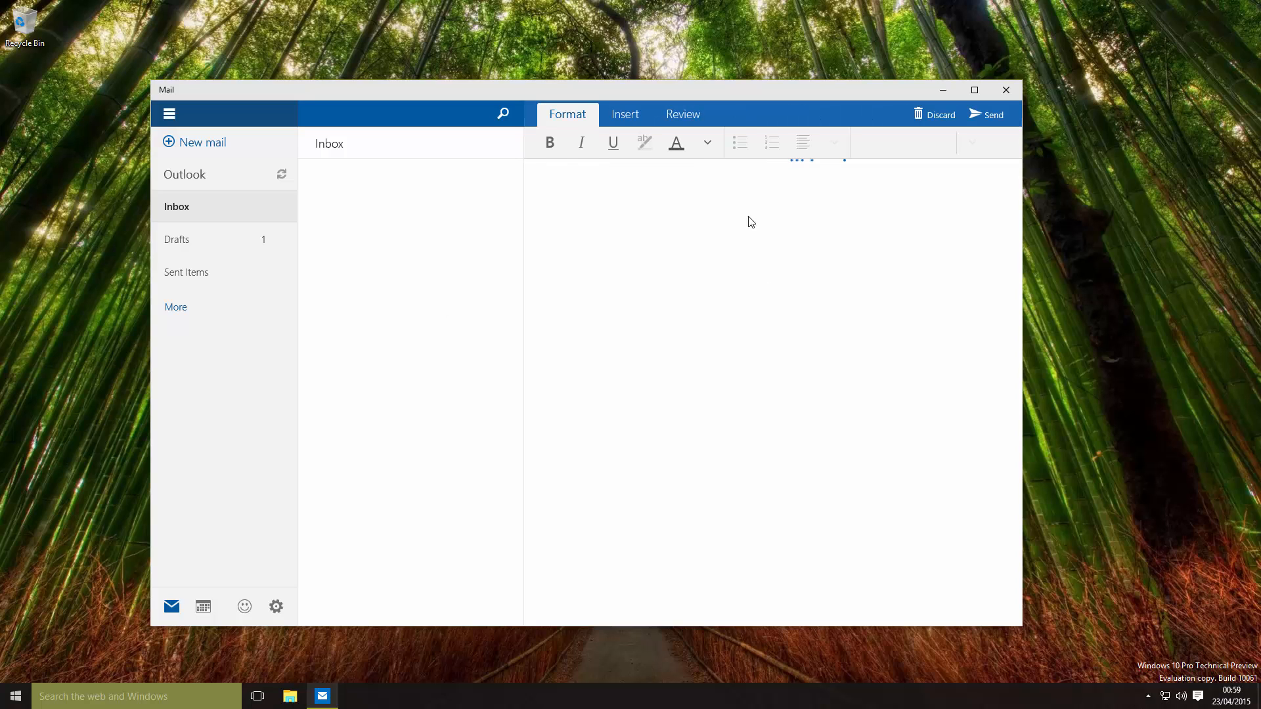
pyautogui.click(624, 113)
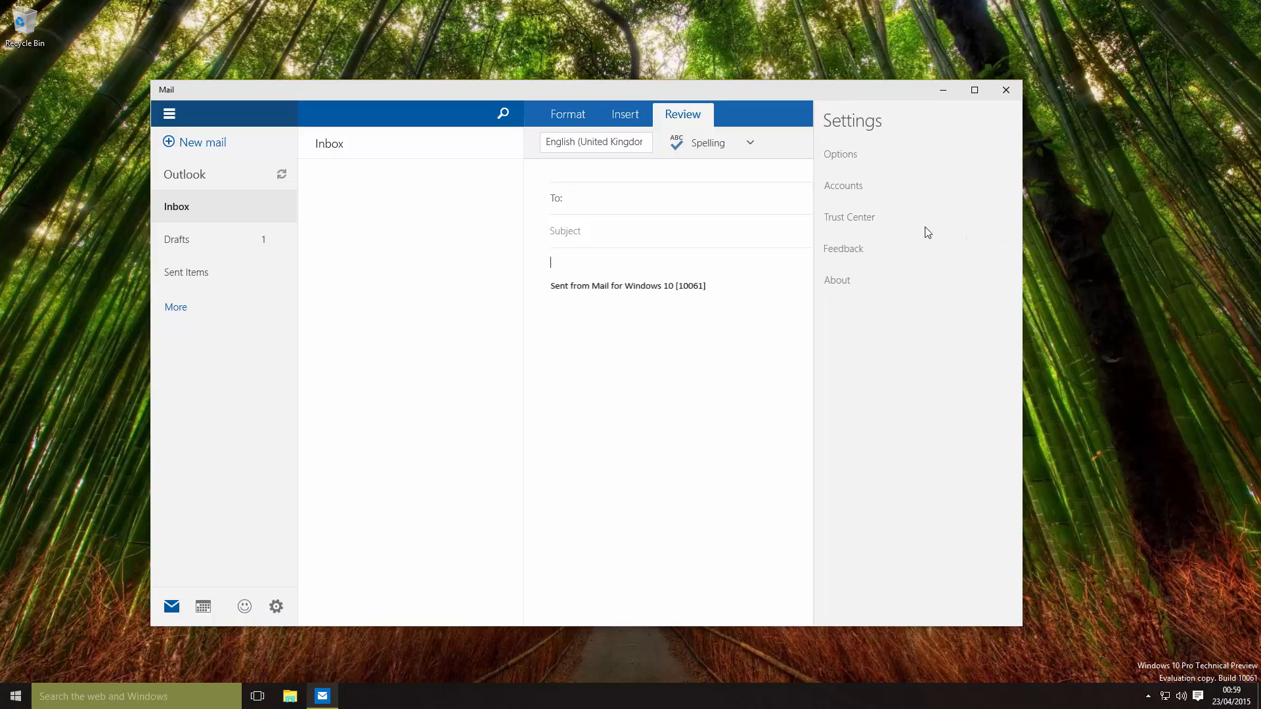
pyautogui.click(839, 154)
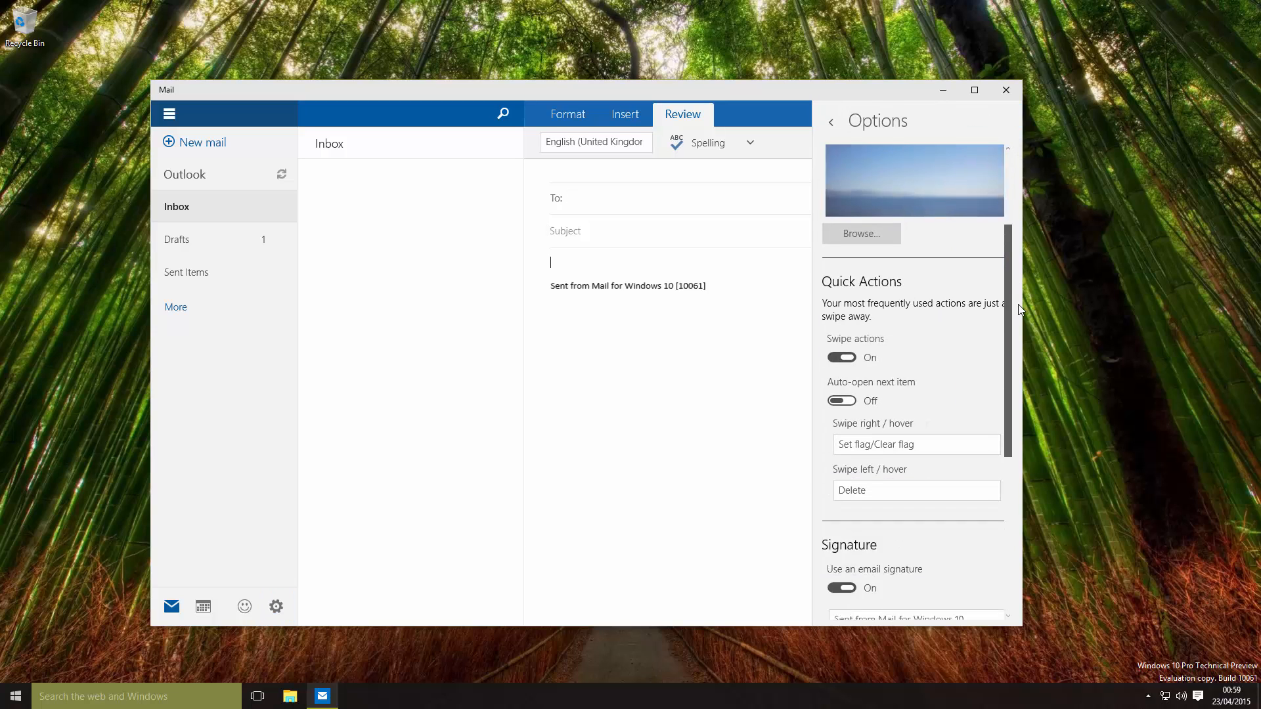
pyautogui.scroll(-3)
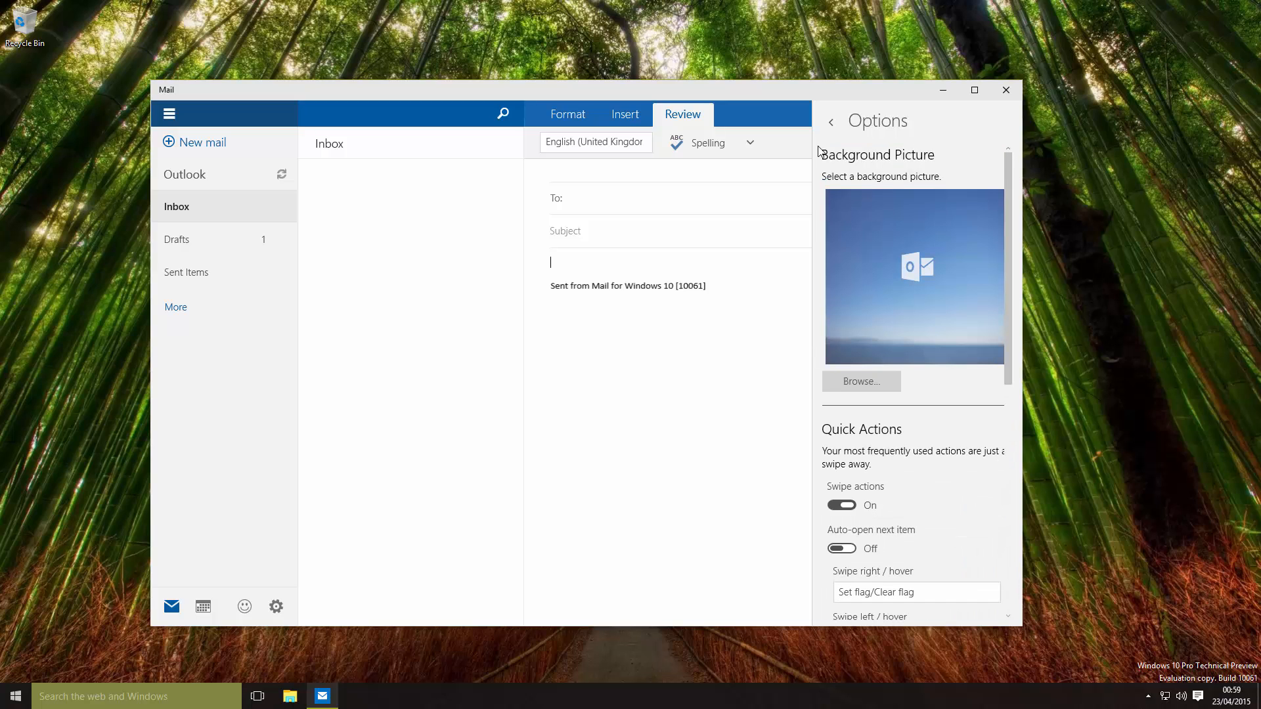
pyautogui.click(830, 121)
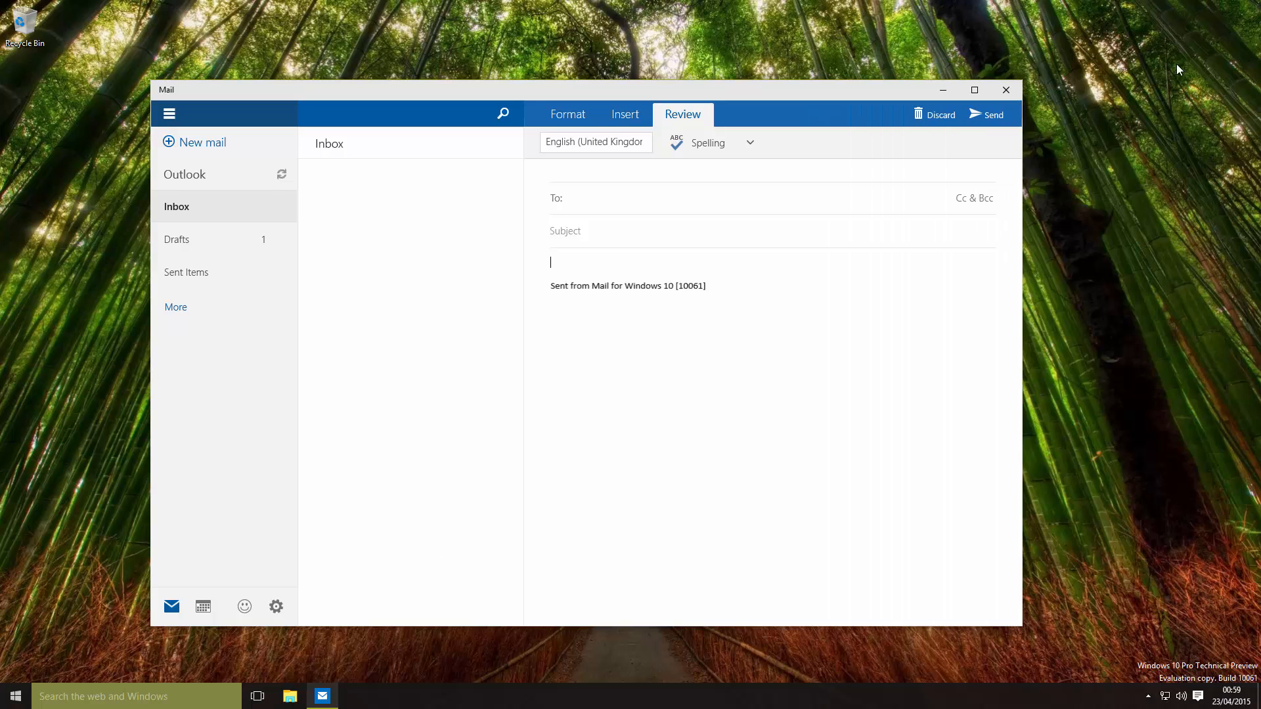
# Launch Calendar from Start and confirm the Outlook account to reach April 2015.
pyautogui.click(13, 696)
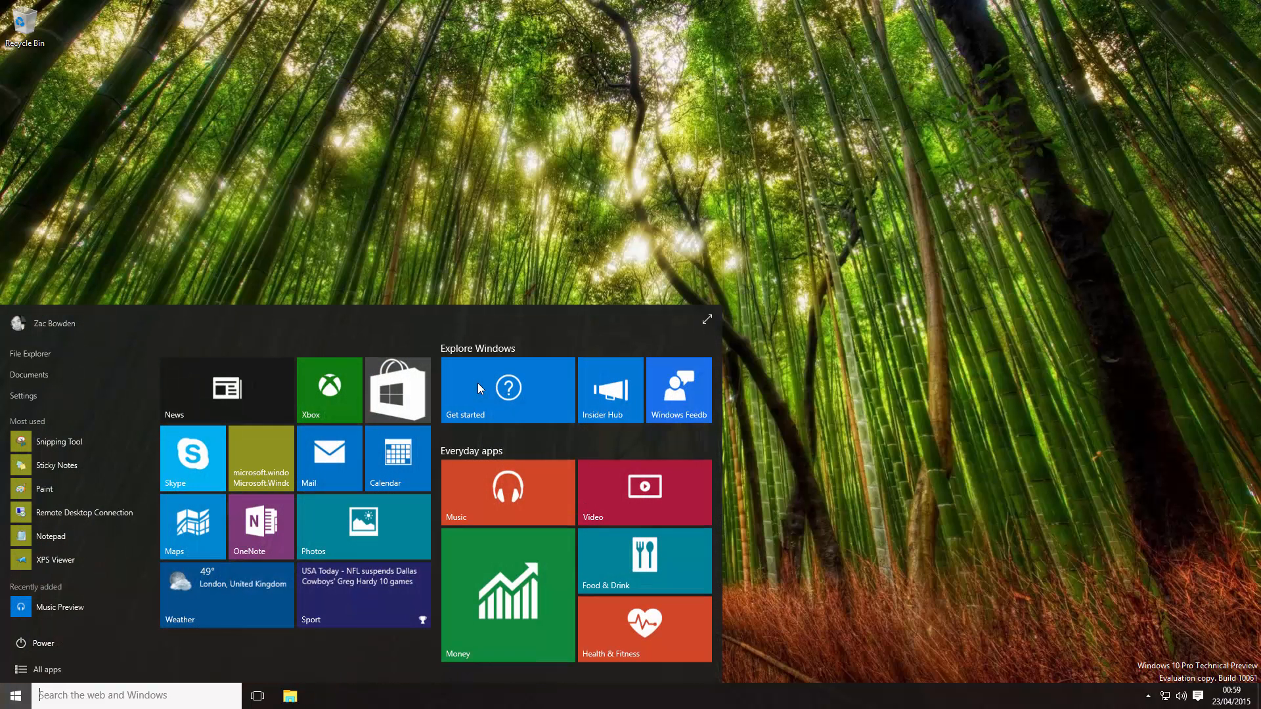
pyautogui.click(396, 459)
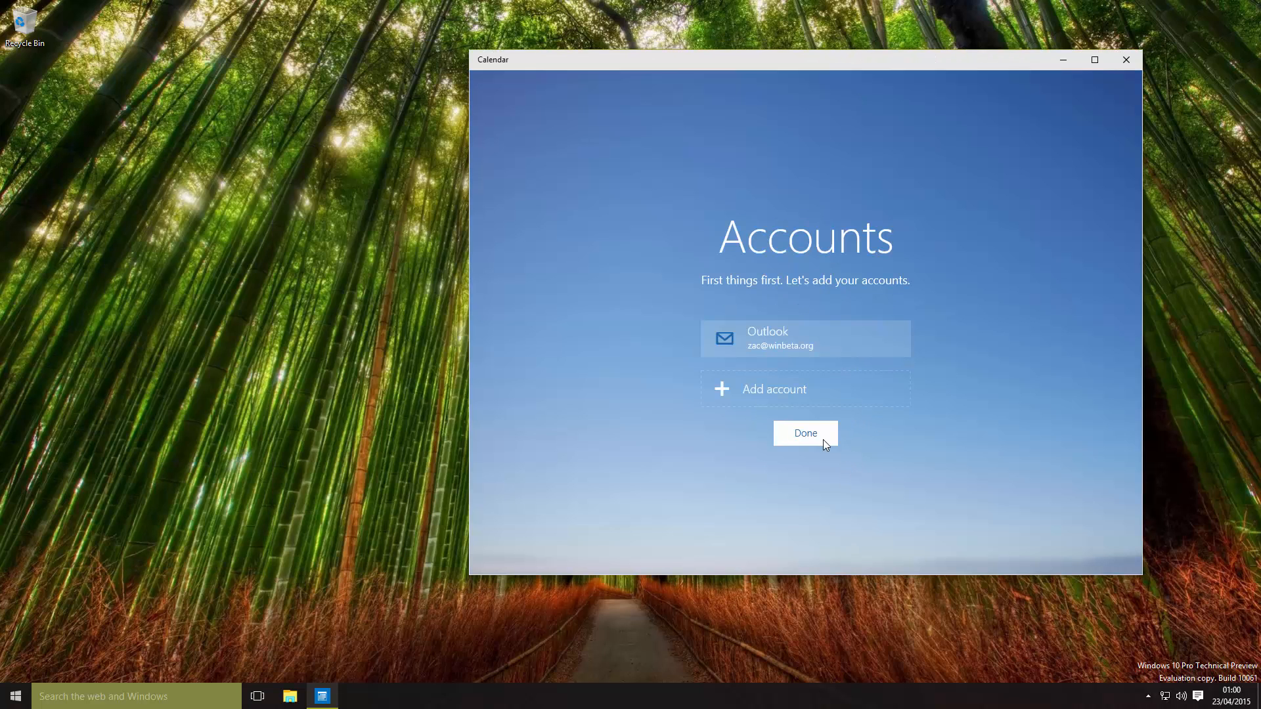
pyautogui.click(805, 432)
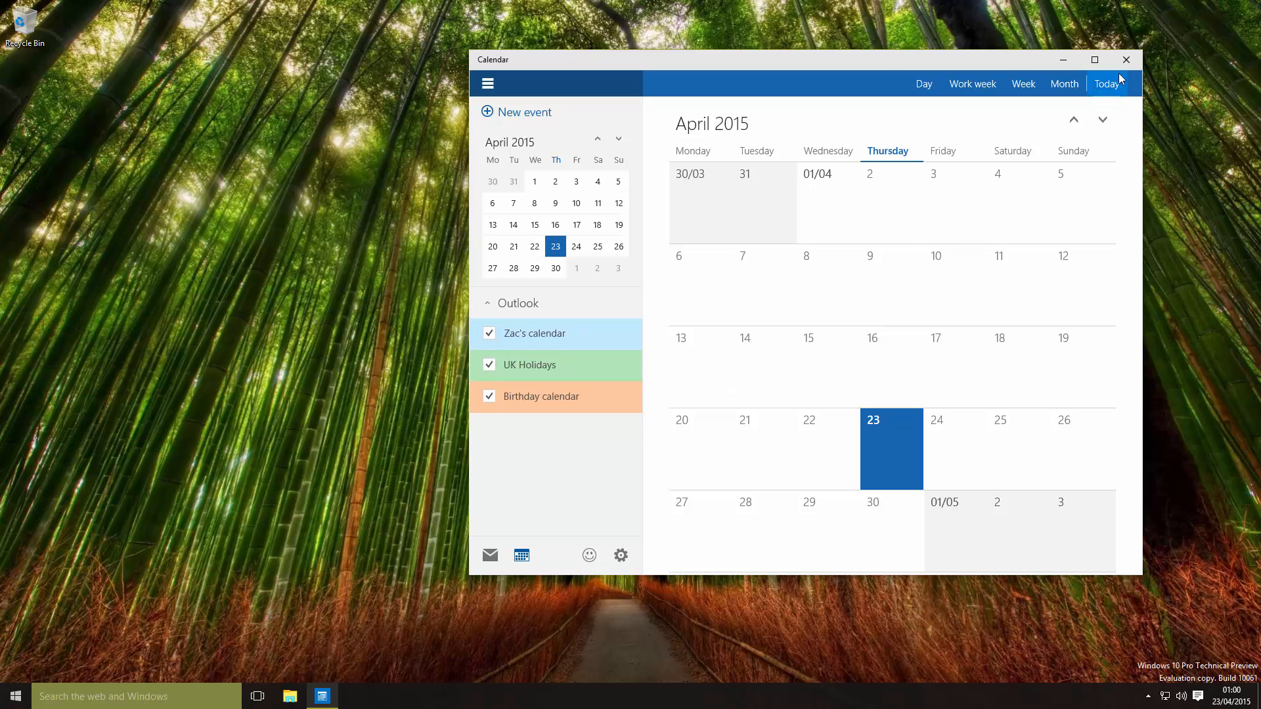
# Collapse and re-expand the side pane with the mini calendar, then close Calendar.
pyautogui.click(486, 83)
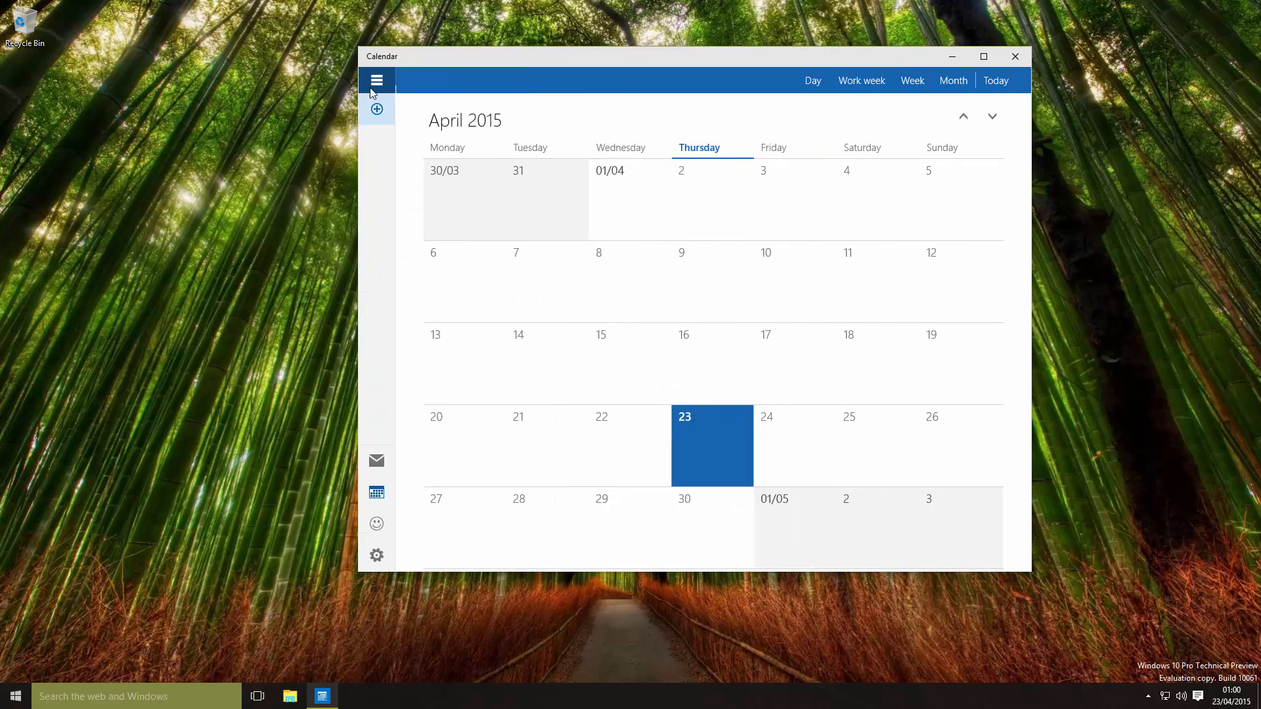
pyautogui.click(376, 555)
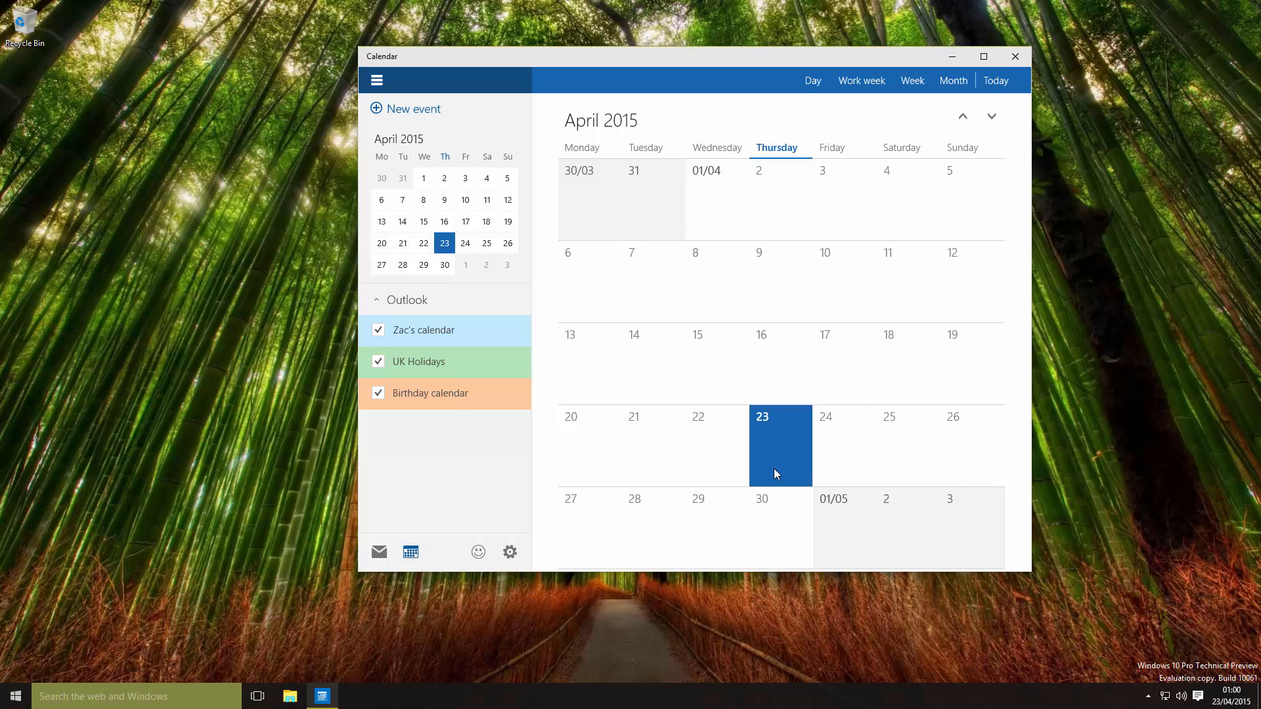
pyautogui.click(1013, 57)
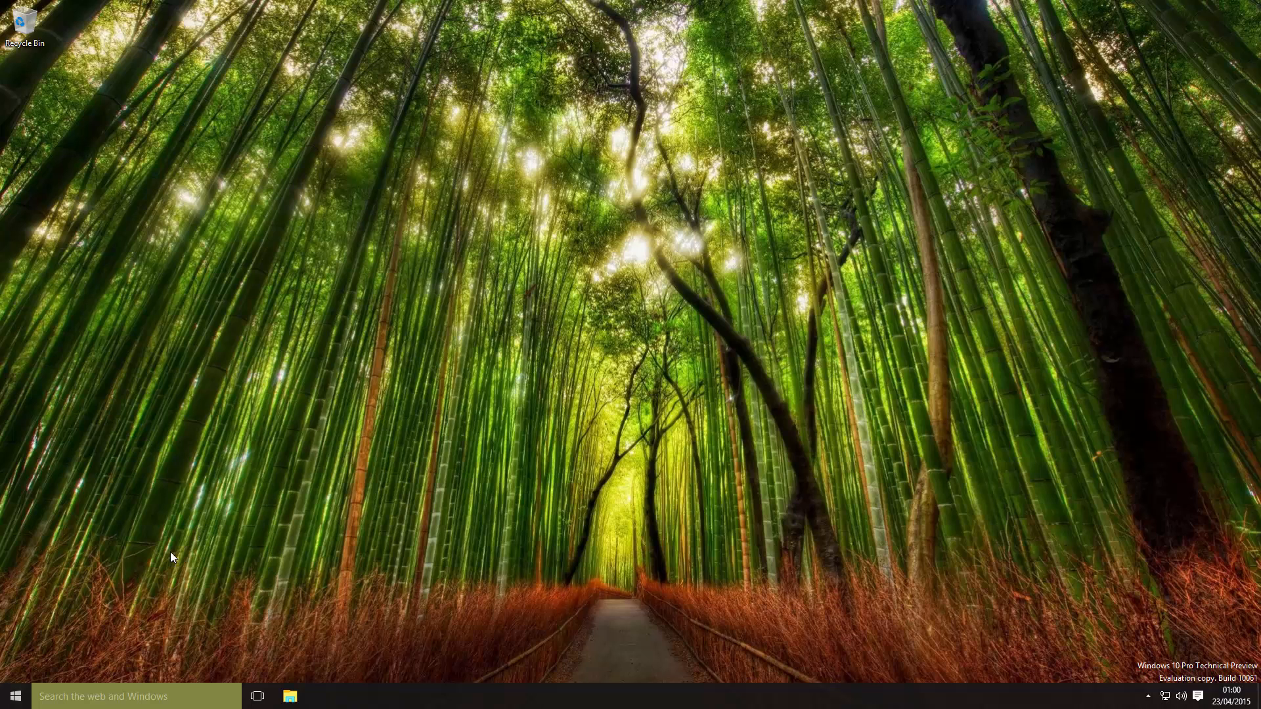
pyautogui.moveTo(627, 434)
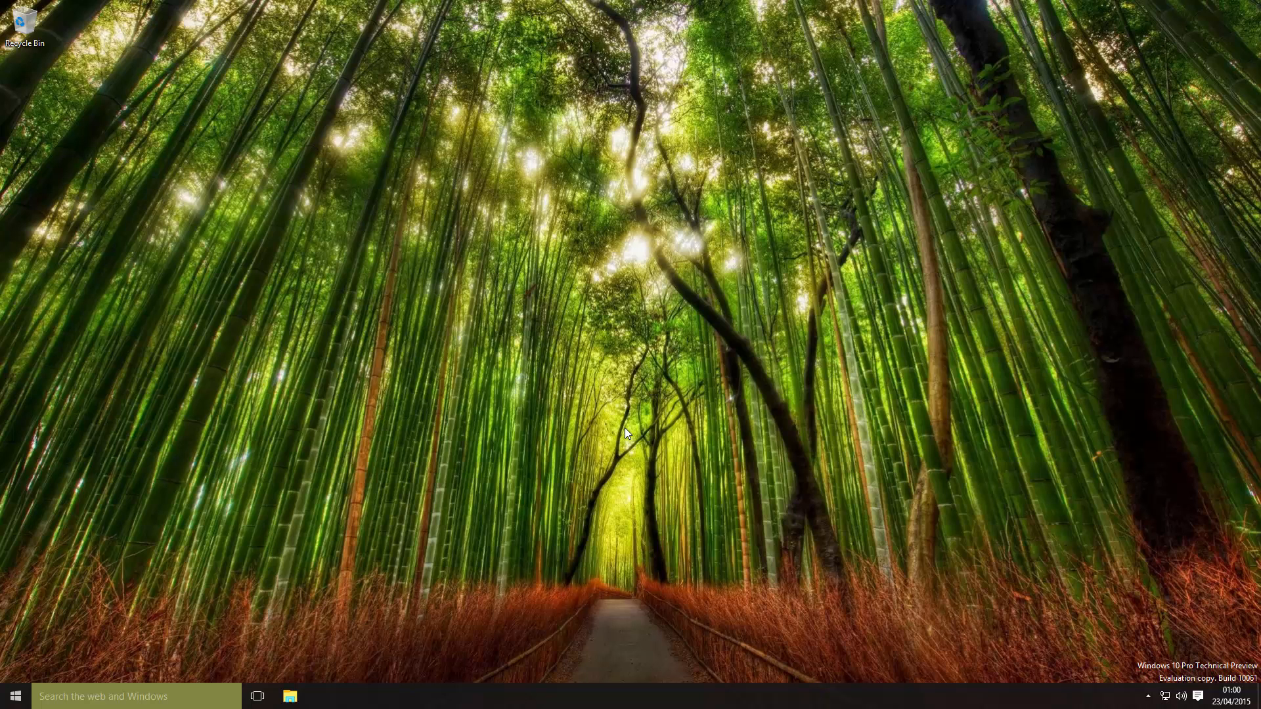
pyautogui.moveTo(503, 610)
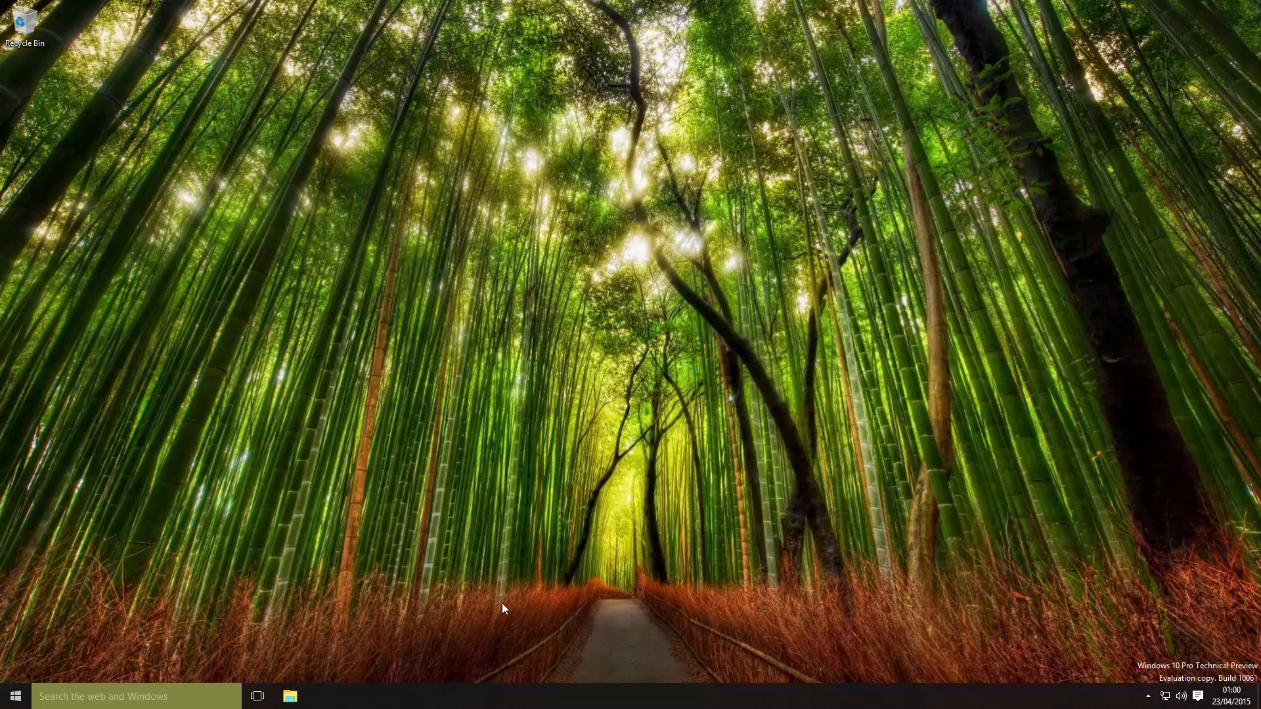
# Toggle Start, then clear all pending notifications from Action Center.
pyautogui.click(14, 696)
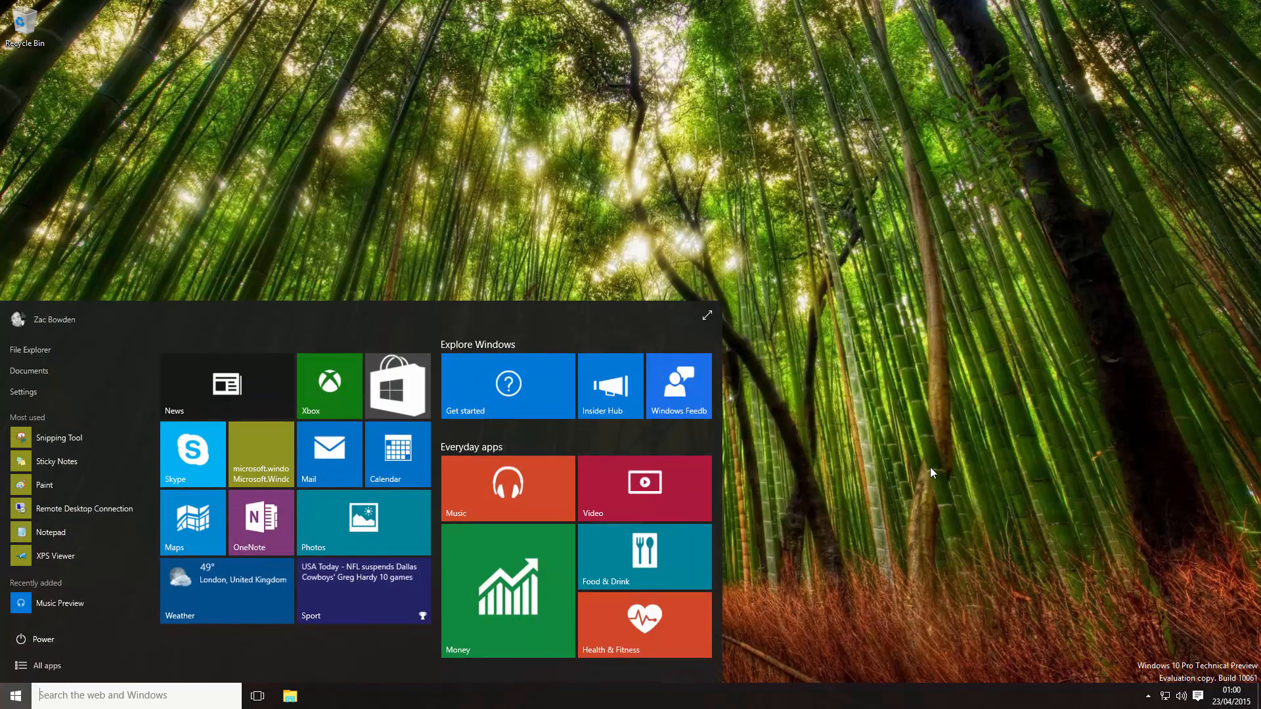
pyautogui.click(15, 696)
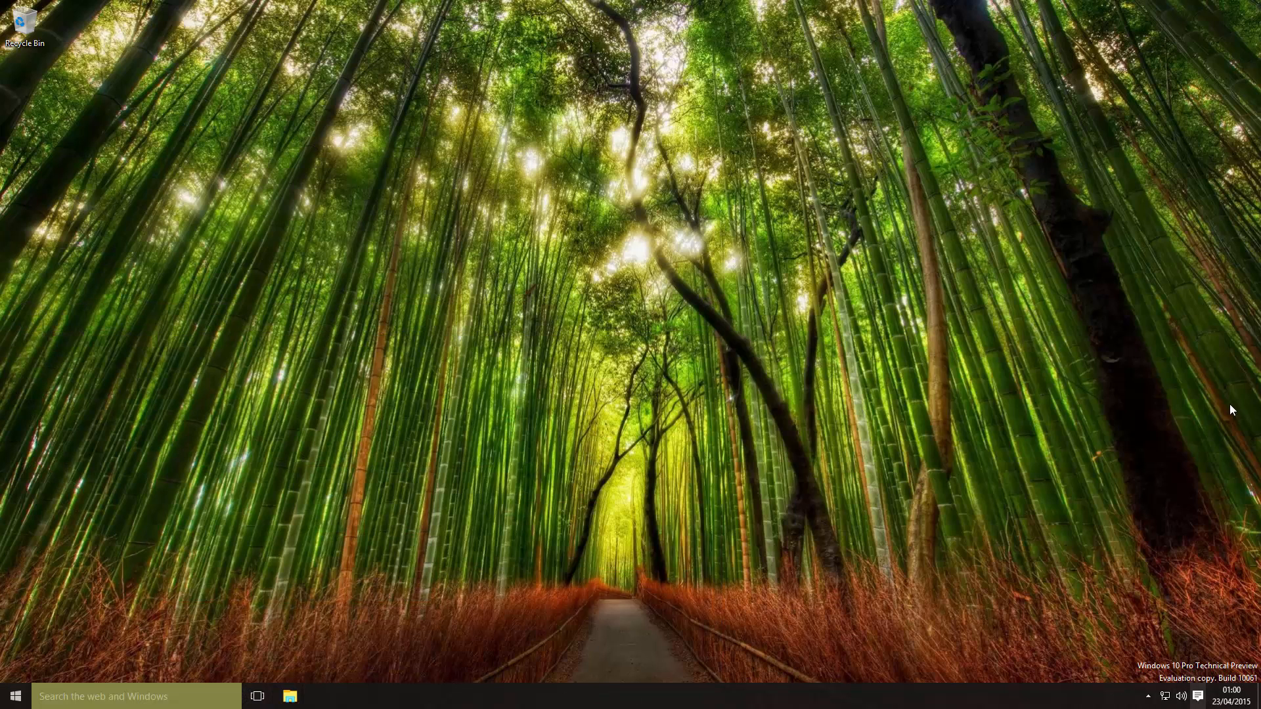
pyautogui.click(1197, 696)
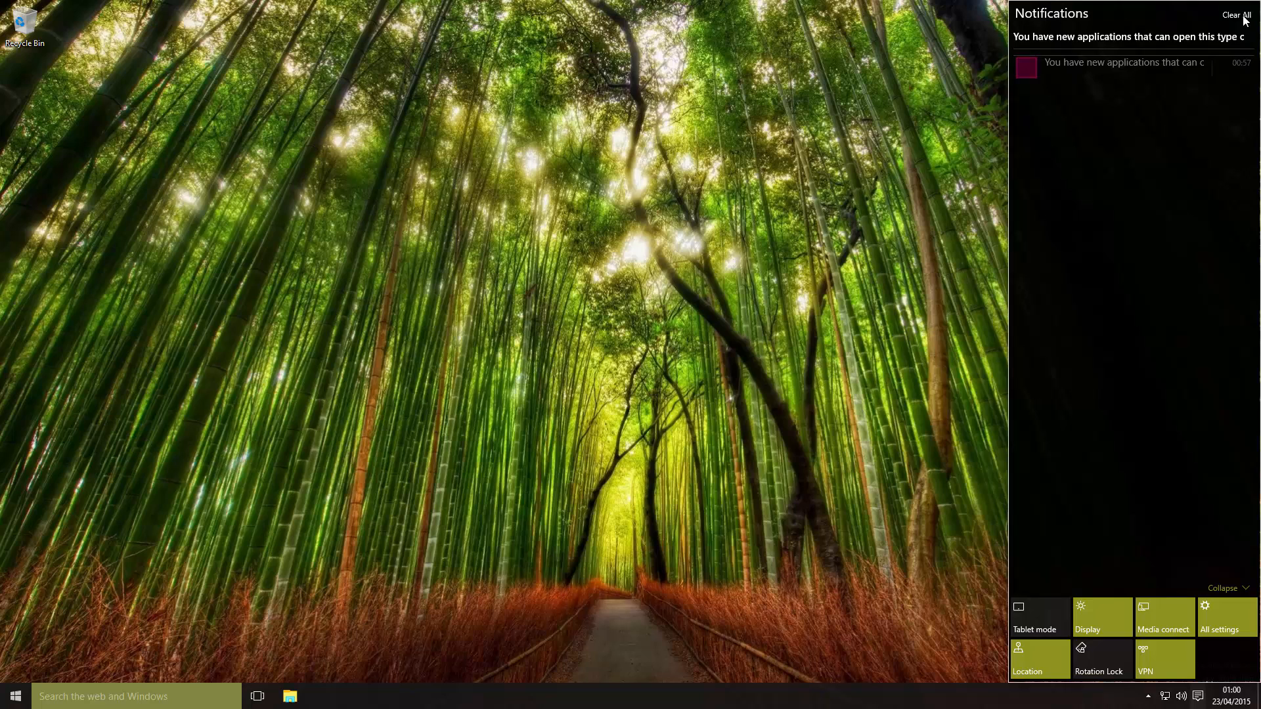
pyautogui.click(1231, 15)
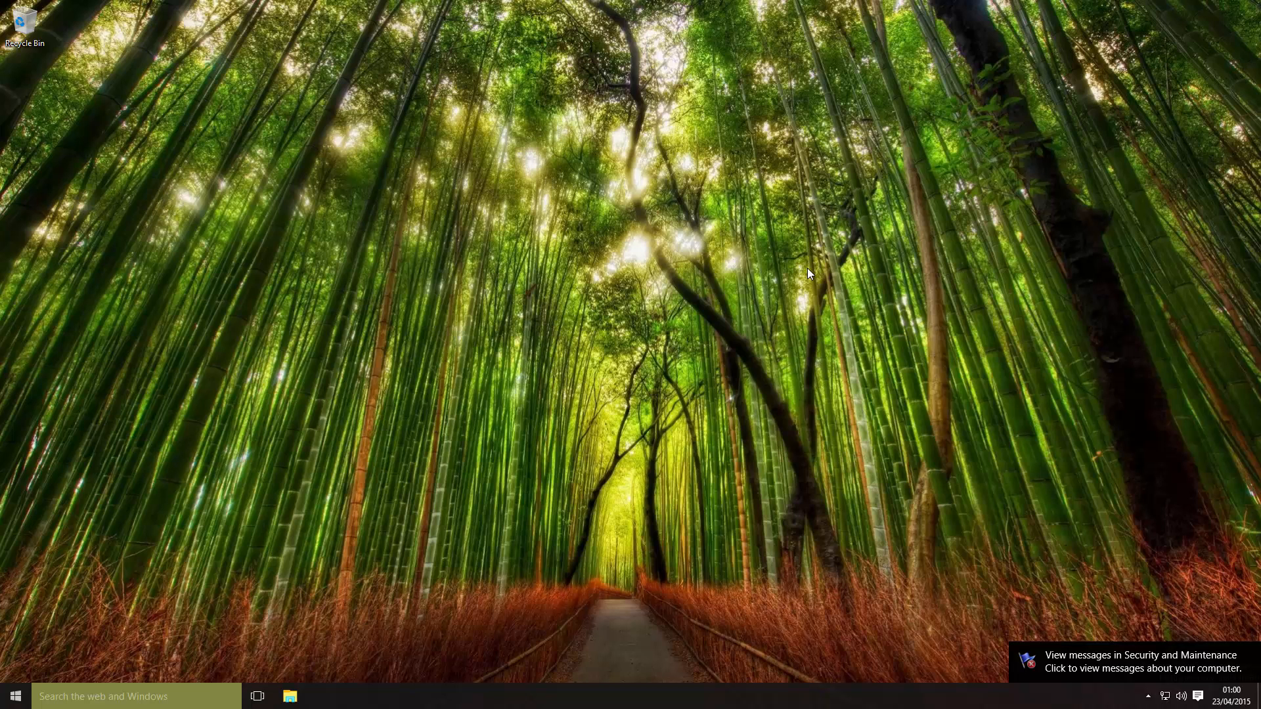
# Launch Alarms & Clock from All apps showing the 07:00 Good morning alarm, then reopen Start.
pyautogui.click(15, 696)
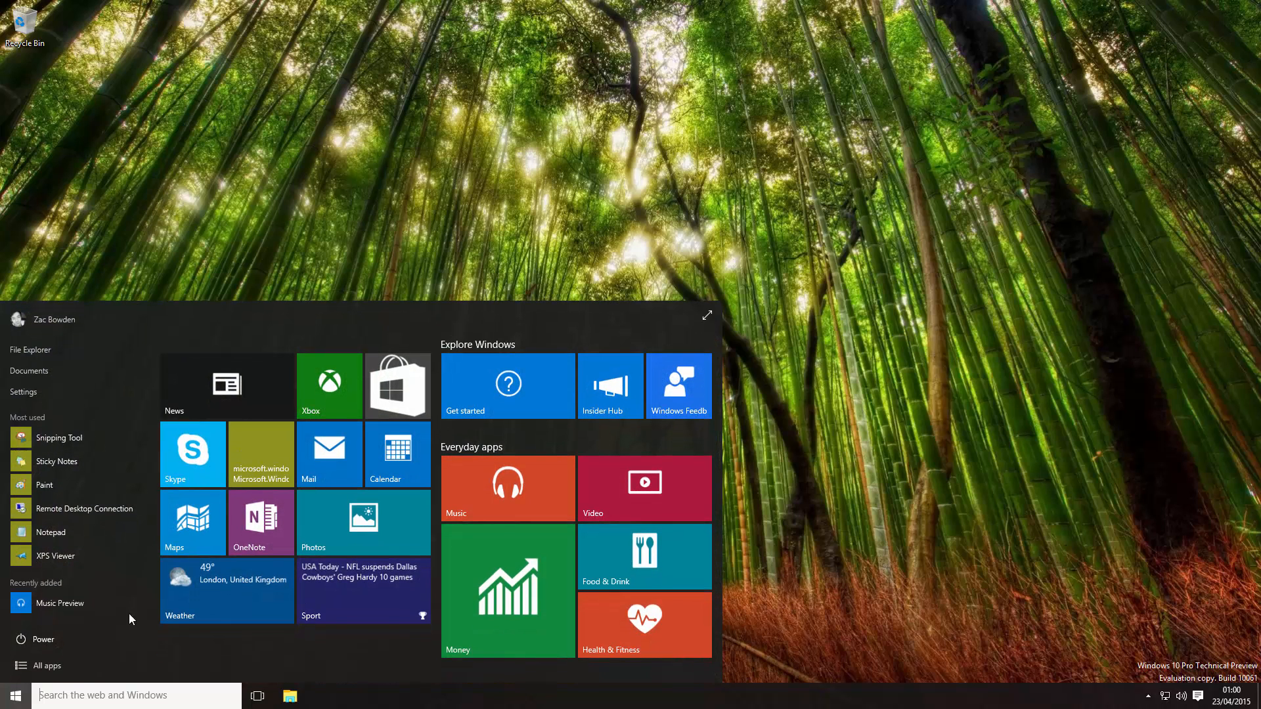
pyautogui.click(46, 664)
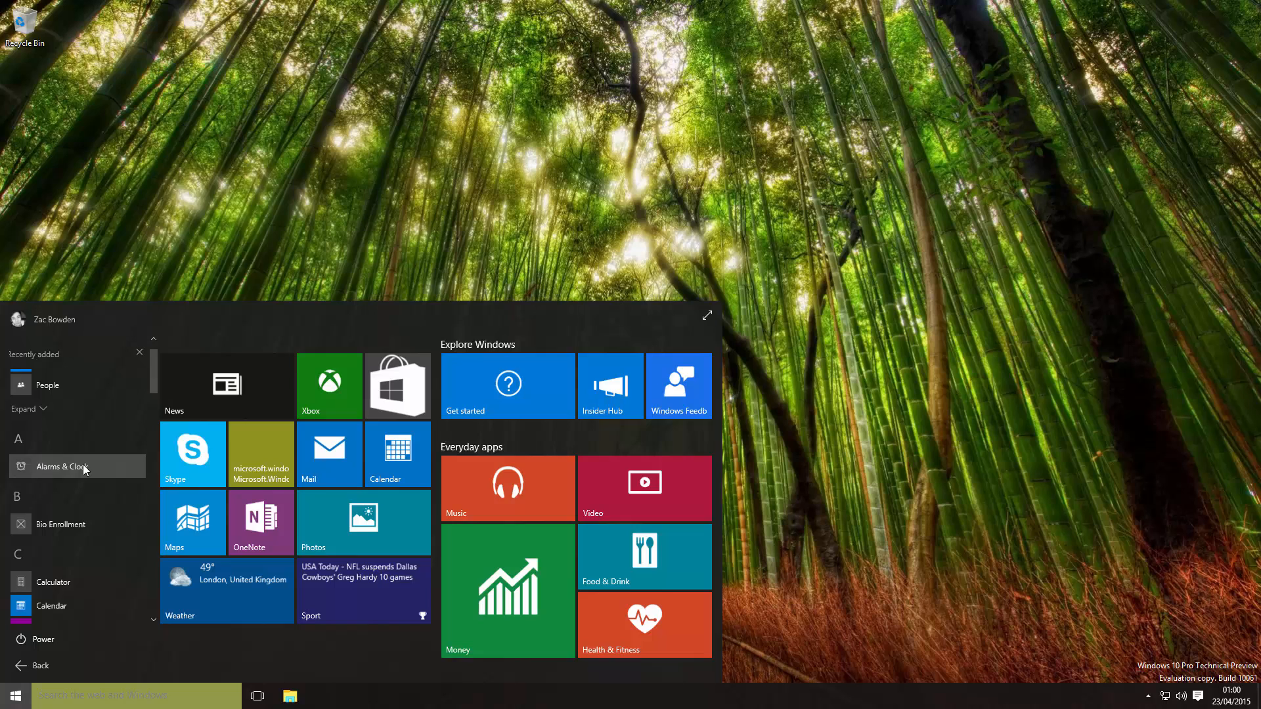
pyautogui.click(77, 466)
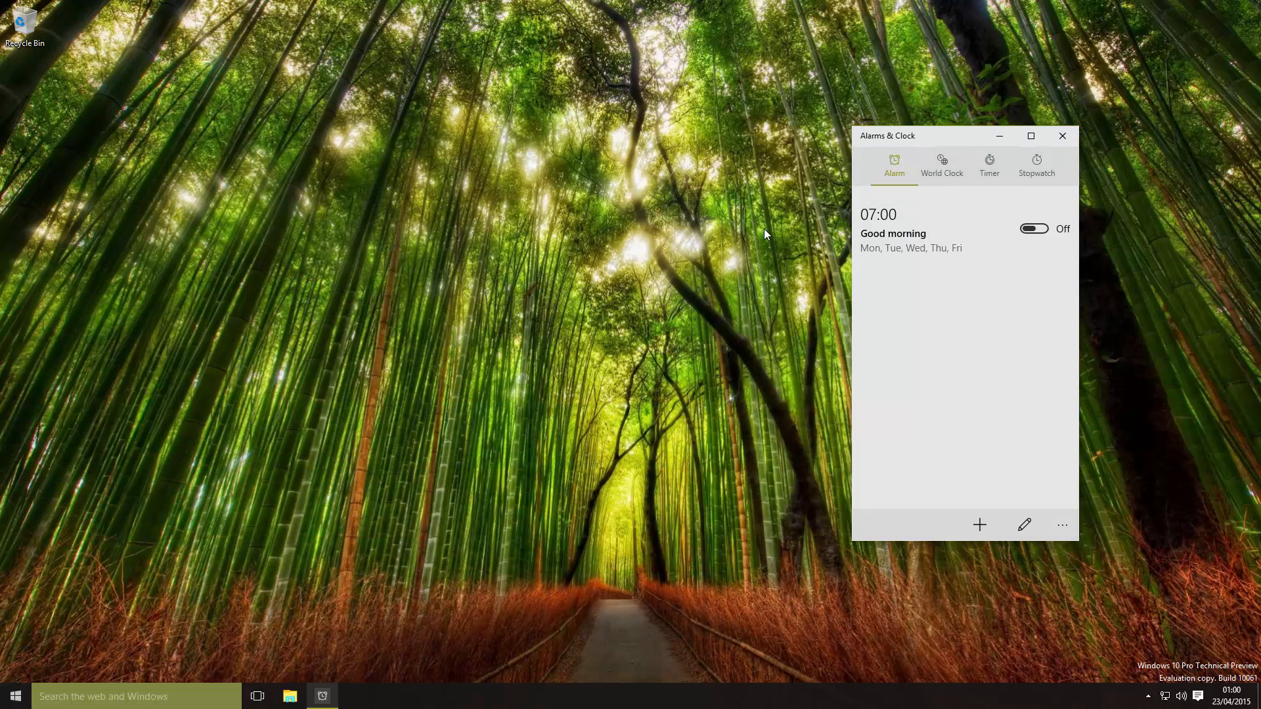
pyautogui.click(15, 696)
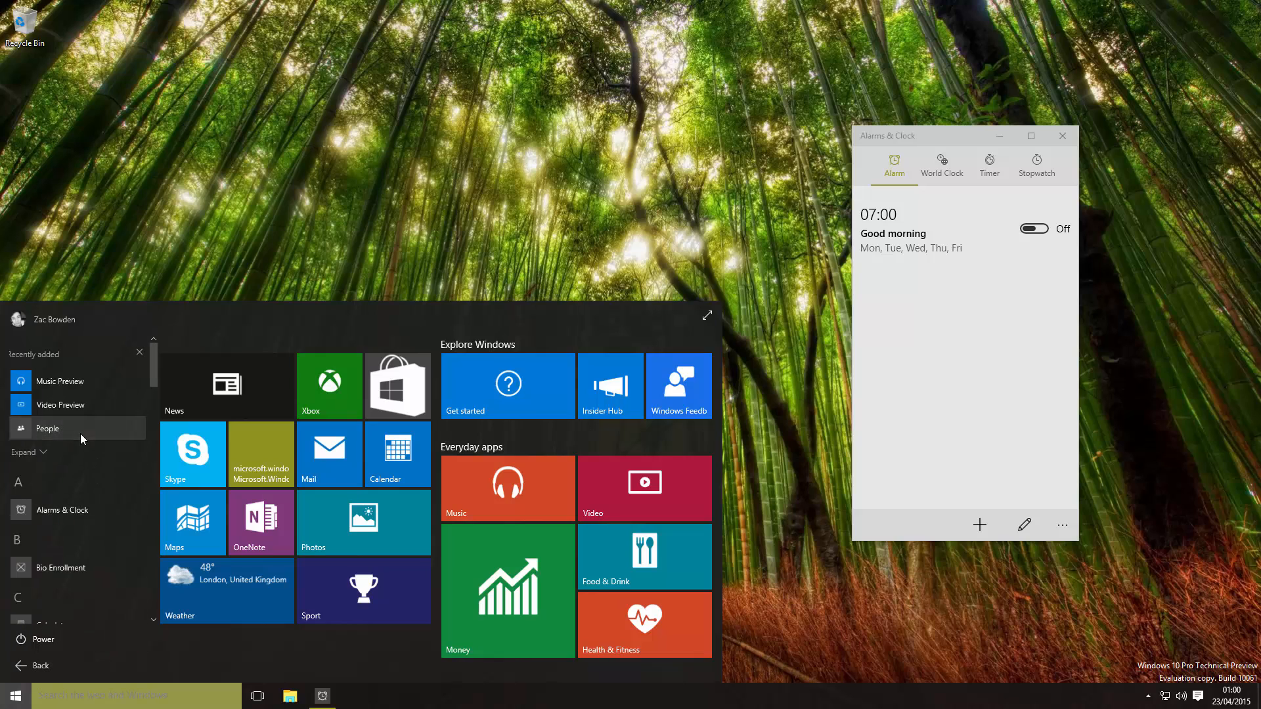
# Launch People from Start, then close Alarms & Clock and the People window.
pyautogui.click(47, 428)
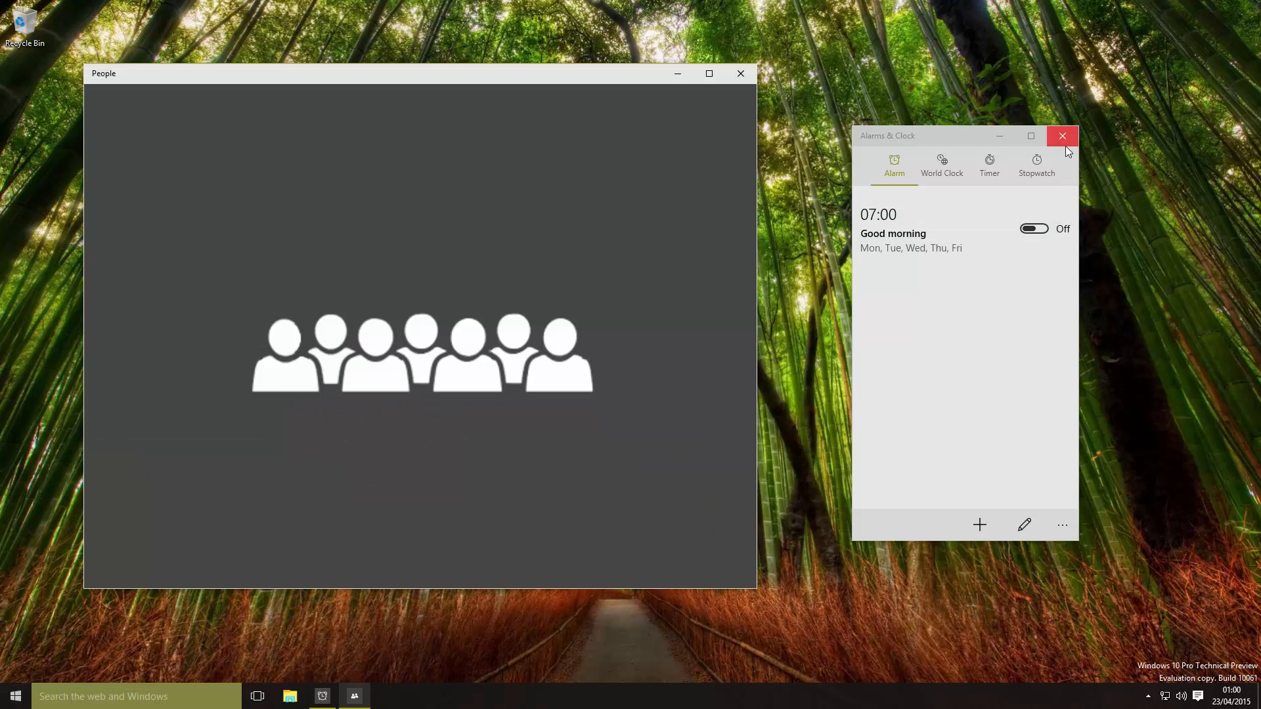
pyautogui.moveTo(1062, 136)
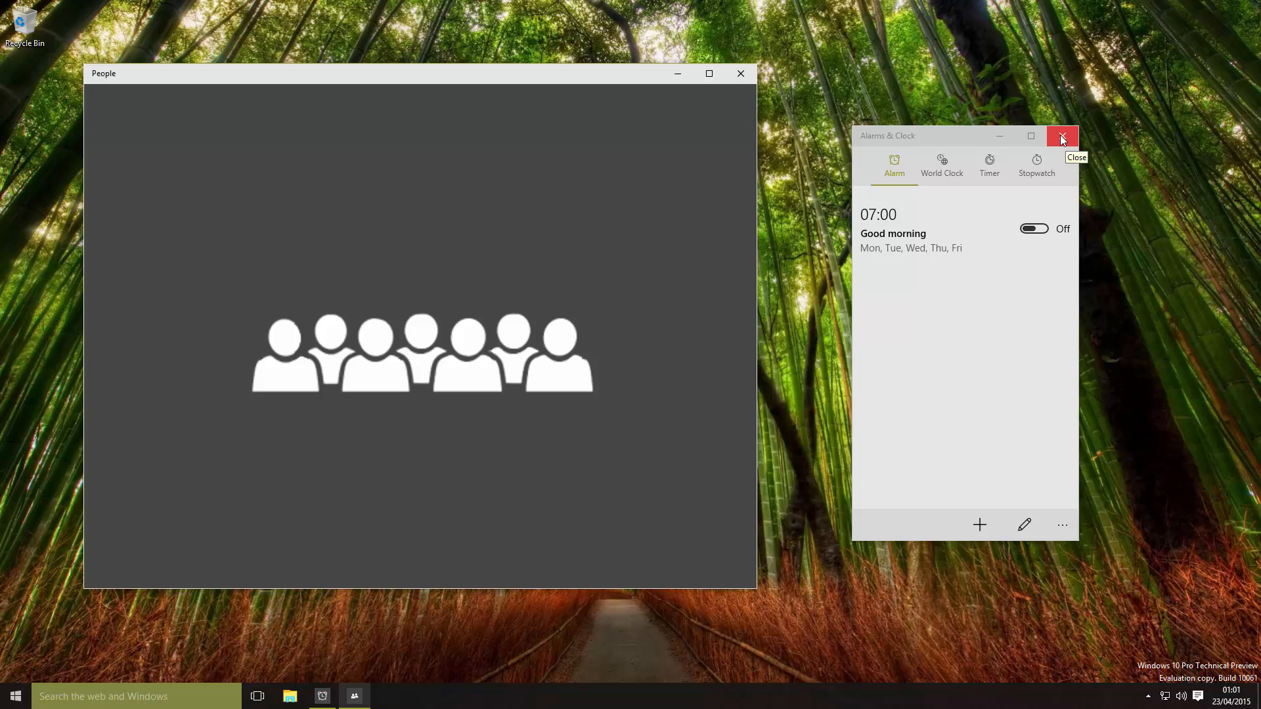
pyautogui.click(1061, 135)
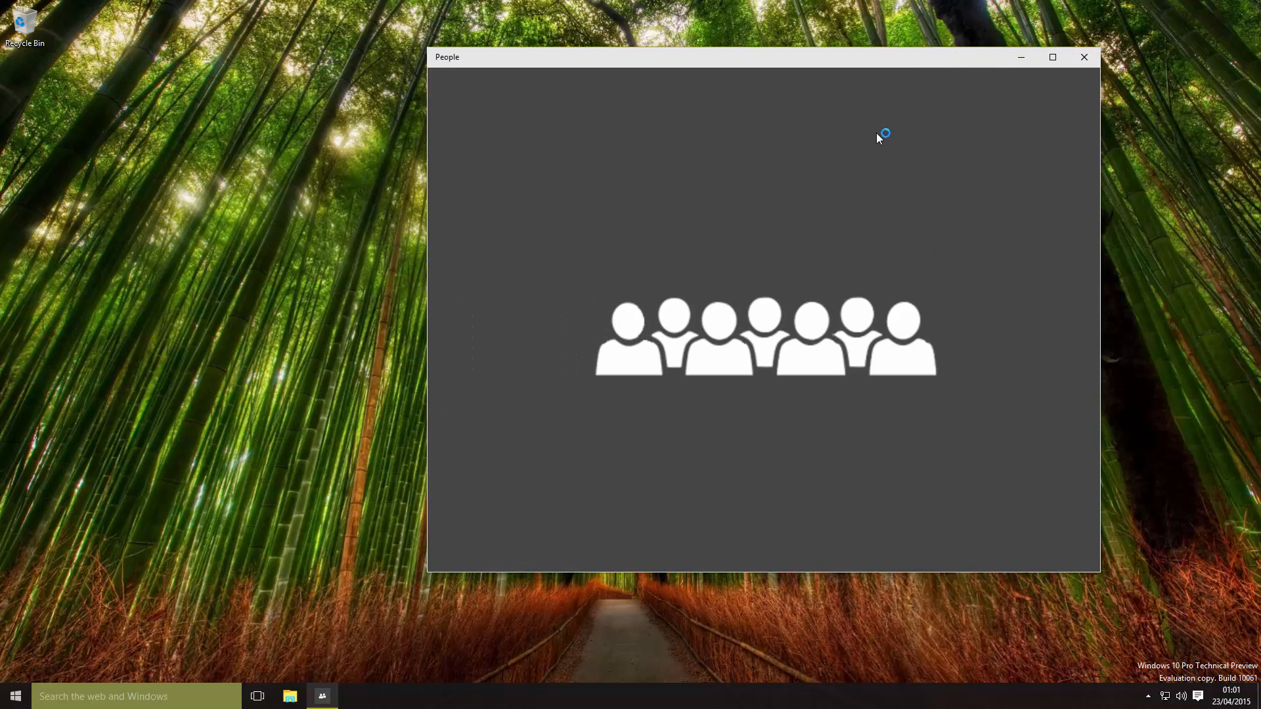
pyautogui.moveTo(739, 311)
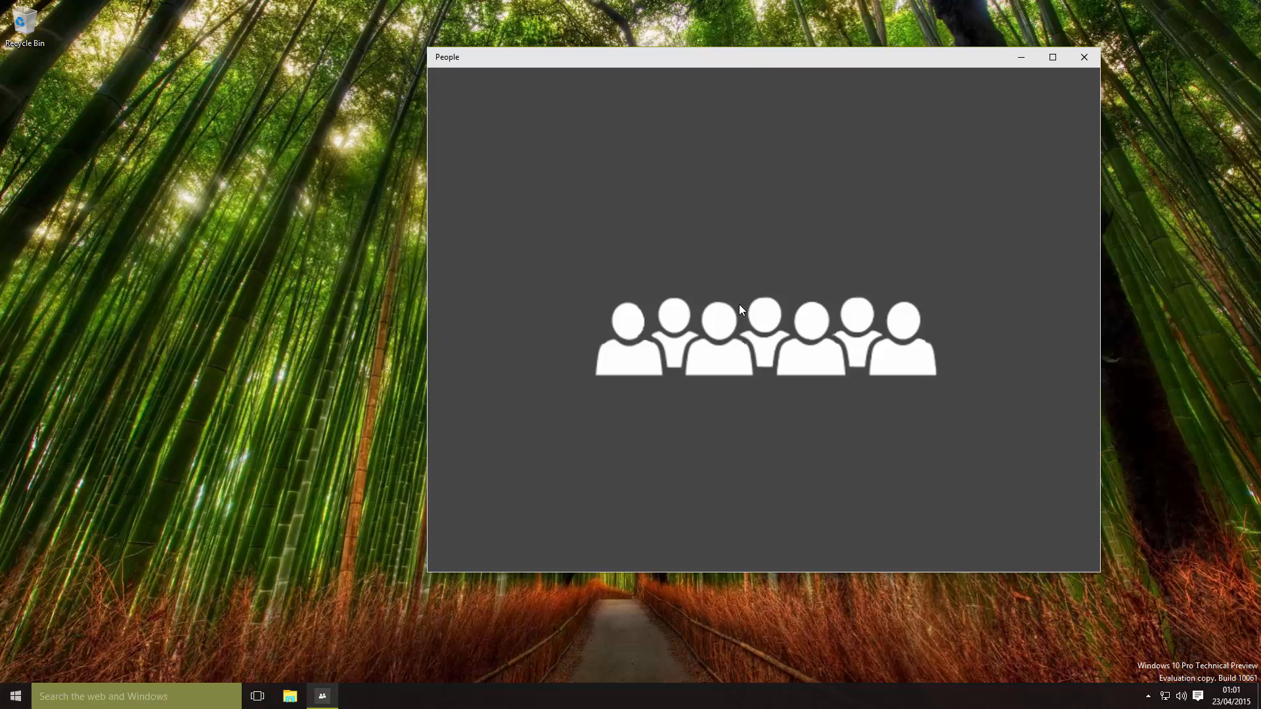
pyautogui.moveTo(770, 332)
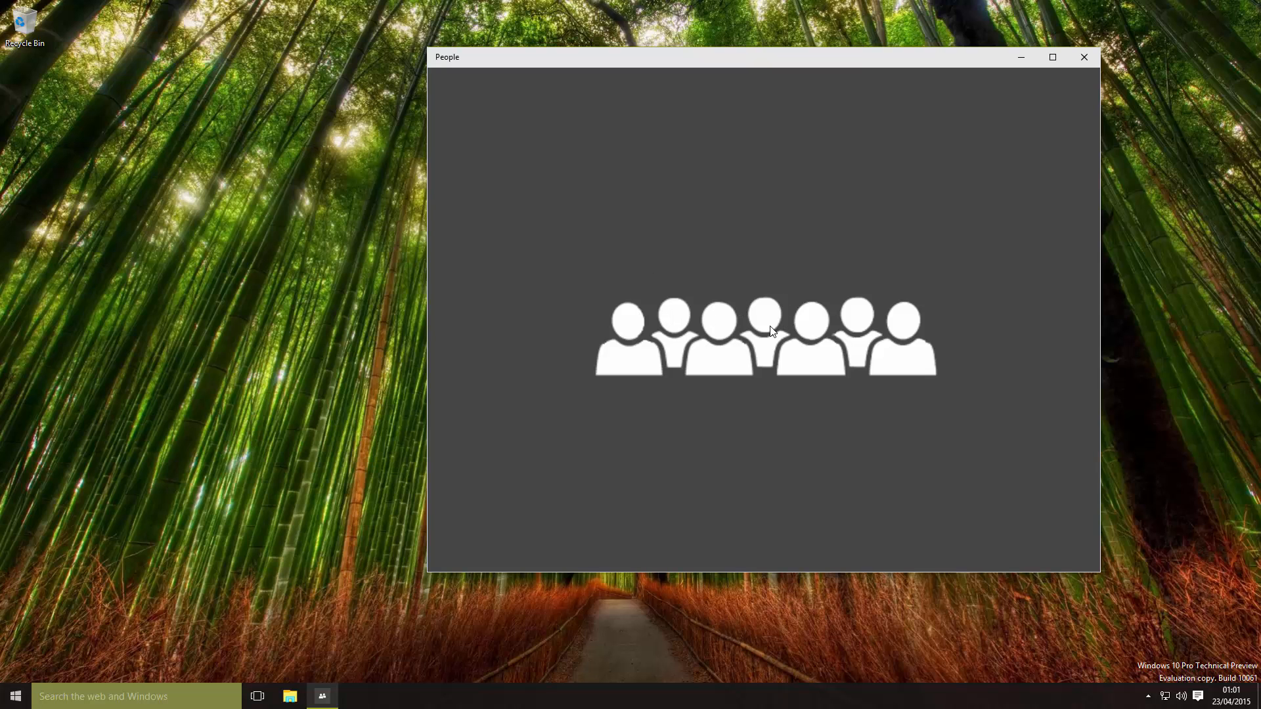
pyautogui.moveTo(764, 312)
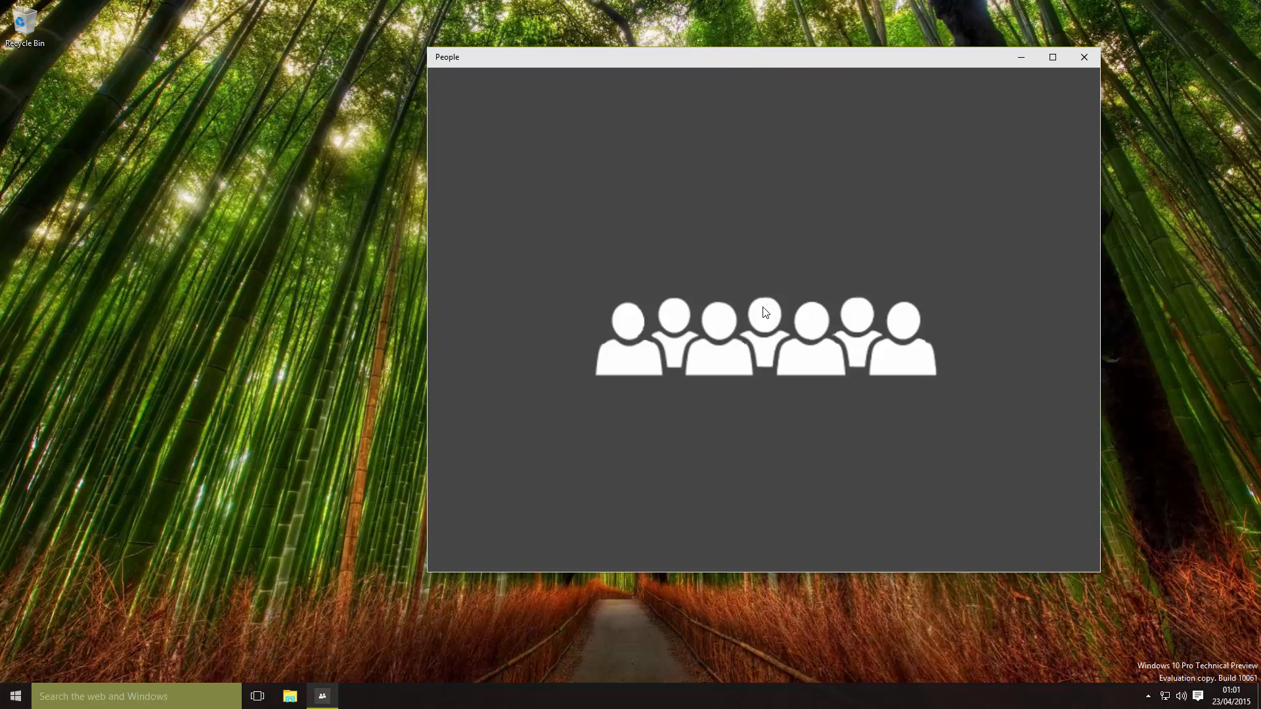
pyautogui.click(1084, 56)
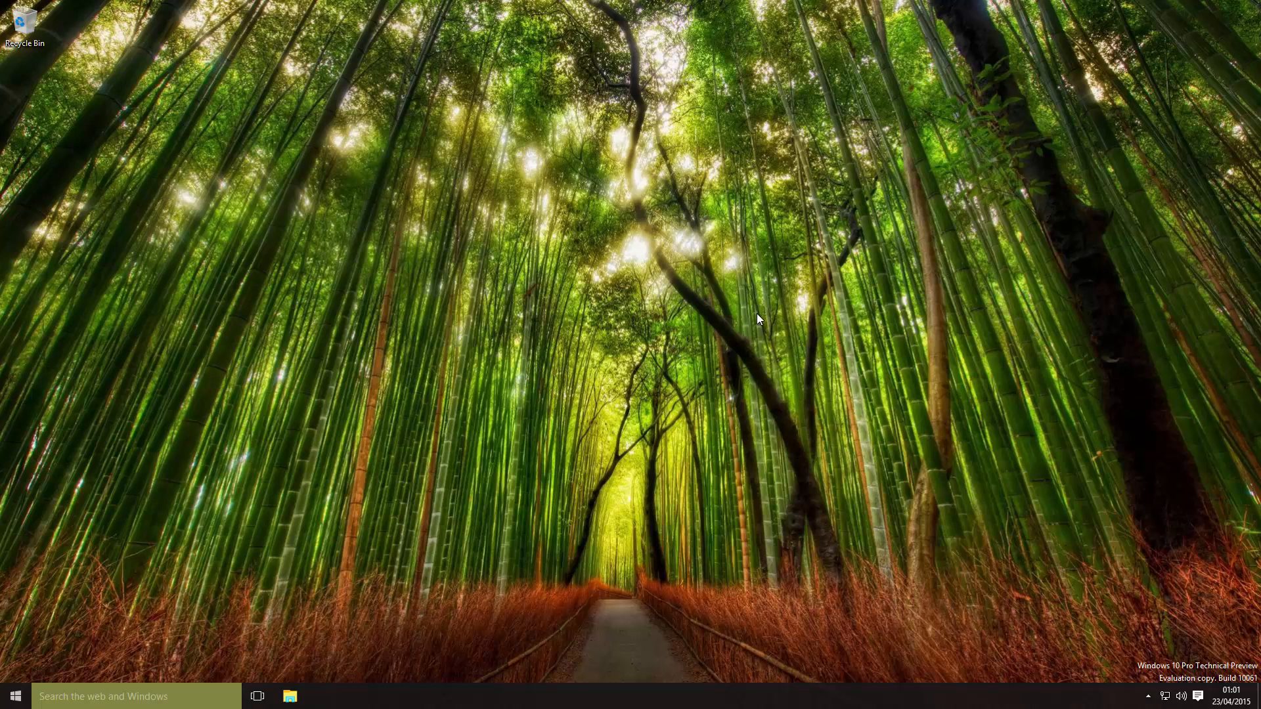
pyautogui.moveTo(1011, 576)
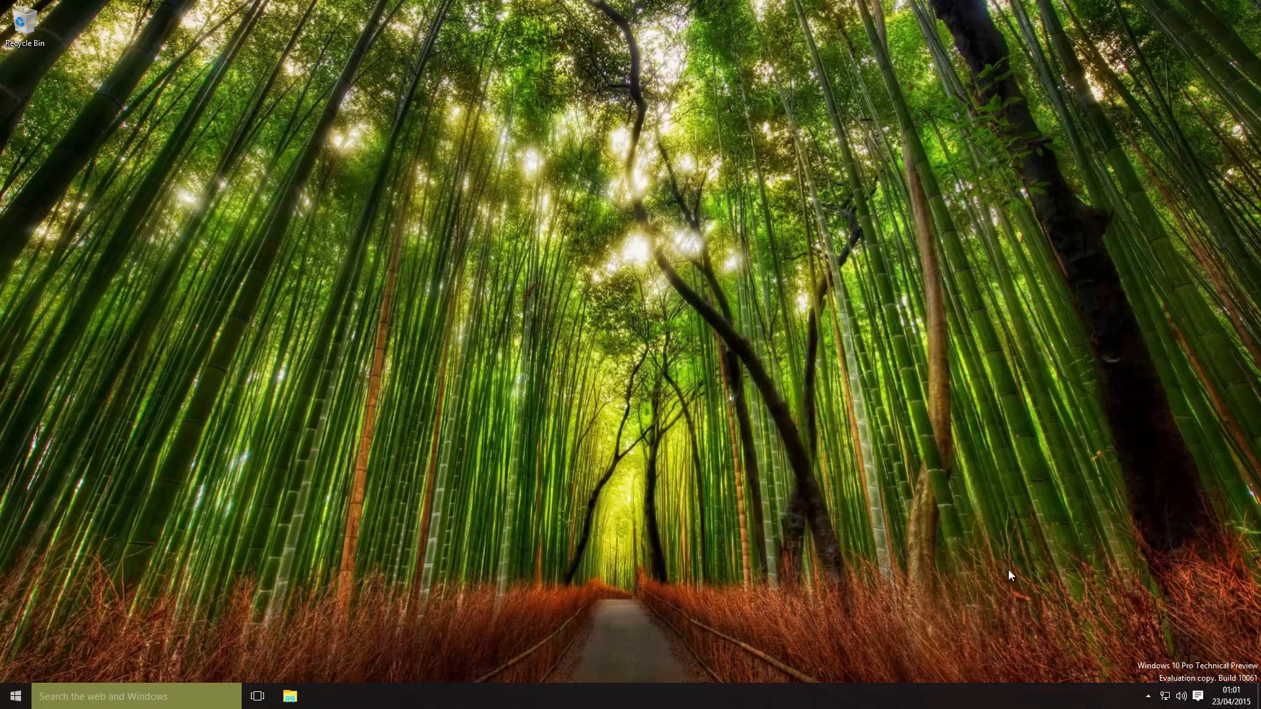
pyautogui.moveTo(14, 696)
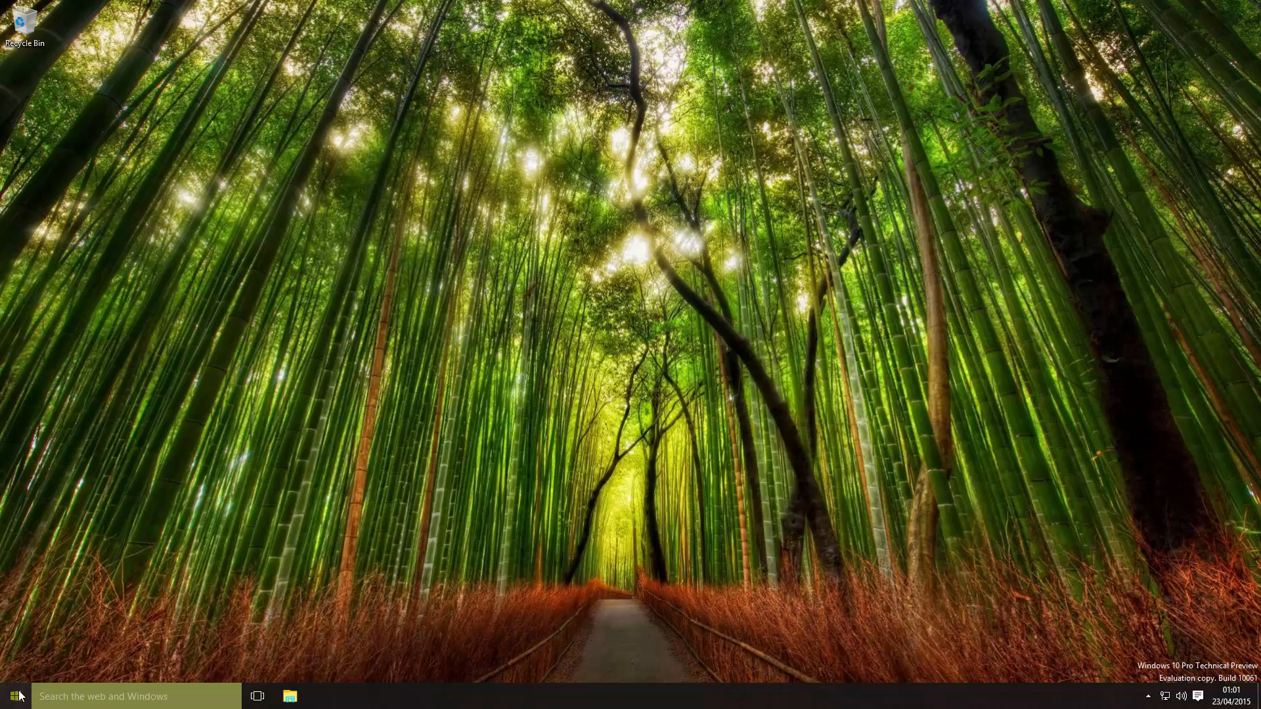
pyautogui.click(15, 696)
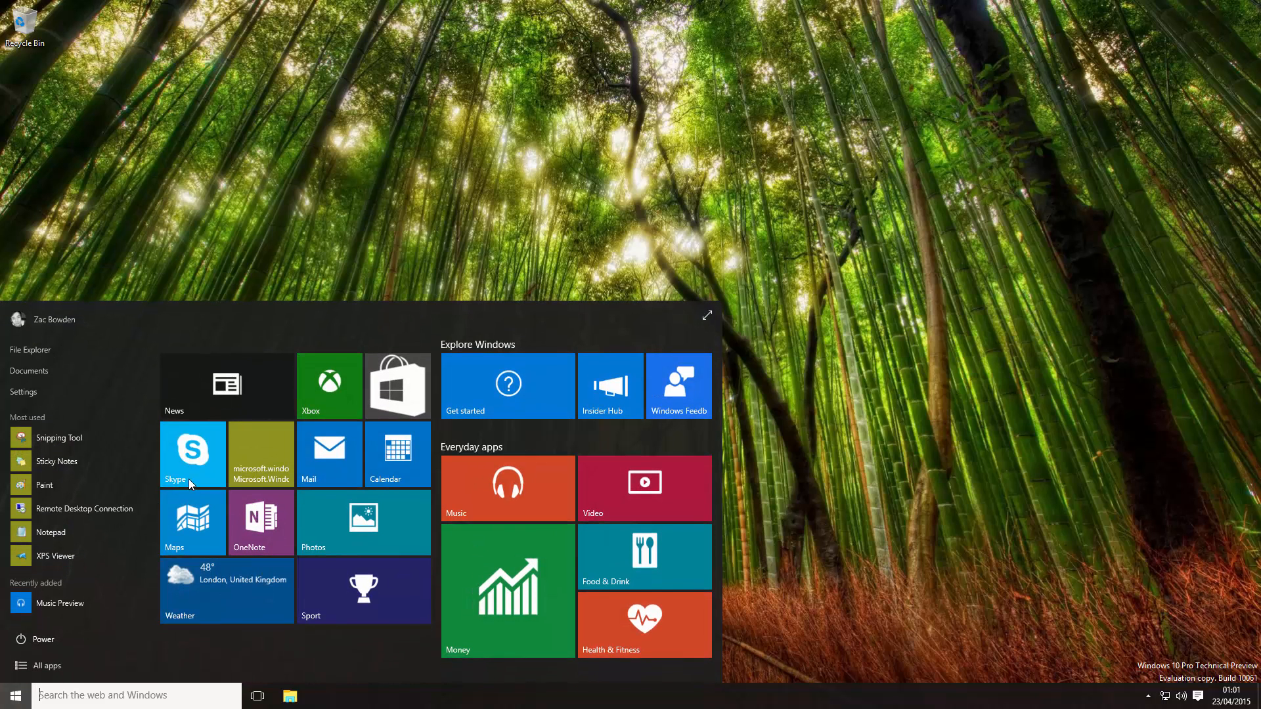
pyautogui.click(46, 664)
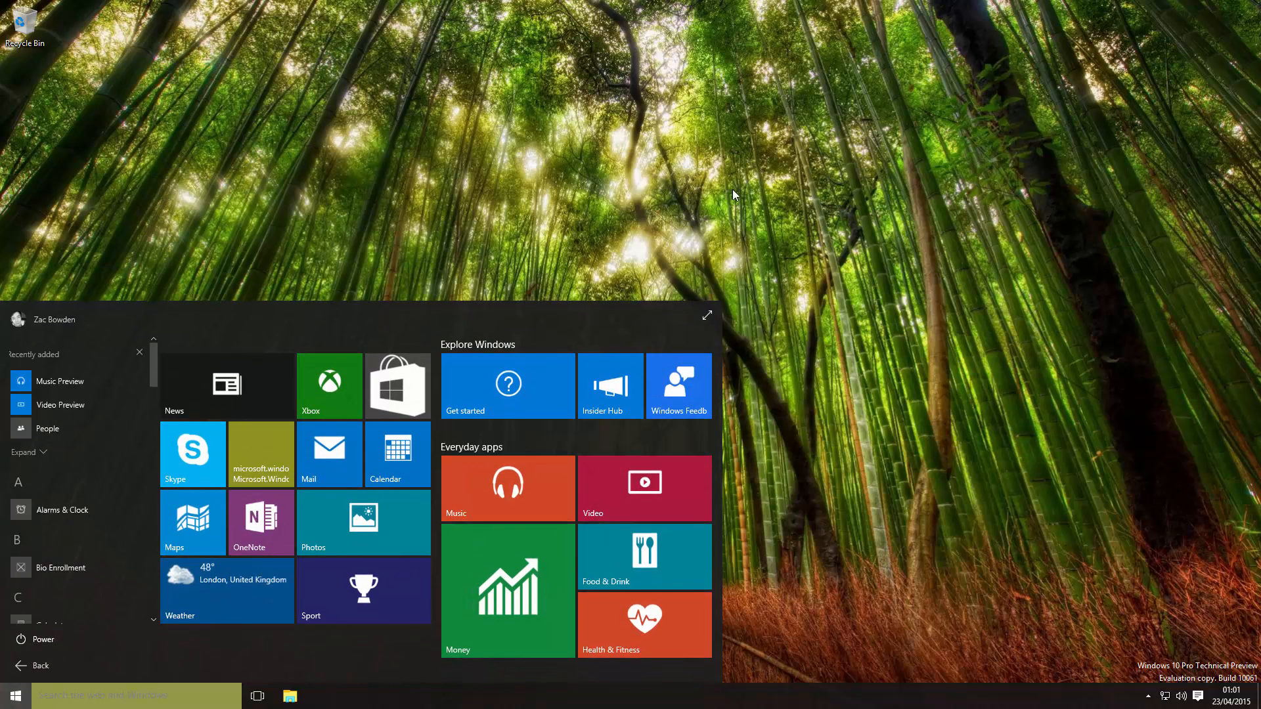
pyautogui.click(15, 696)
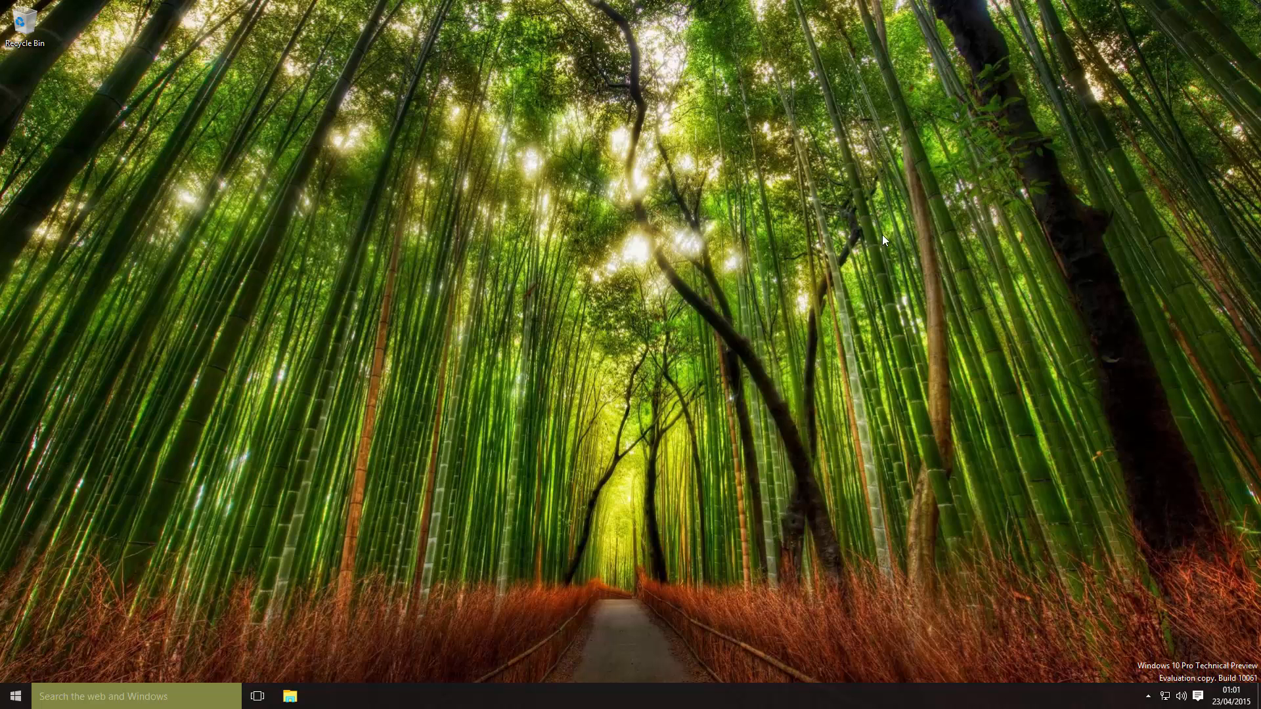
pyautogui.click(1198, 696)
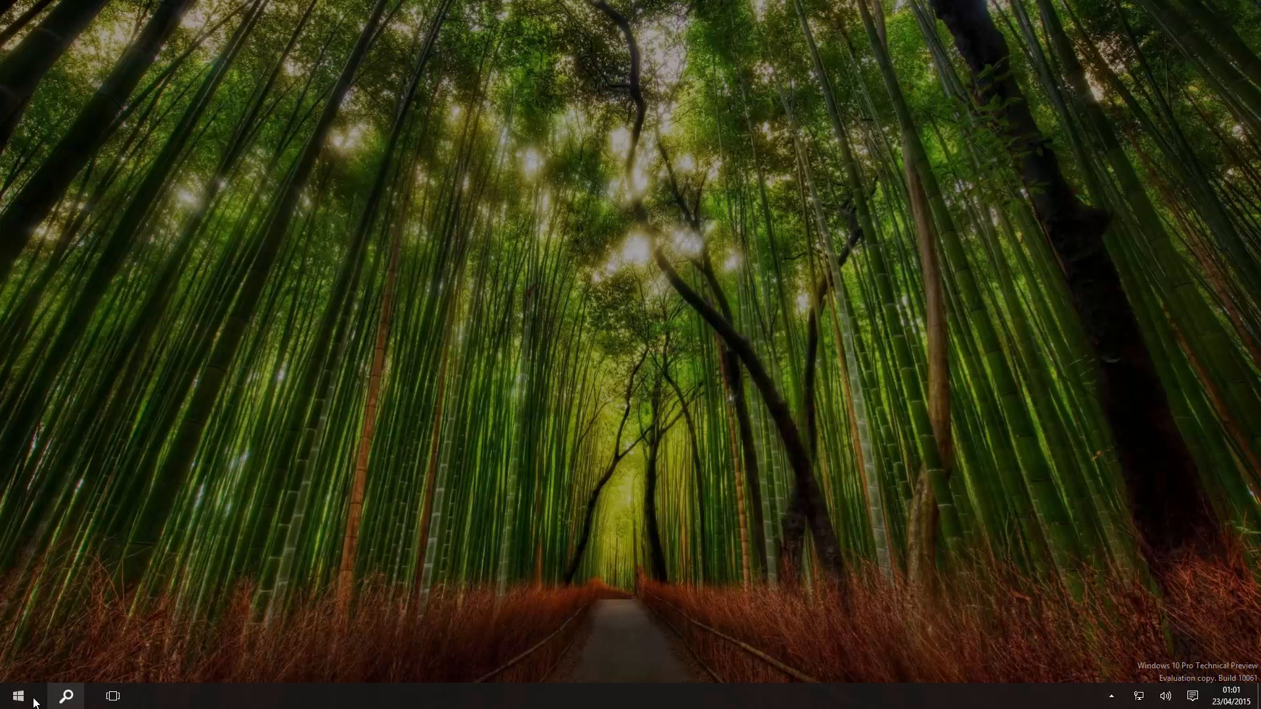
# From full-screen Start in tablet mode, reopen Mail and drag it toward the left half.
pyautogui.click(17, 696)
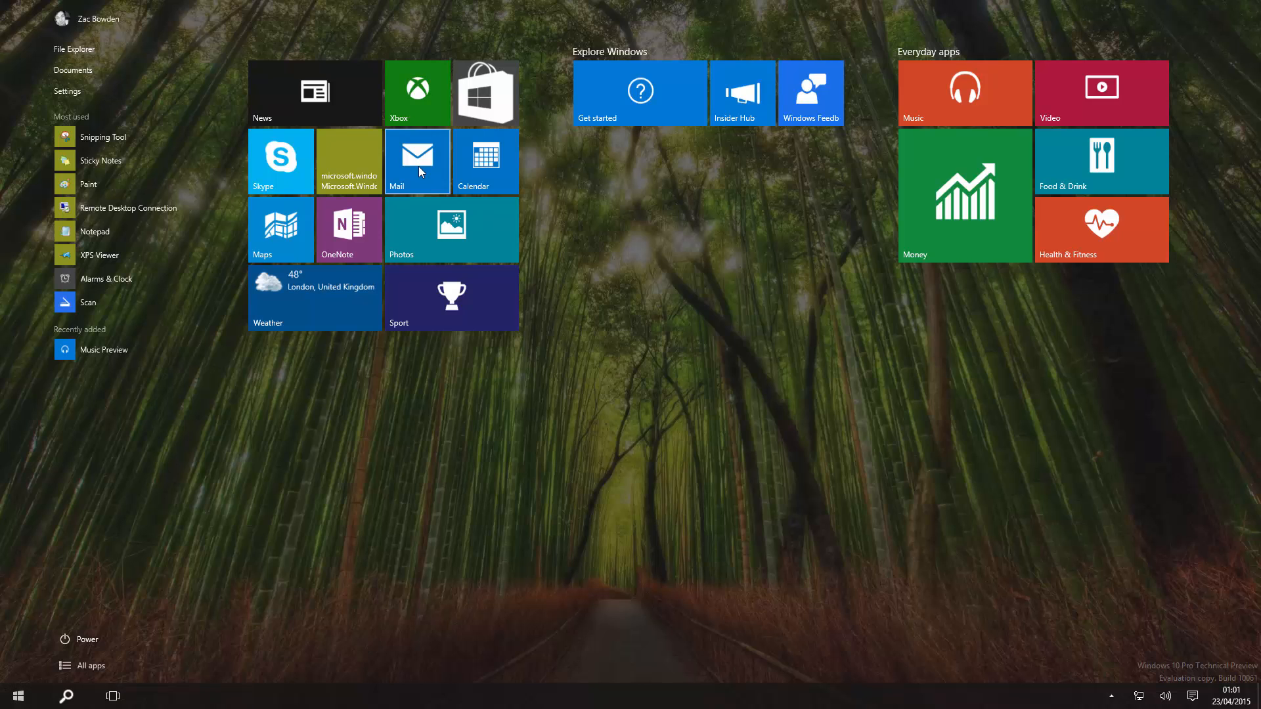
pyautogui.click(416, 160)
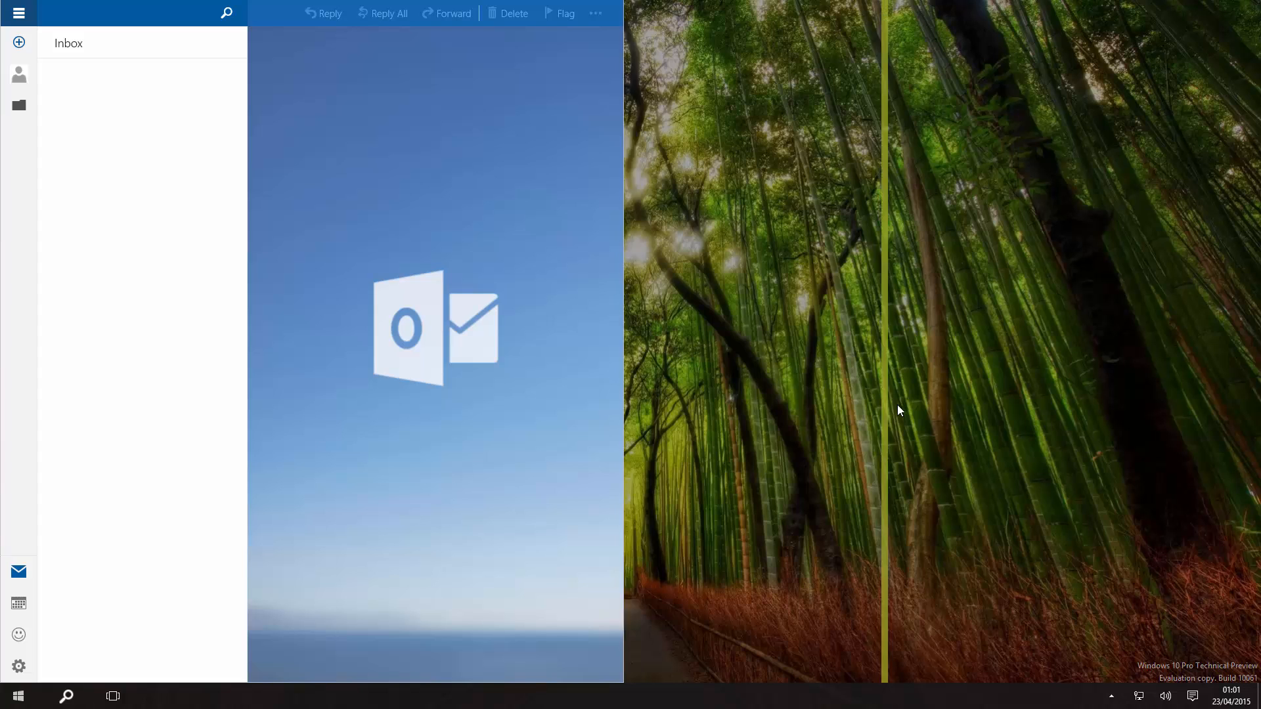
pyautogui.moveTo(884, 410); pyautogui.dragTo(657, 341)
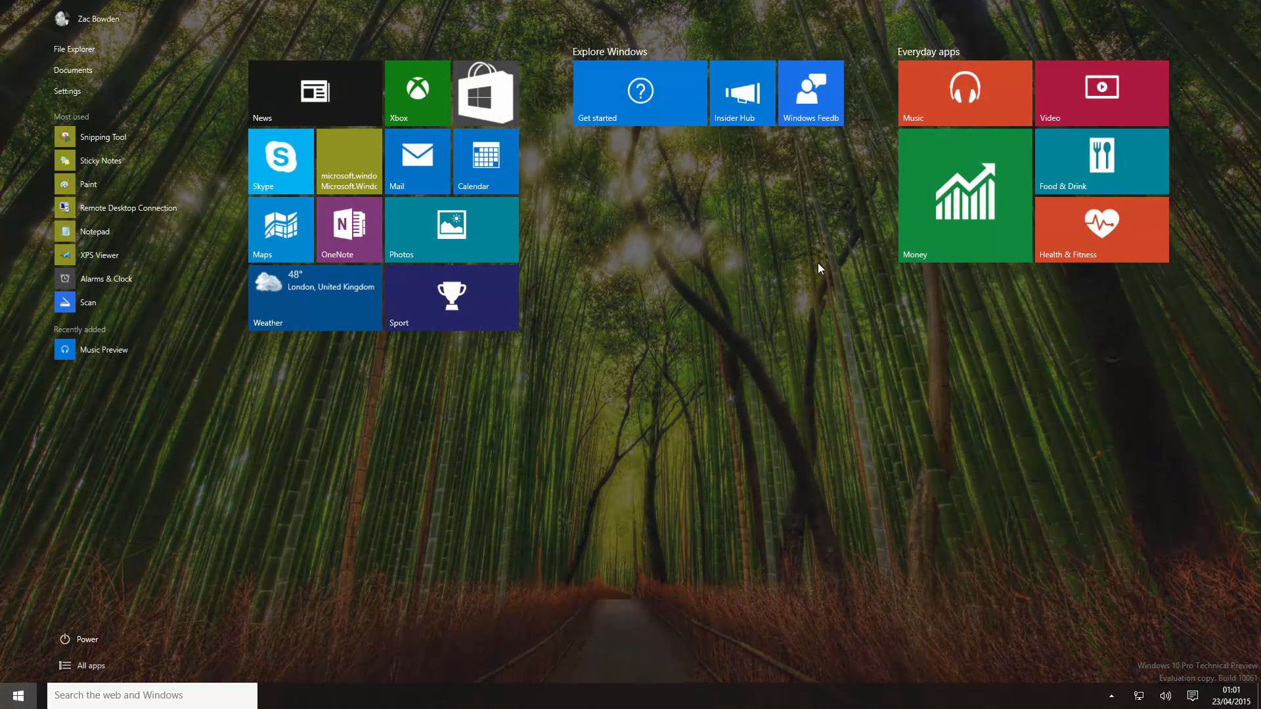
pyautogui.moveTo(605, 364)
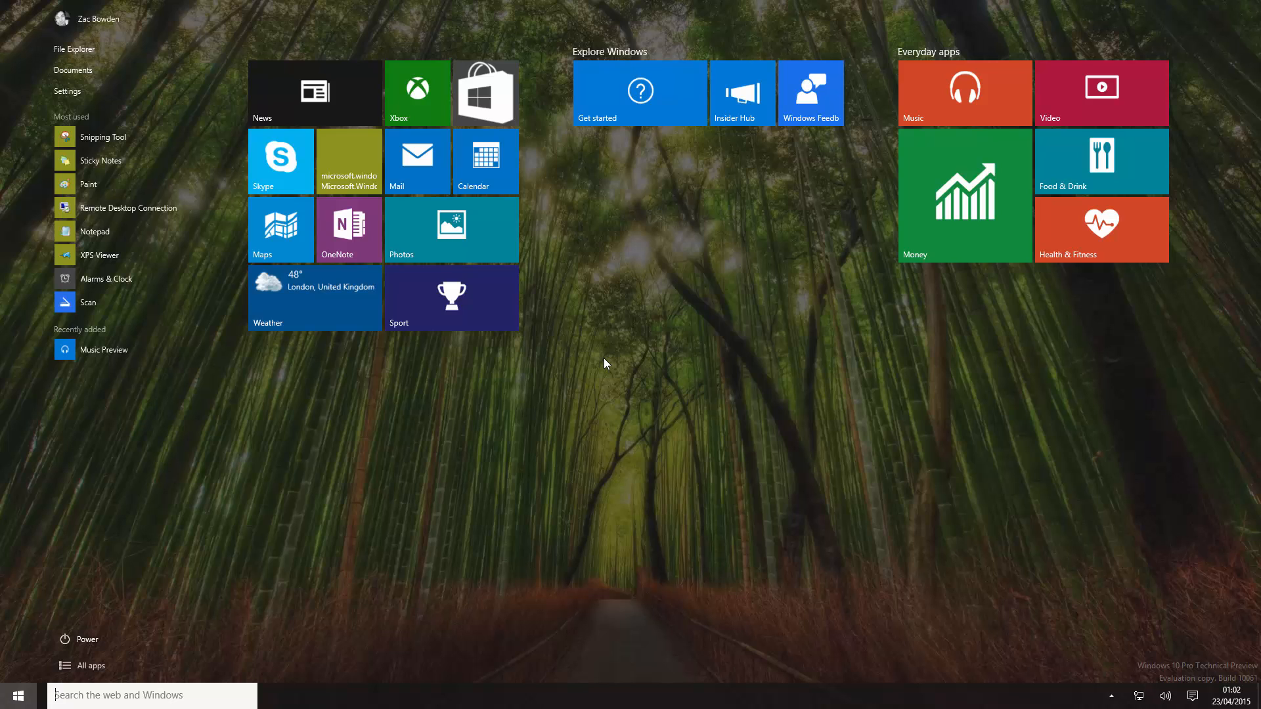
# Leave tablet mode and use Task View to switch among the three virtual desktops.
pyautogui.click(1192, 696)
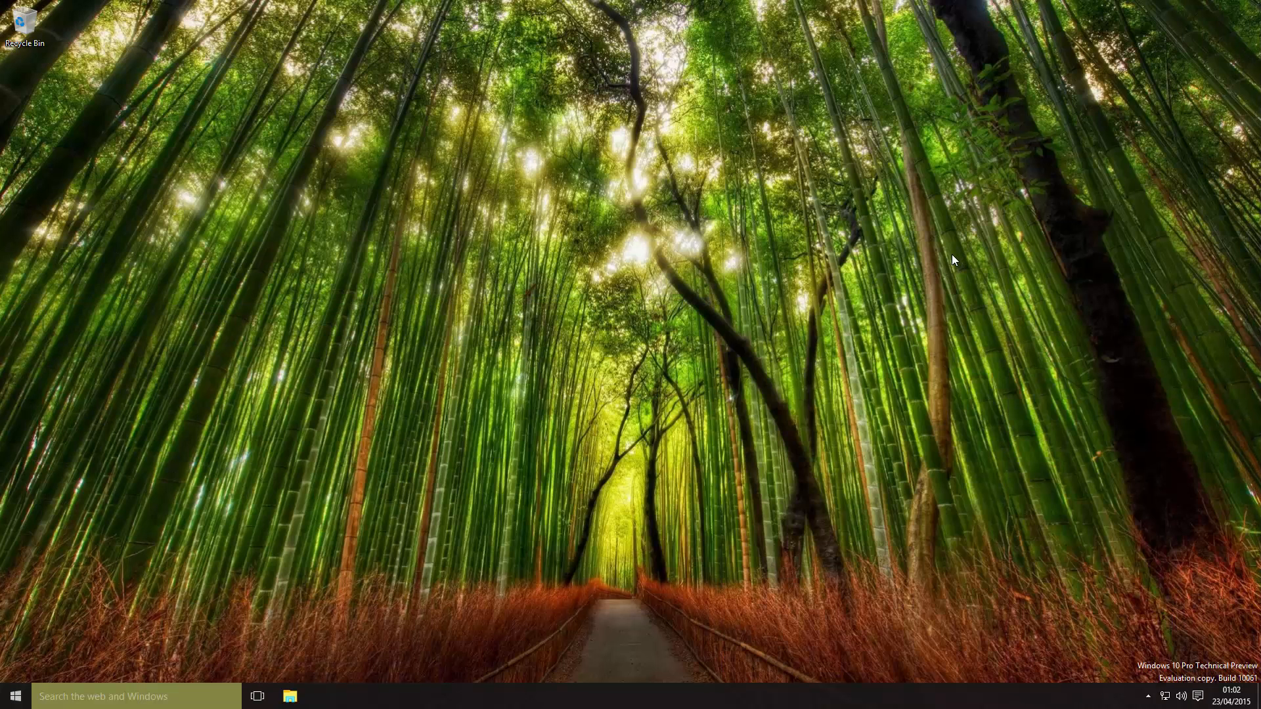
pyautogui.moveTo(661, 424)
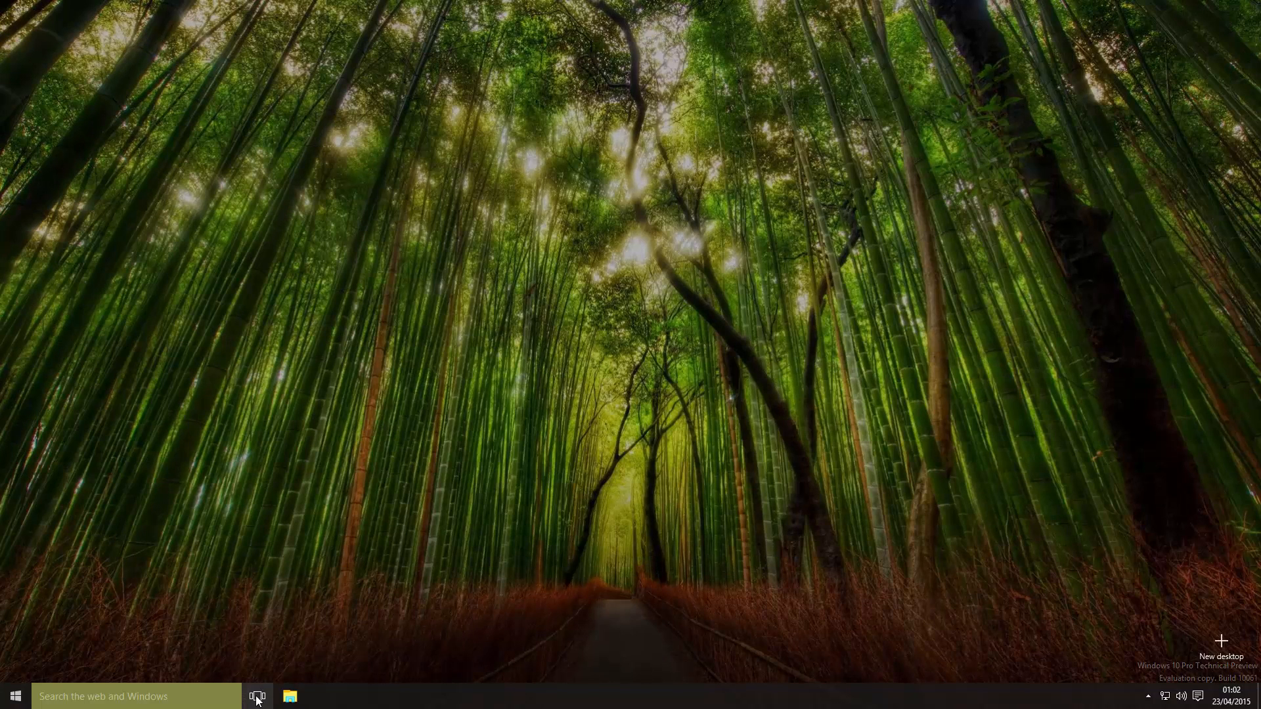
pyautogui.moveTo(312, 441)
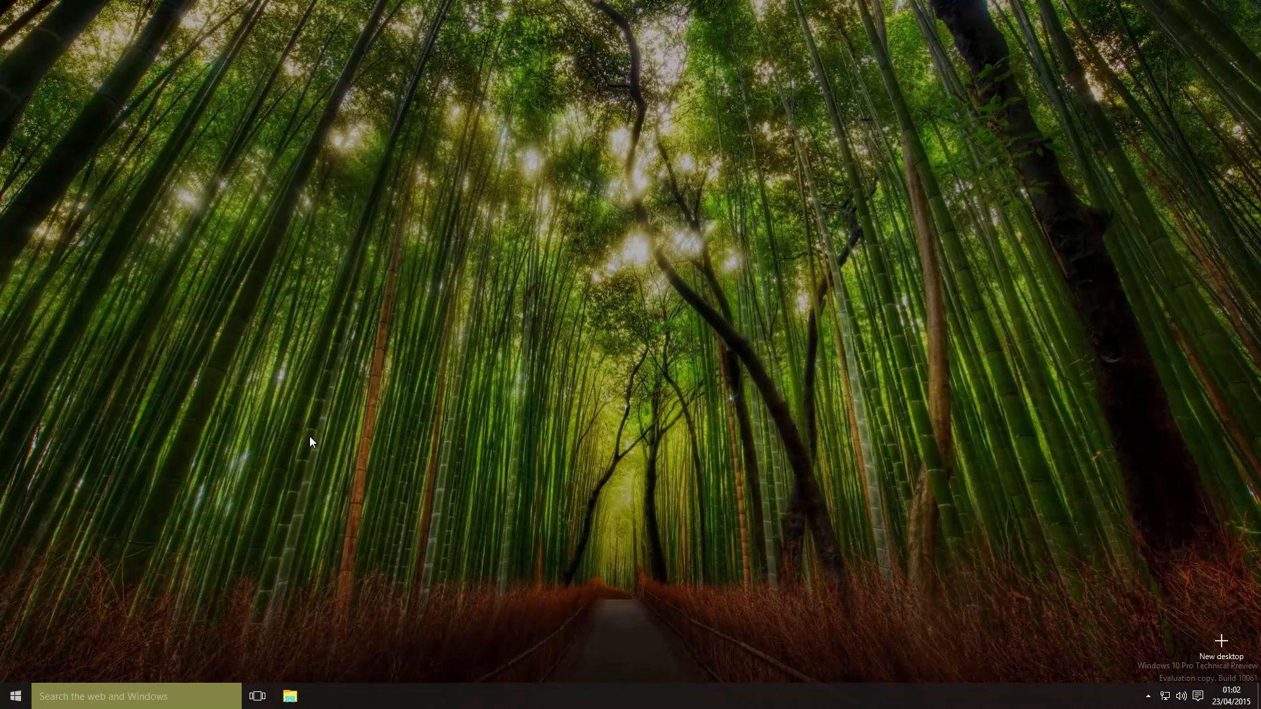
pyautogui.moveTo(623, 532)
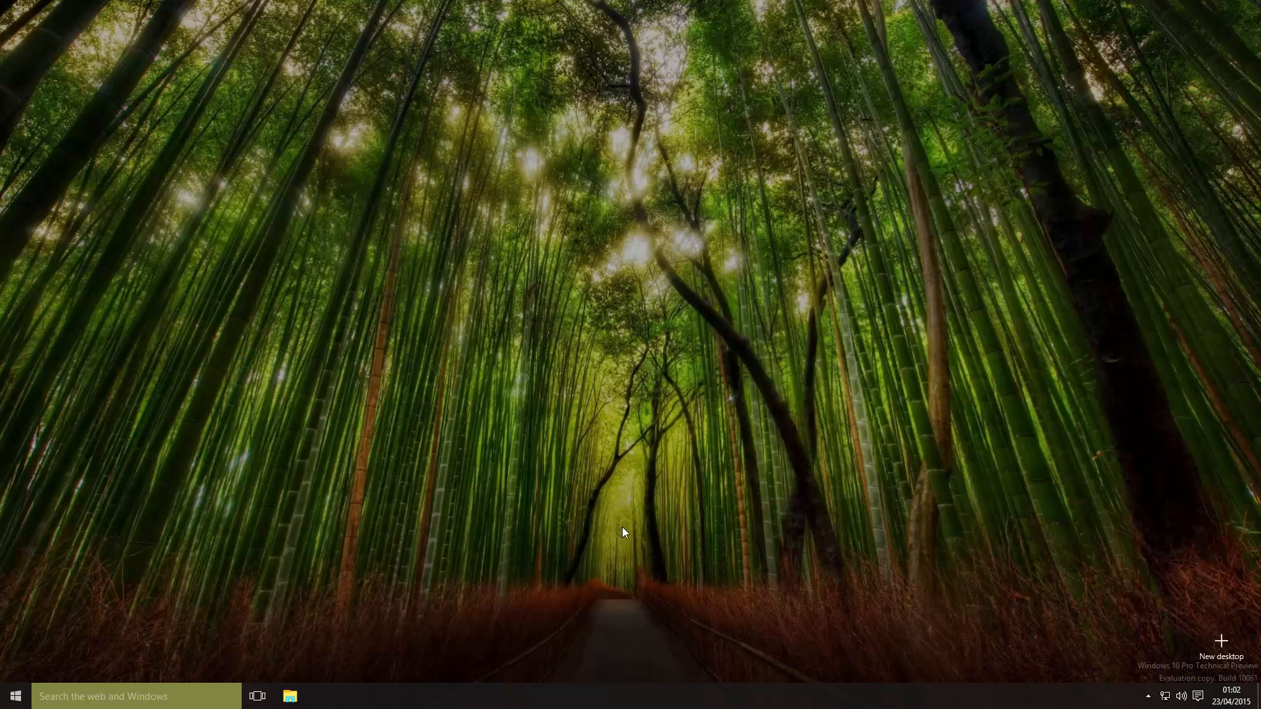
pyautogui.click(258, 696)
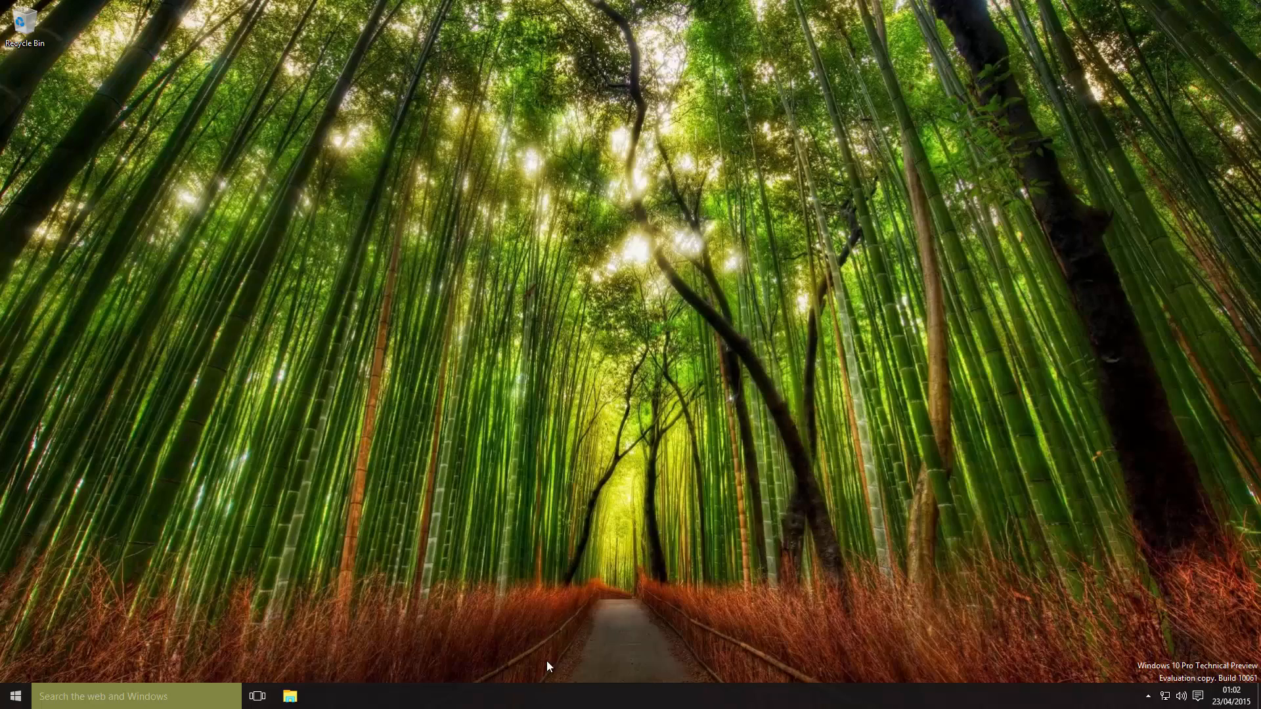
pyautogui.click(256, 696)
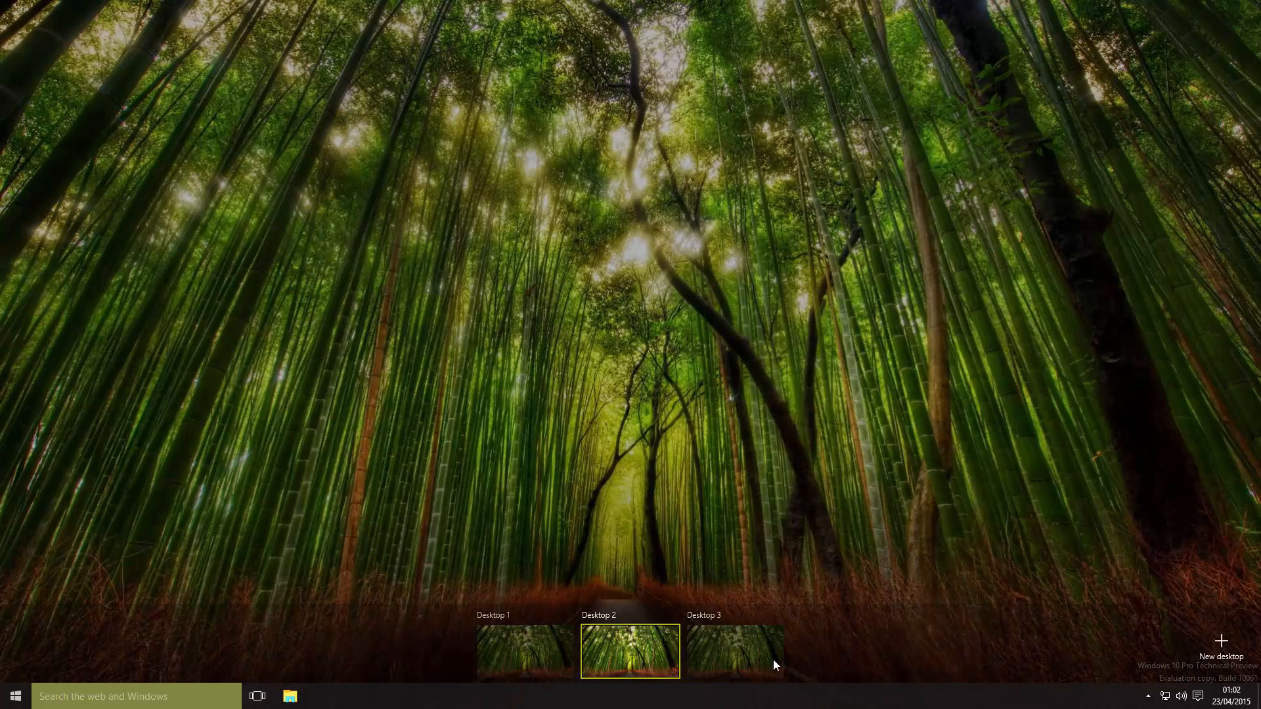
pyautogui.click(257, 696)
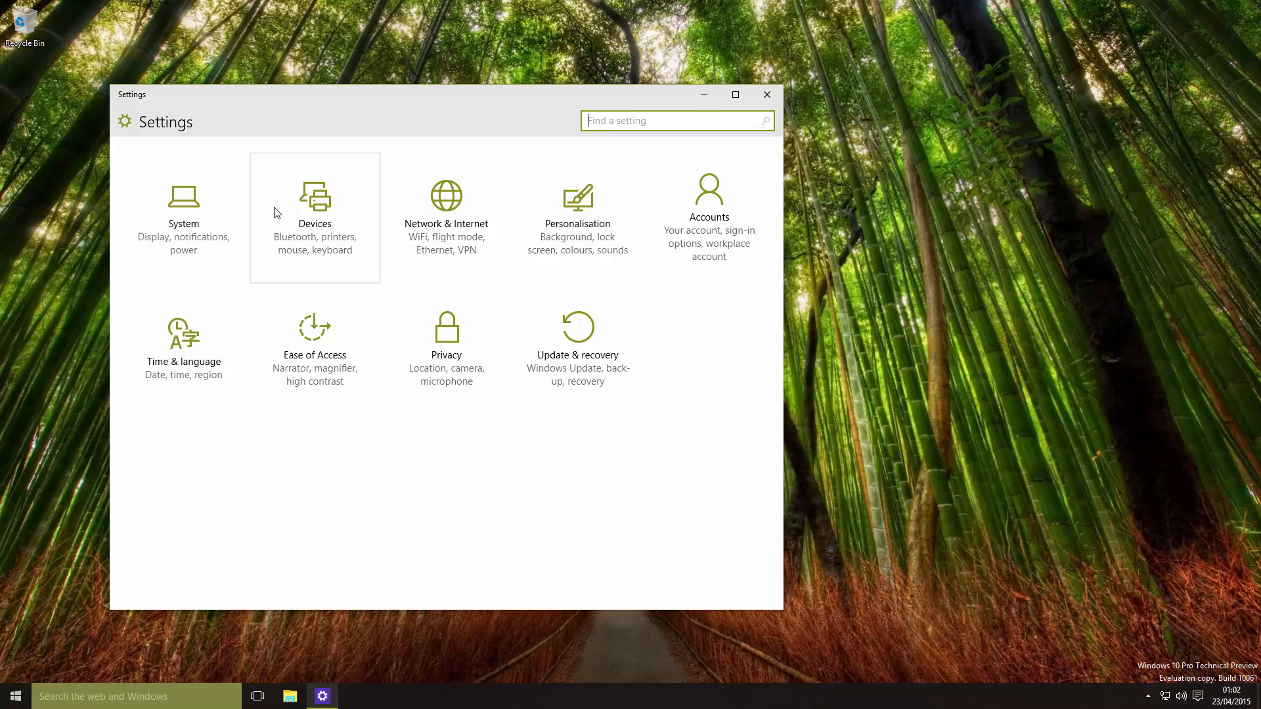
# Review the System > Multi-tasking Snap and virtual desktop settings, then close Settings.
pyautogui.click(183, 201)
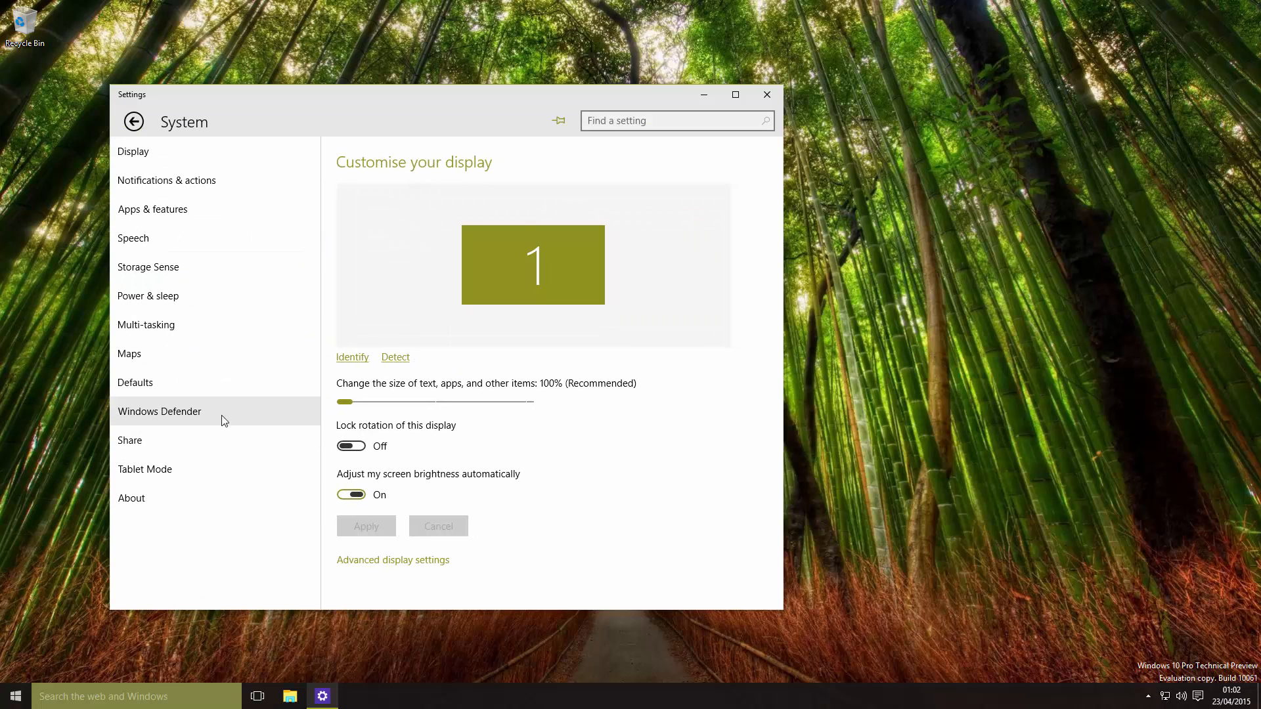
pyautogui.click(146, 324)
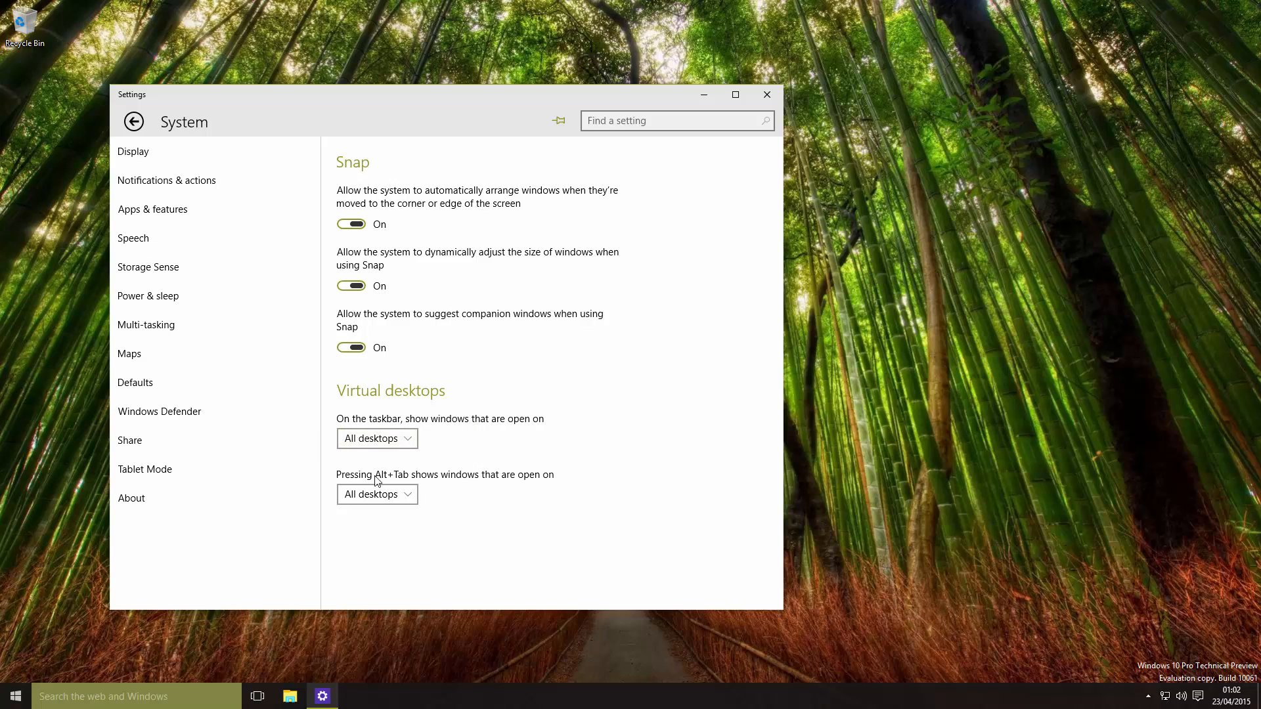
pyautogui.moveTo(590, 456)
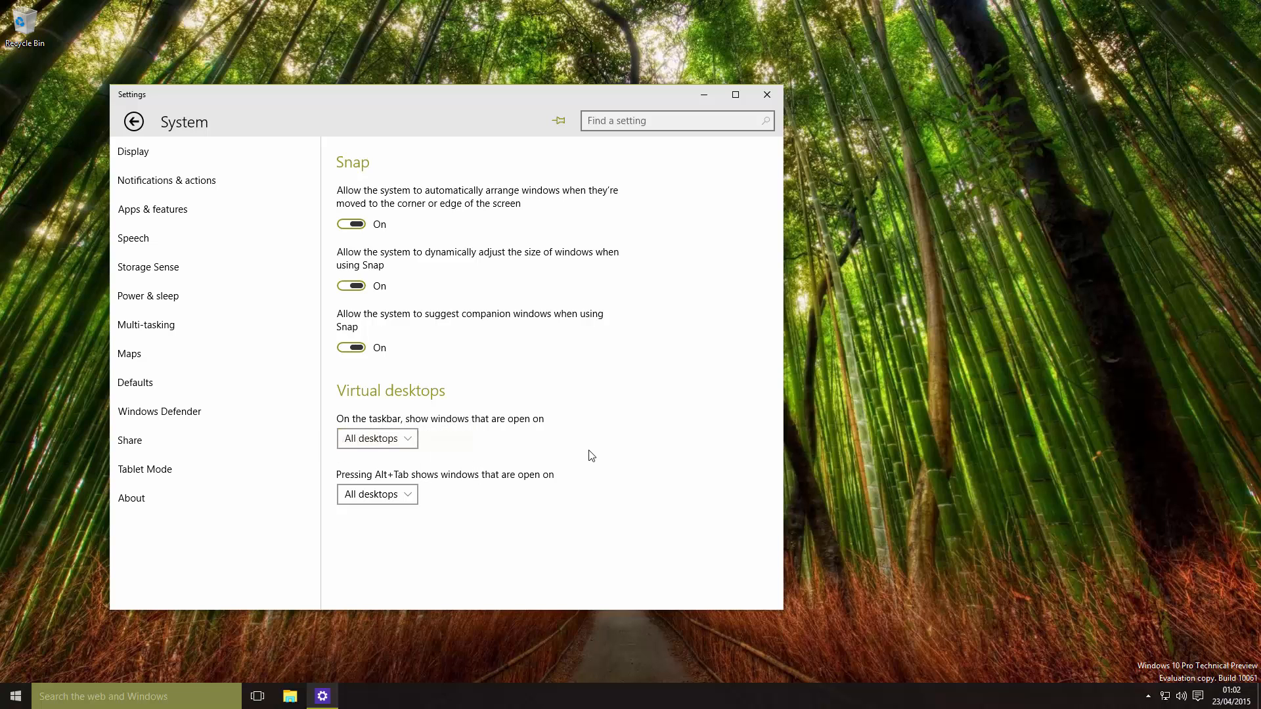
pyautogui.moveTo(650, 105)
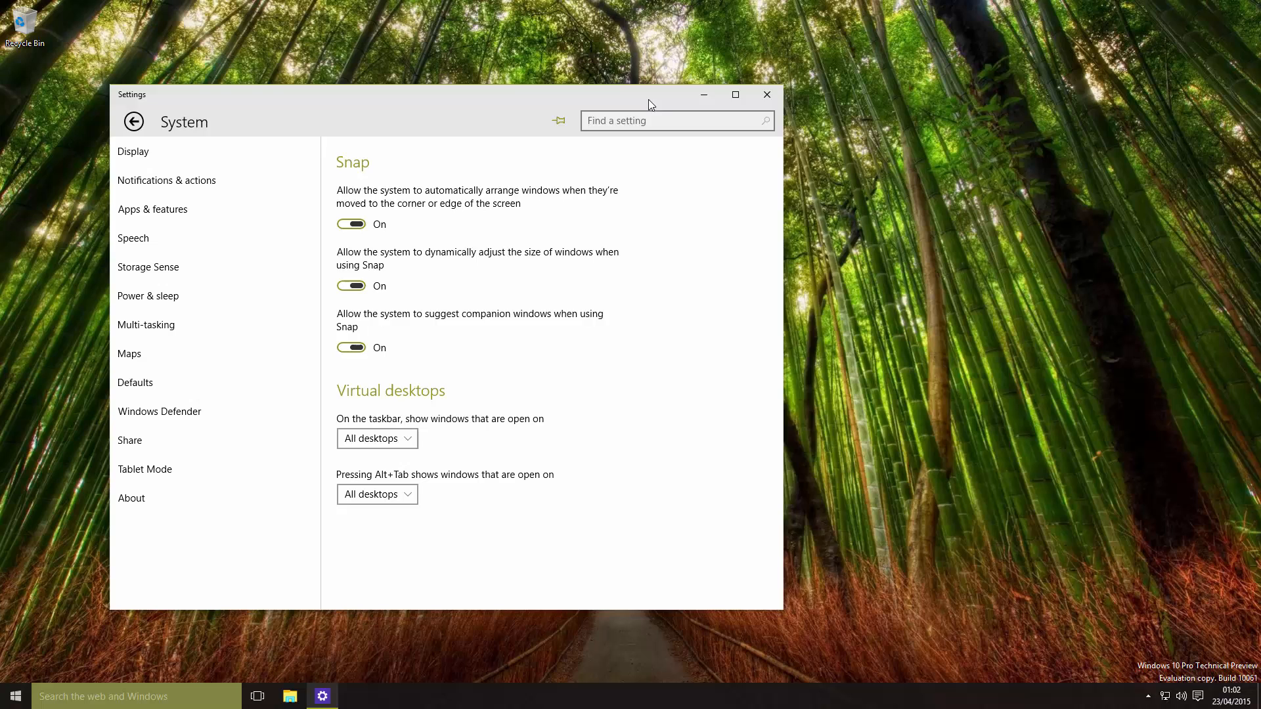
pyautogui.click(764, 94)
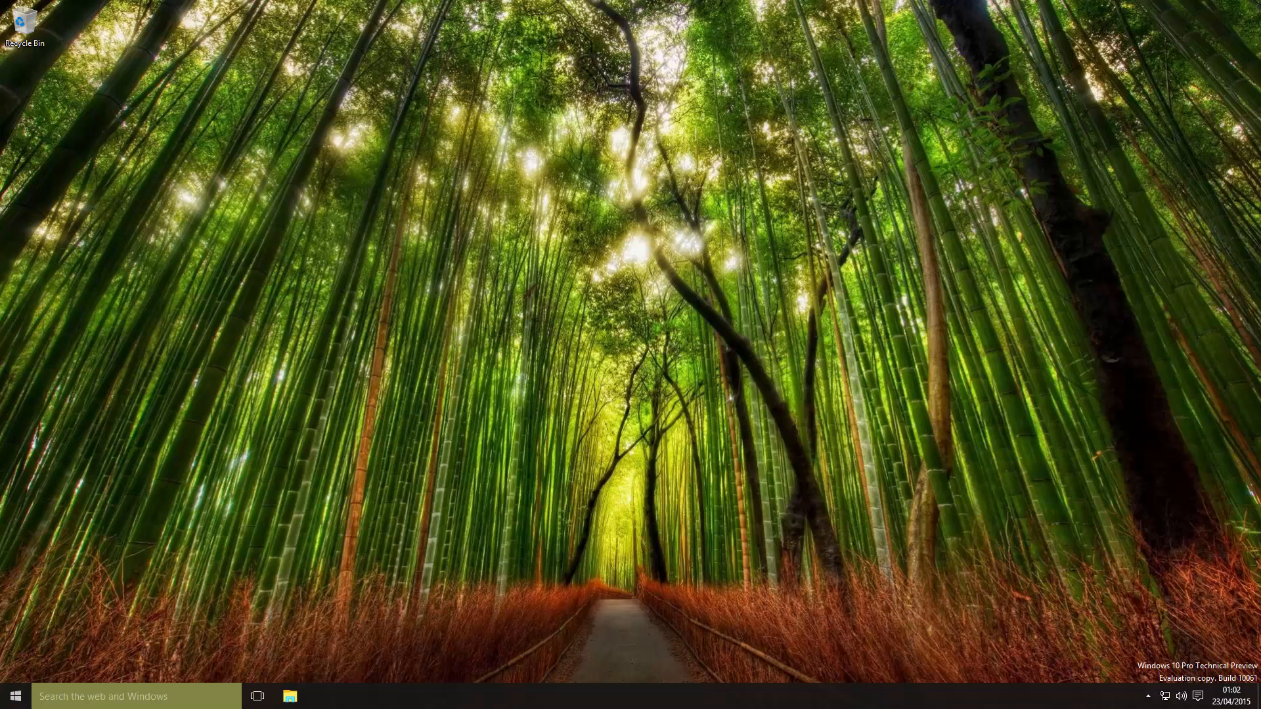
pyautogui.moveTo(1042, 571)
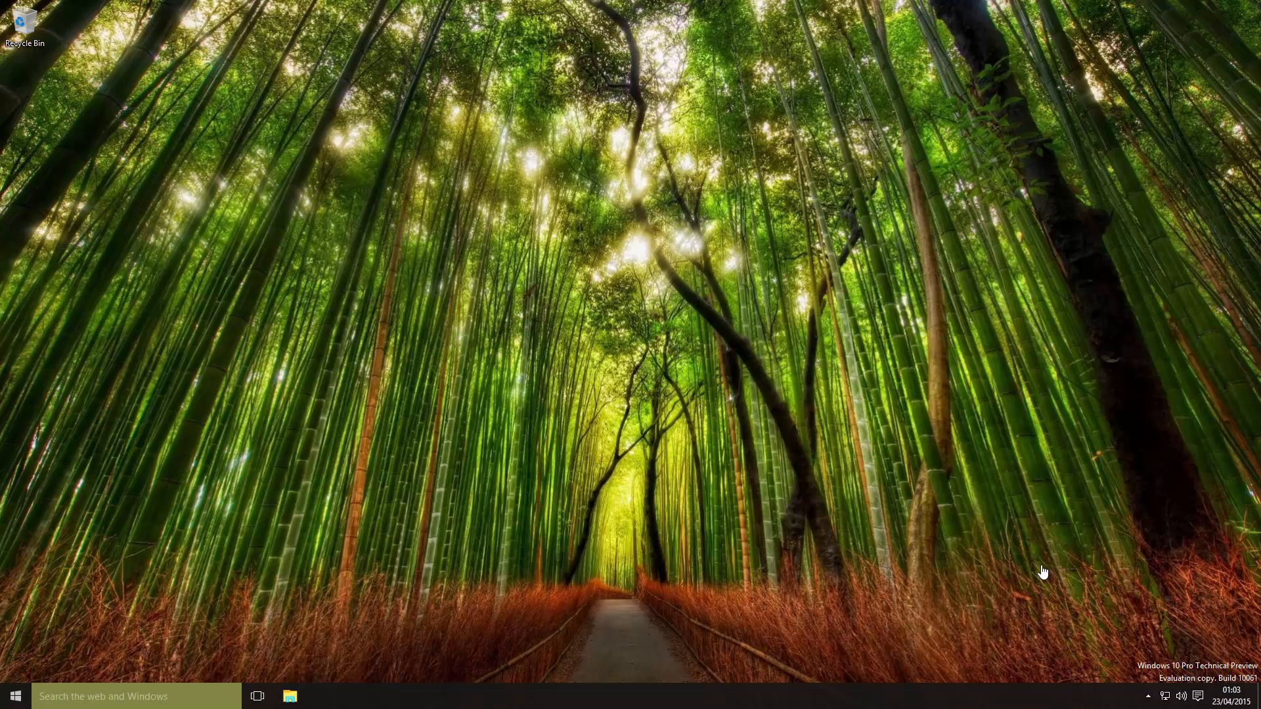
pyautogui.moveTo(718, 527)
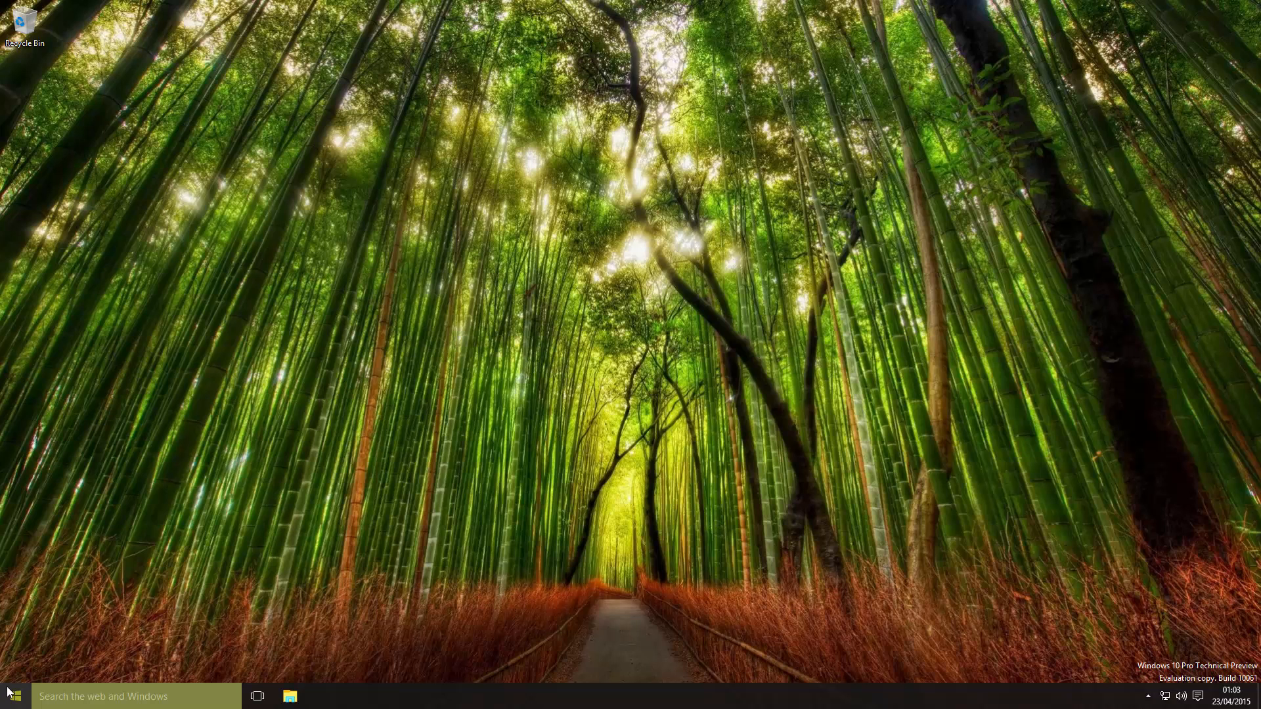
pyautogui.click(13, 696)
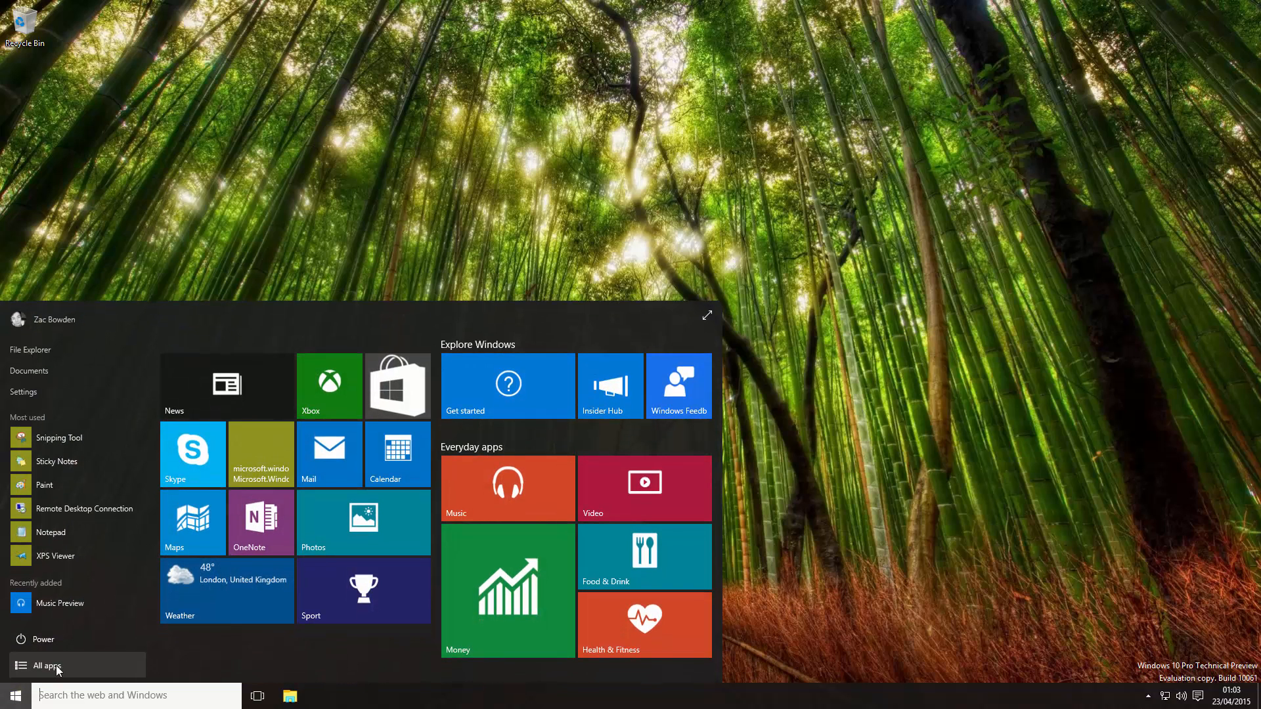
pyautogui.click(56, 665)
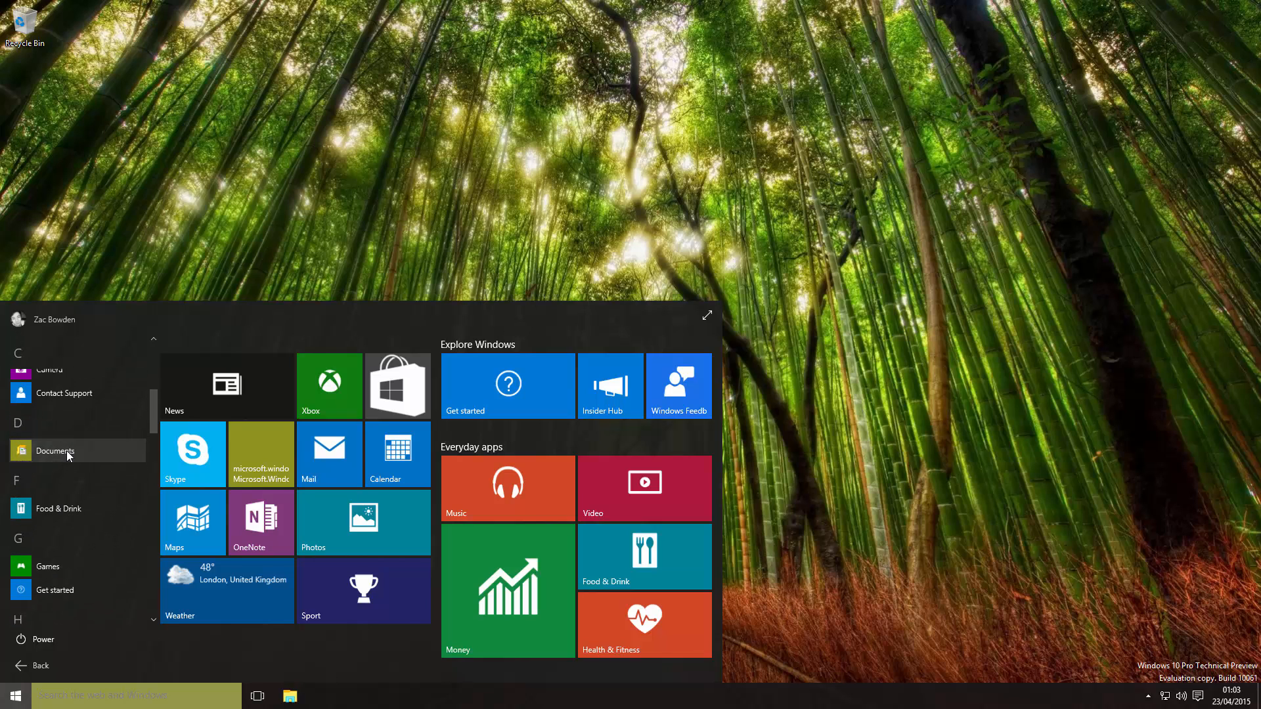
pyautogui.click(13, 694)
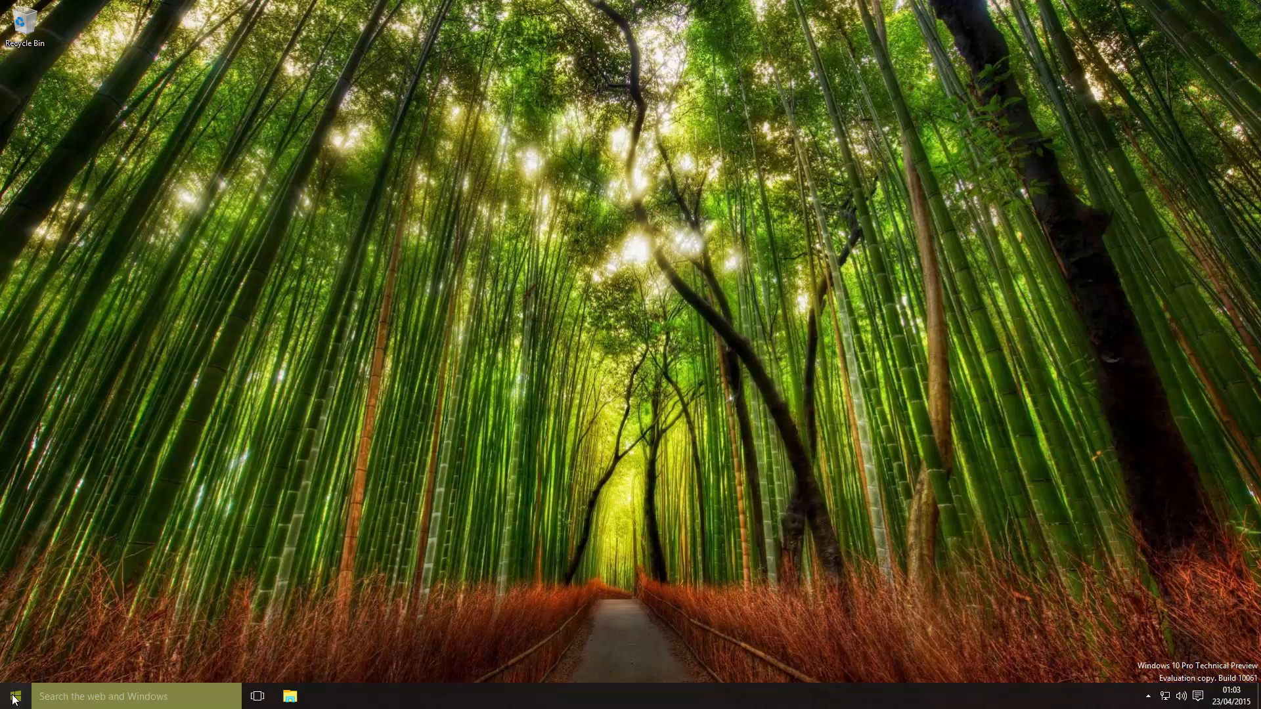
pyautogui.click(13, 696)
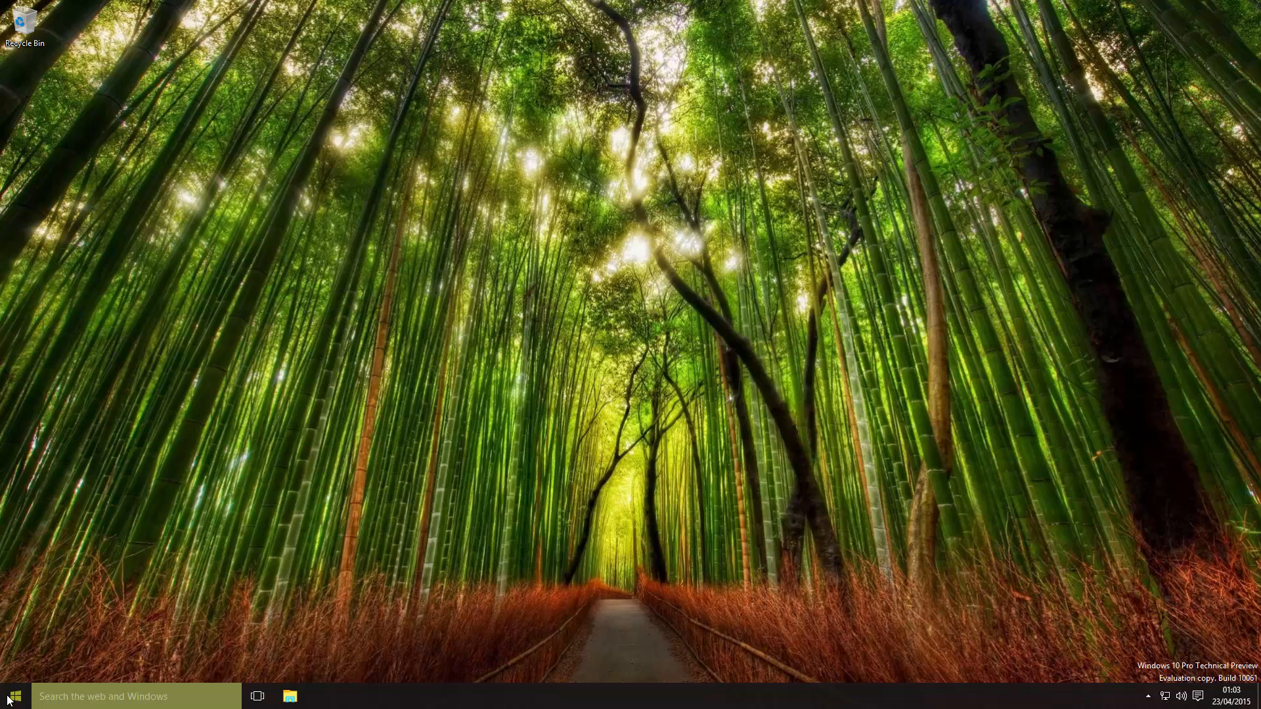
# Scroll the All apps list in Start and right-click Documents.
pyautogui.click(12, 696)
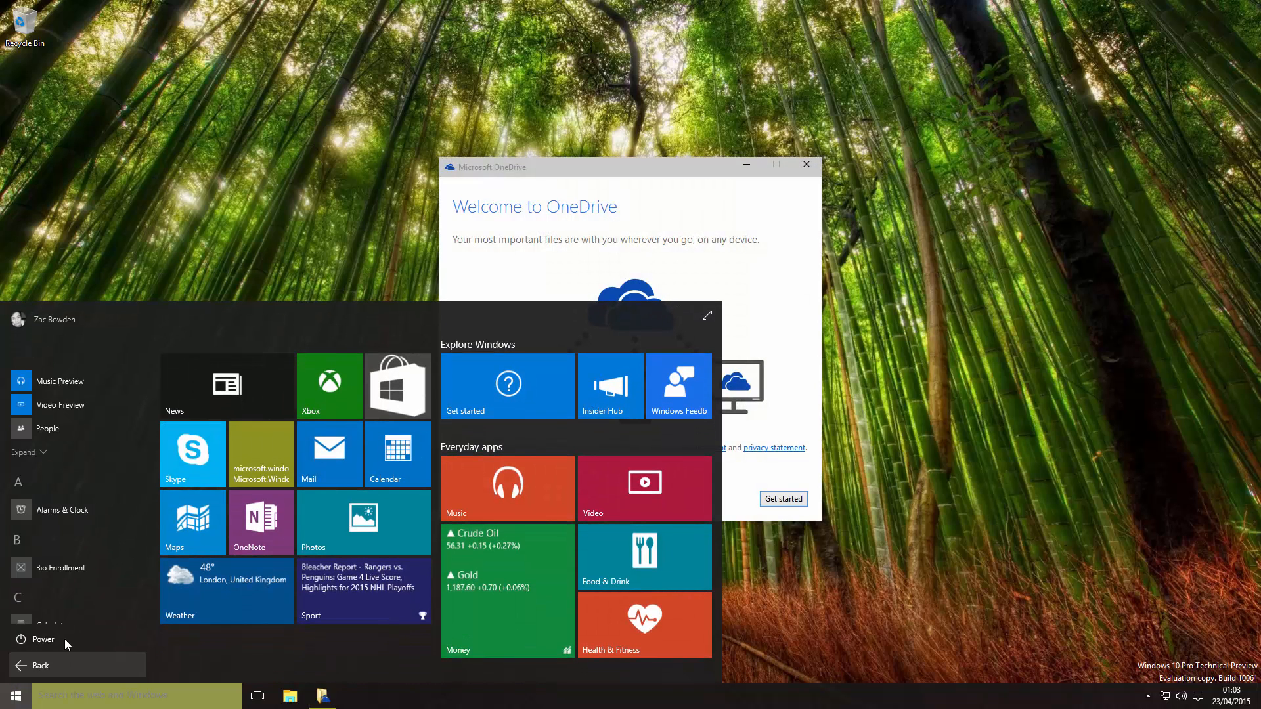
pyautogui.scroll(-3)
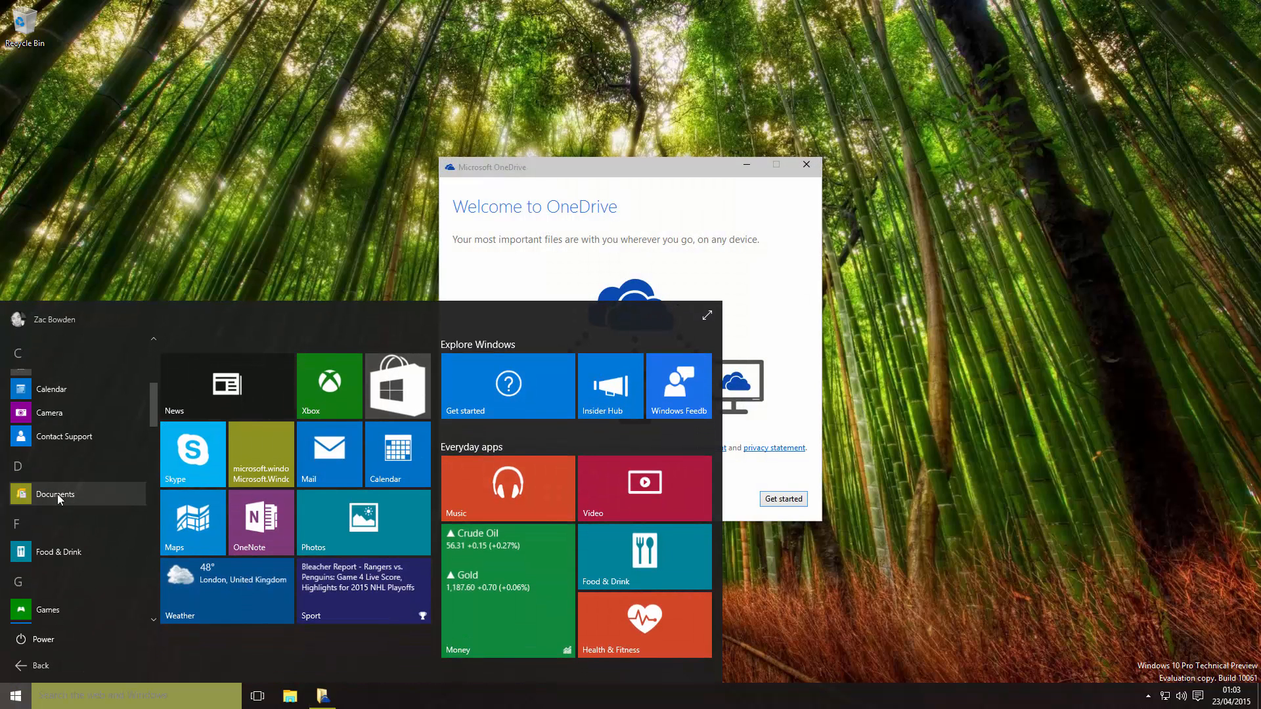
pyautogui.rightClick(55, 493)
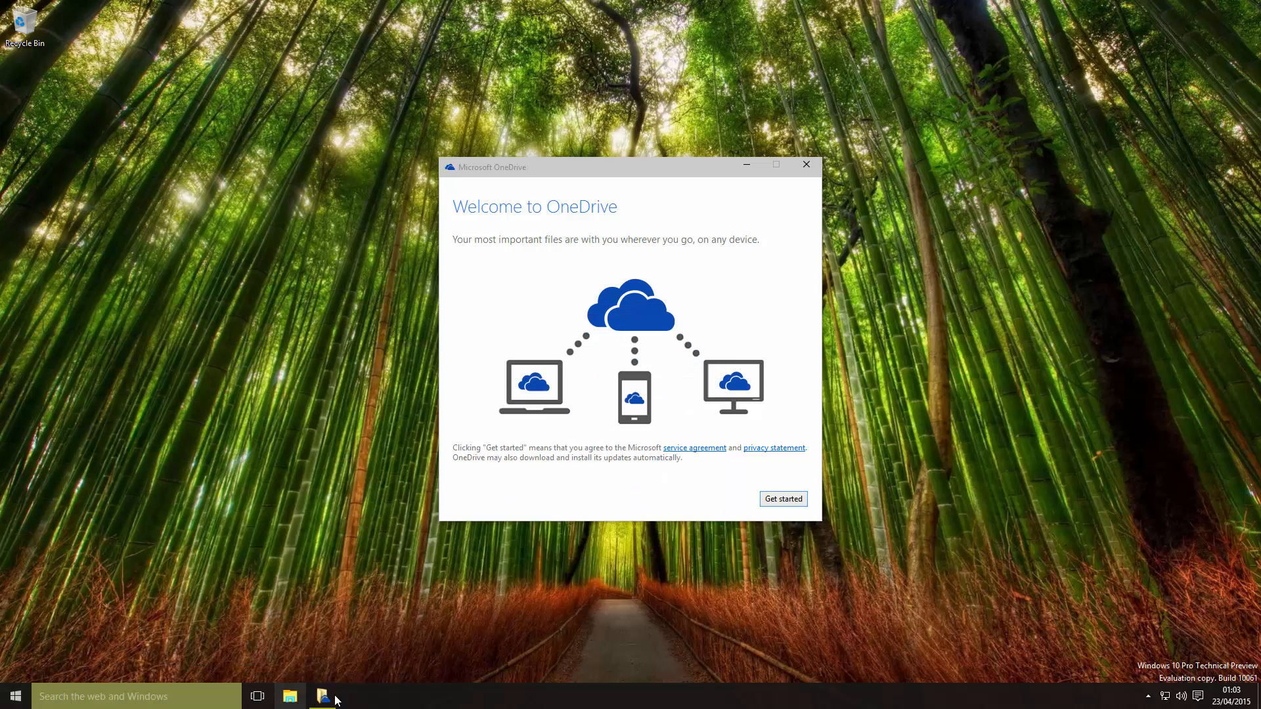
# Close the OneDrive welcome window from its taskbar icon and reopen Start.
pyautogui.rightClick(323, 696)
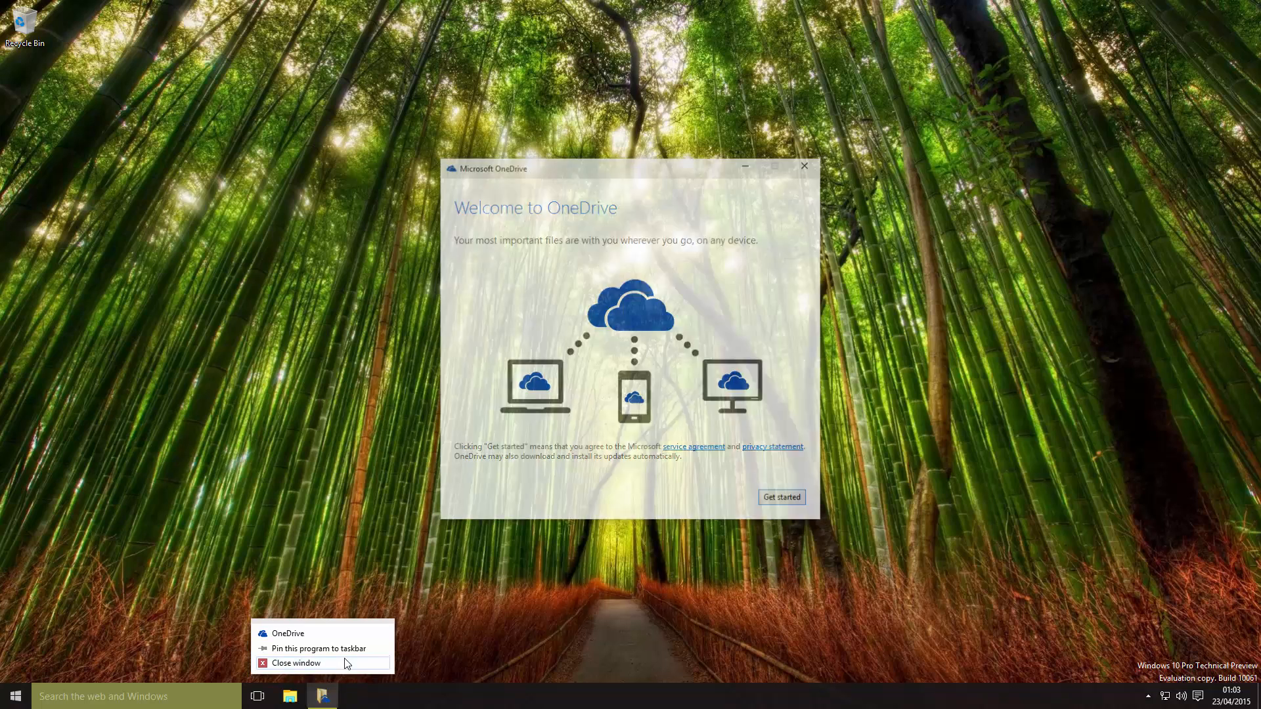
pyautogui.click(296, 662)
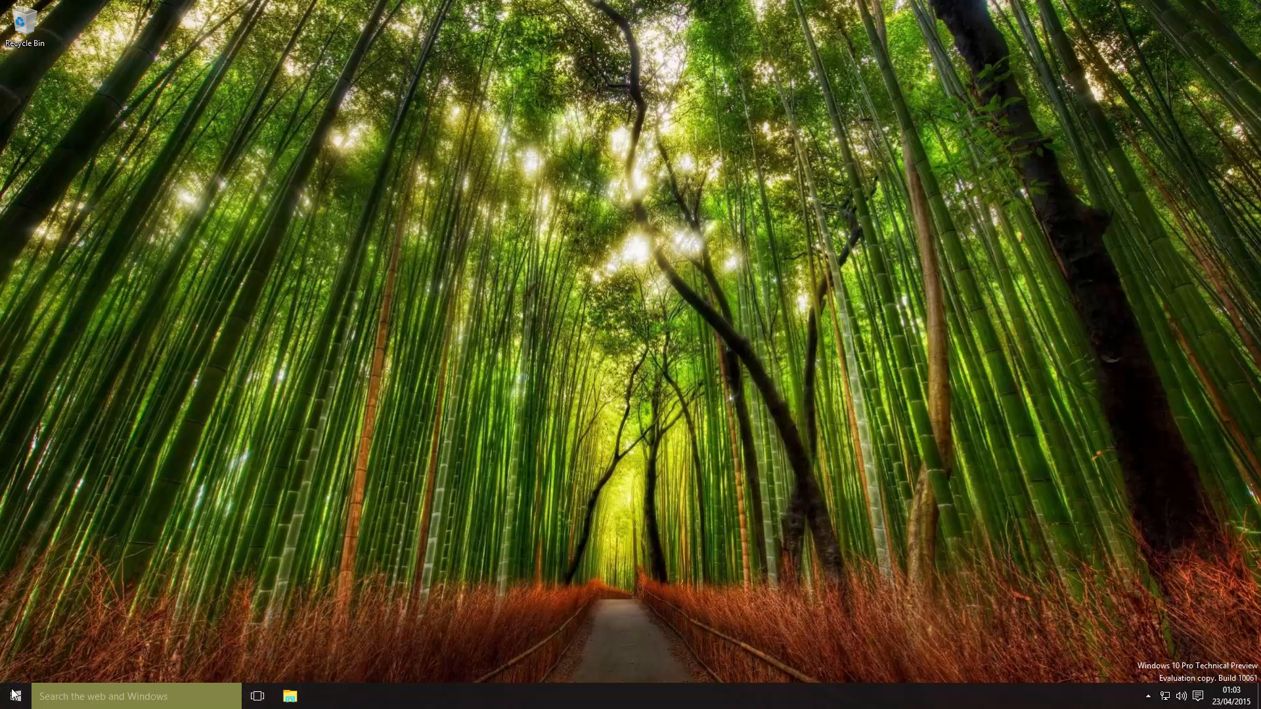
pyautogui.click(13, 696)
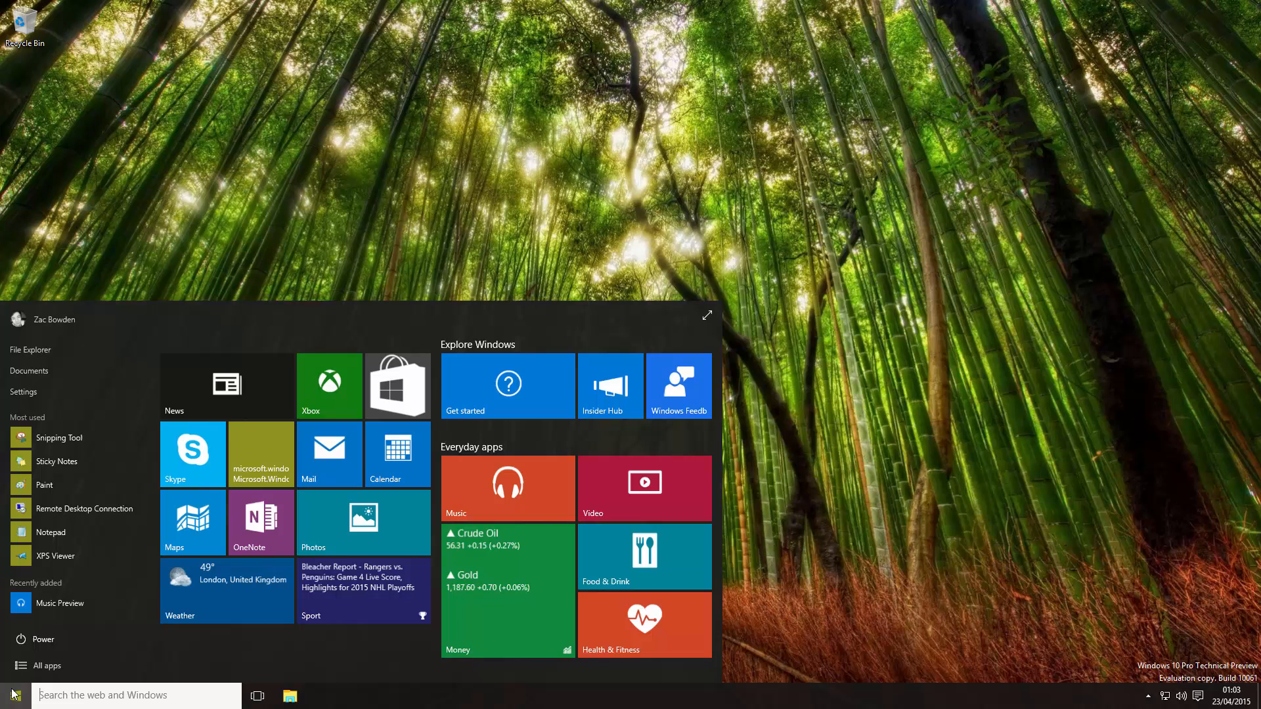
pyautogui.moveTo(507, 384)
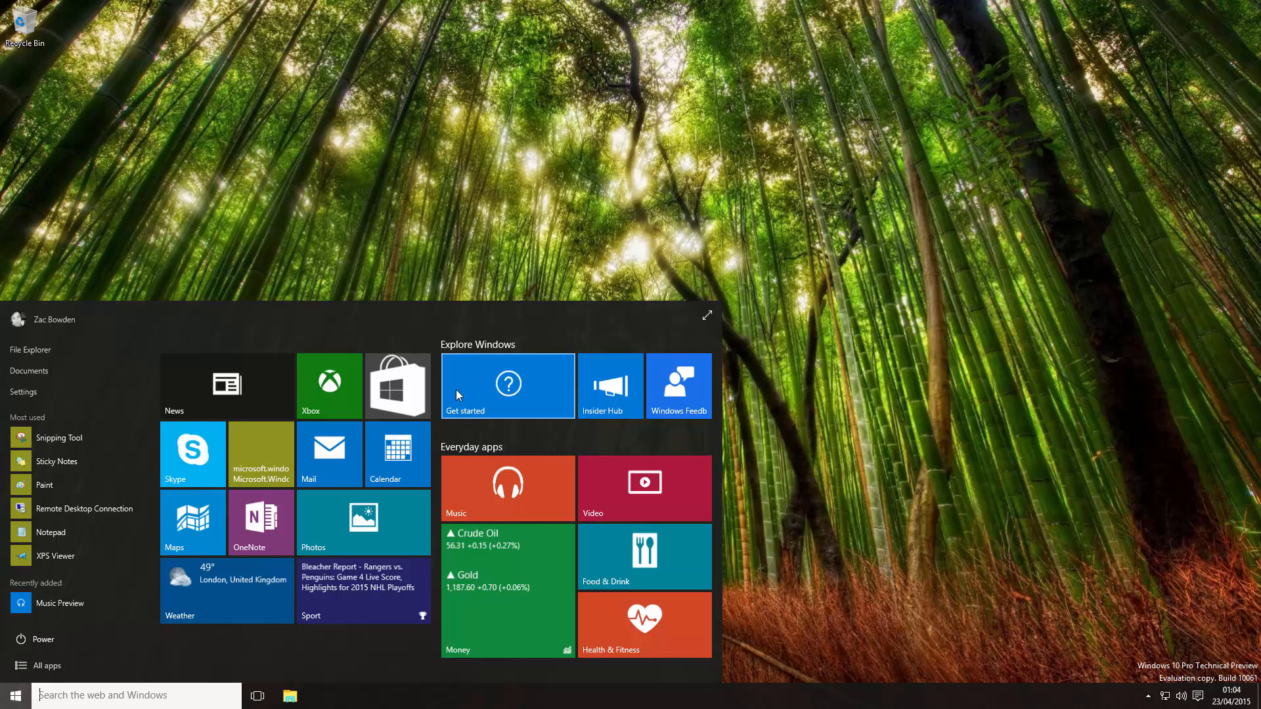
# Launch Store (Beta) to its Home page from Start, then close it.
pyautogui.click(396, 386)
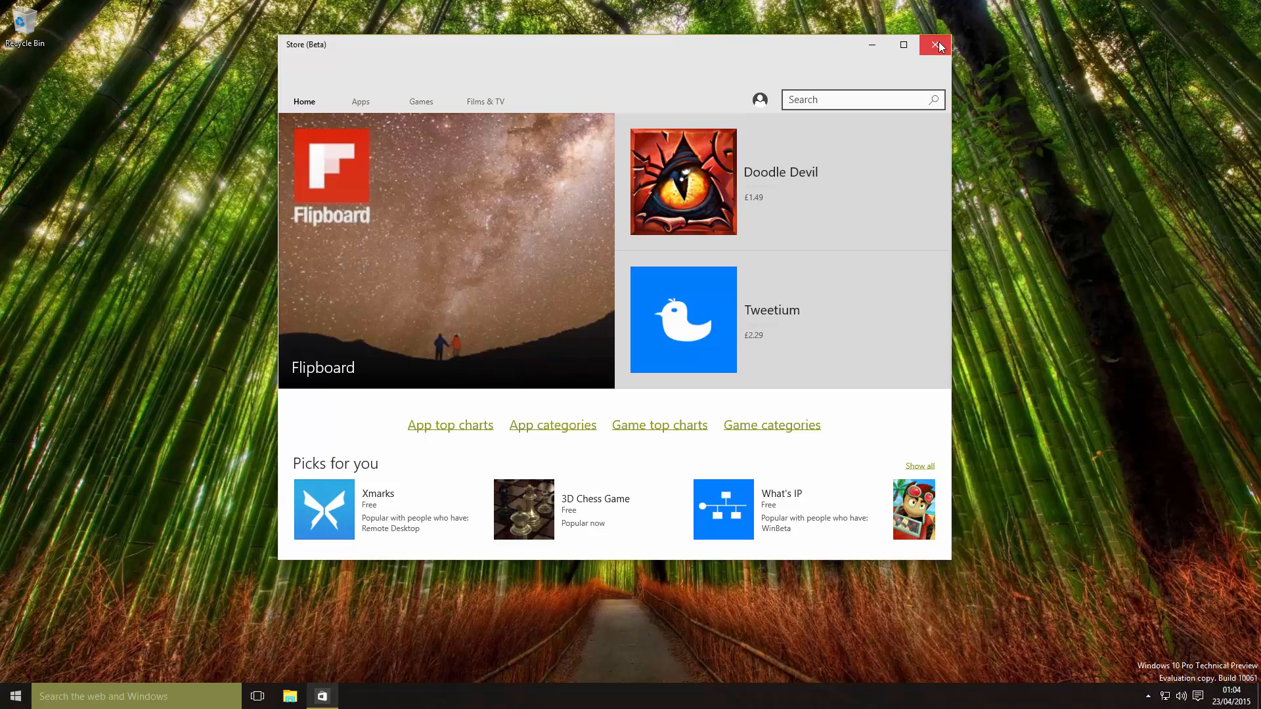
pyautogui.click(934, 45)
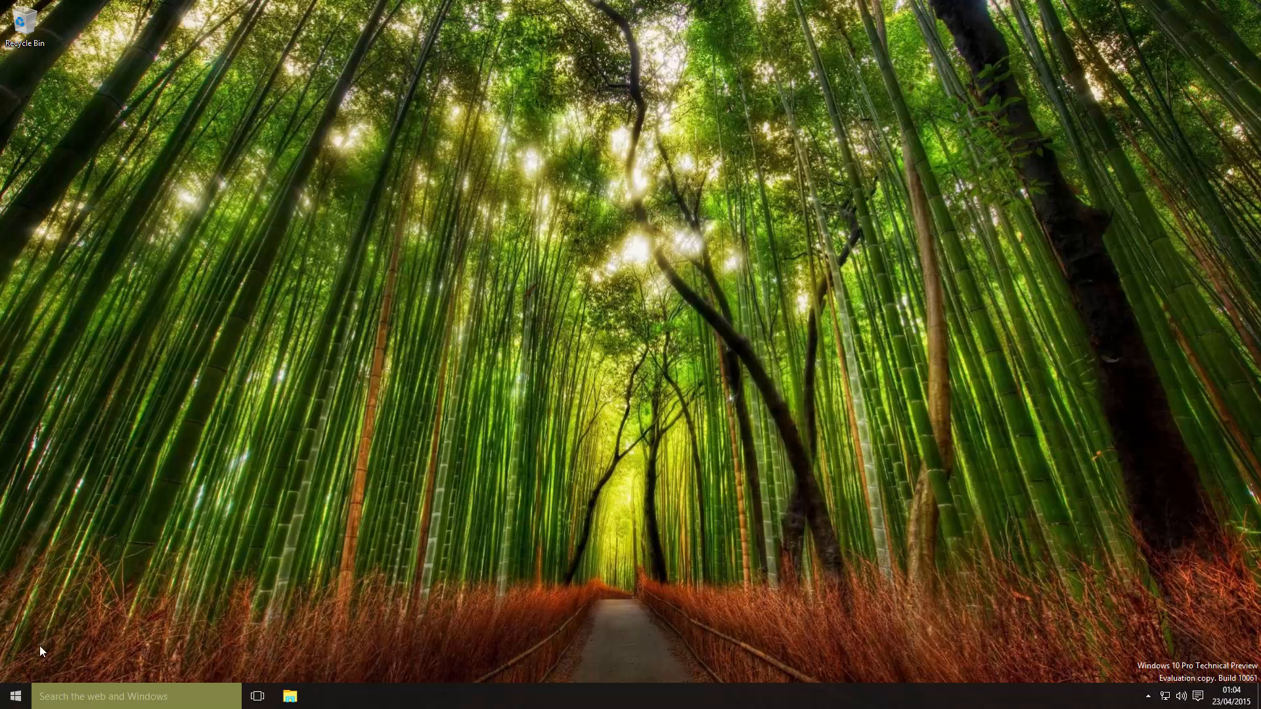
# Expand the Start menu to full screen, dismiss it, and reopen it at normal size.
pyautogui.click(14, 696)
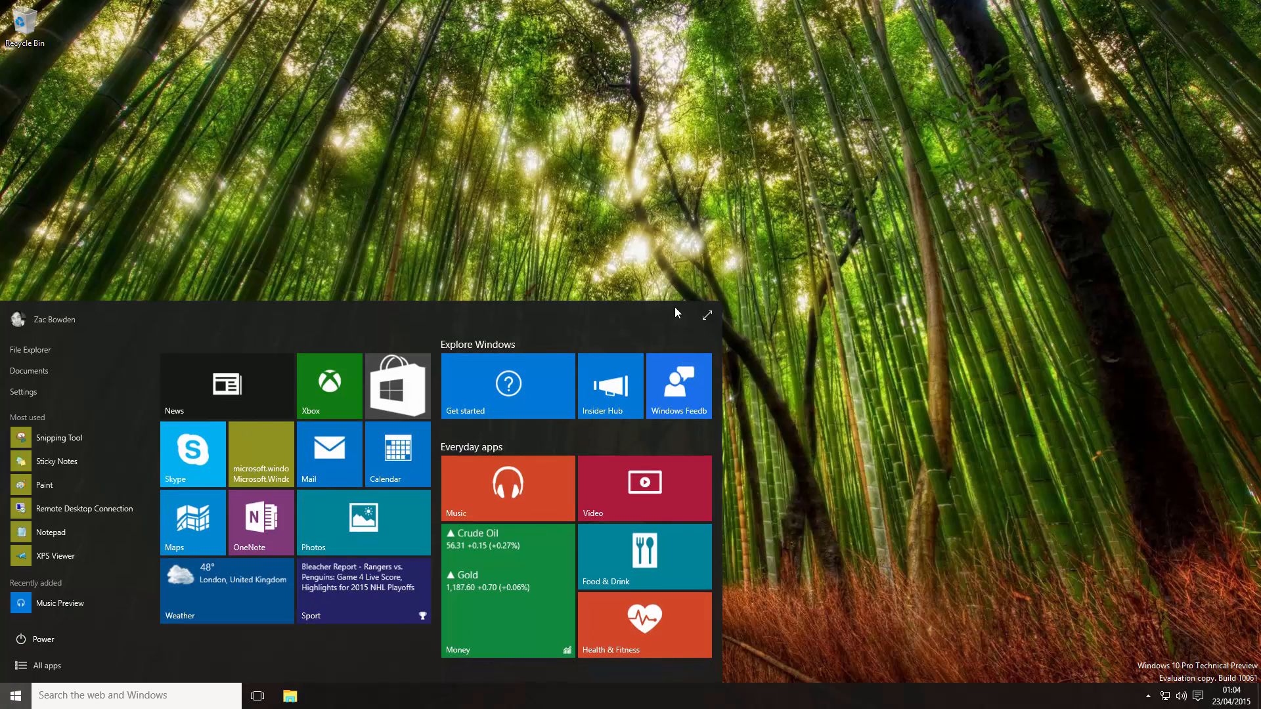
pyautogui.moveTo(673, 306)
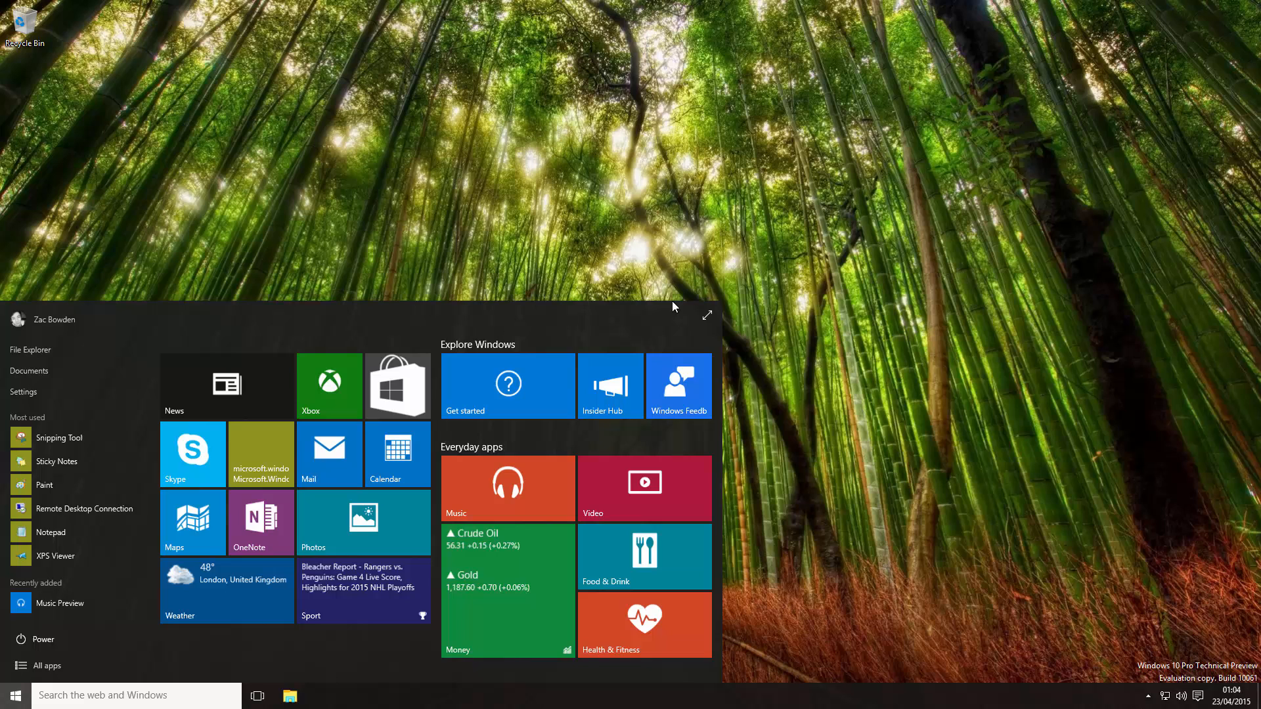
pyautogui.moveTo(689, 277)
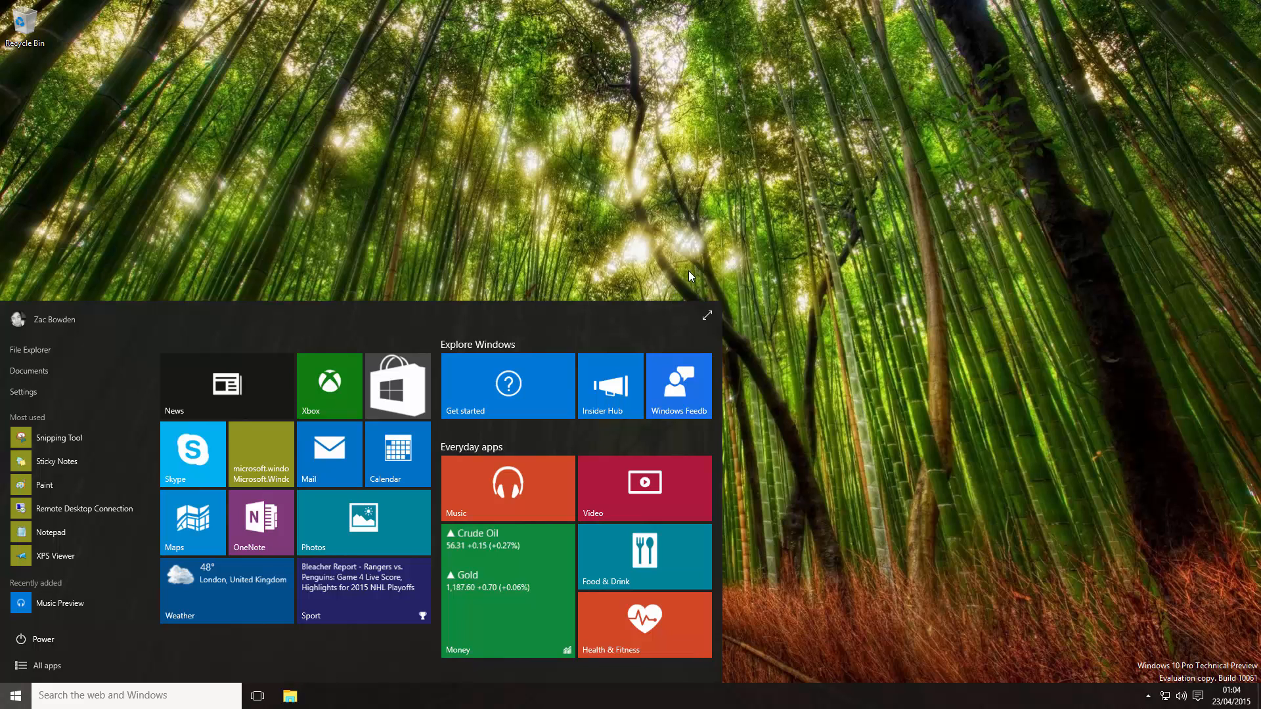
pyautogui.moveTo(726, 317)
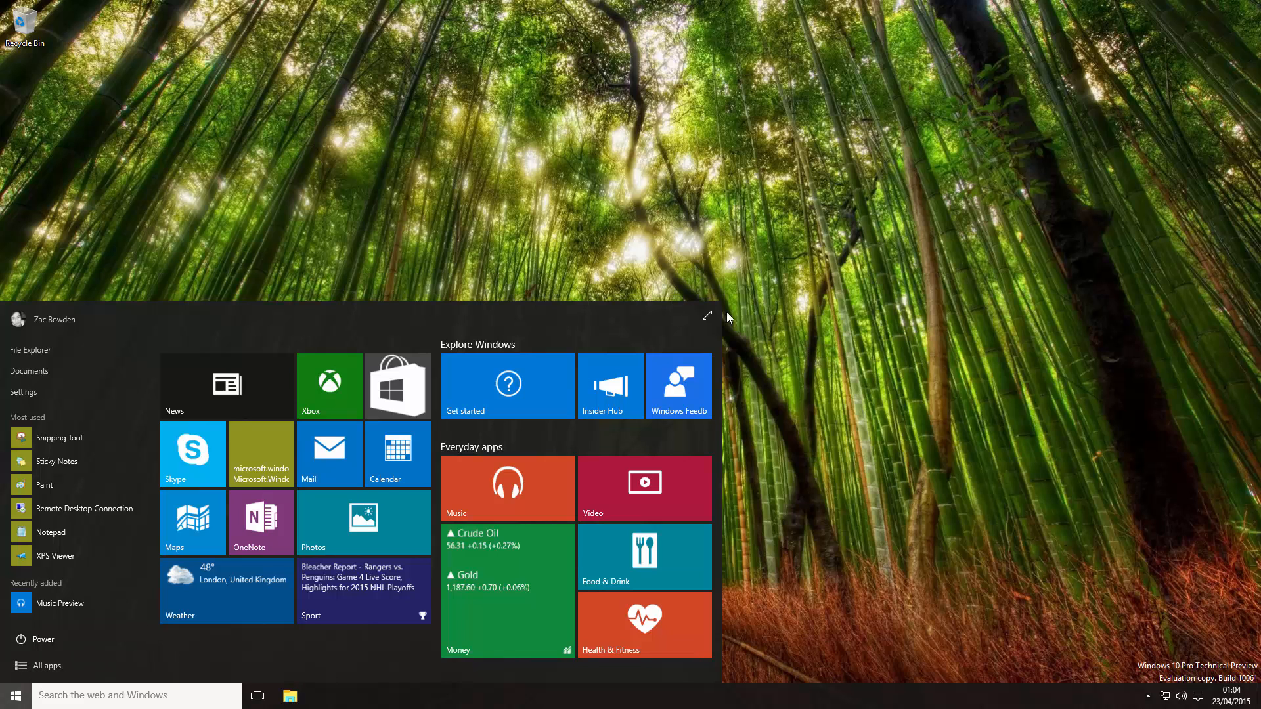
pyautogui.click(706, 316)
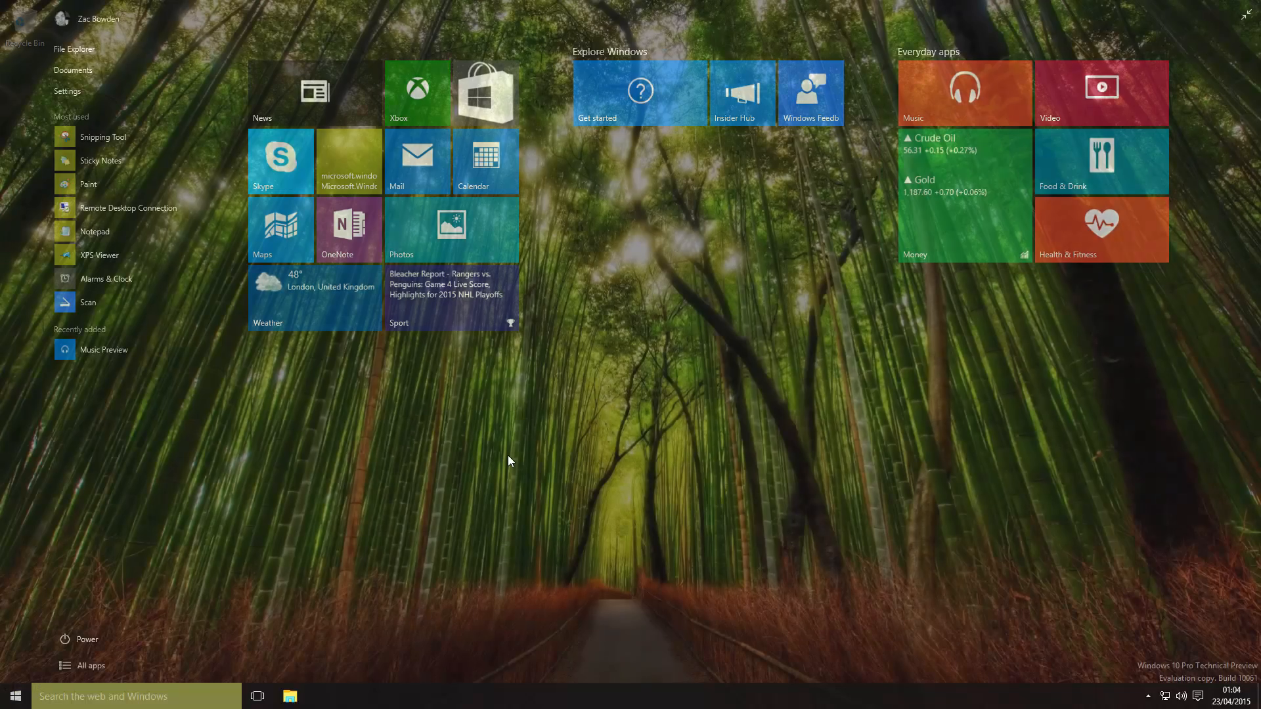
pyautogui.click(14, 696)
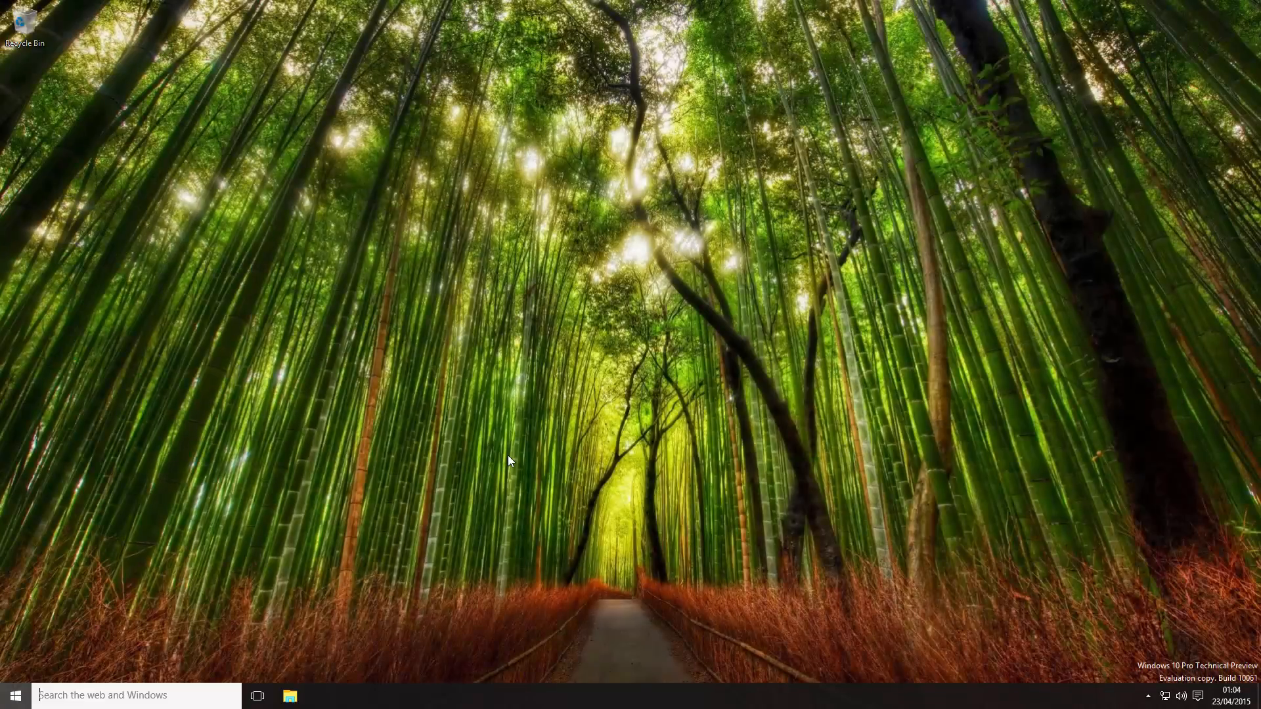
pyautogui.click(14, 695)
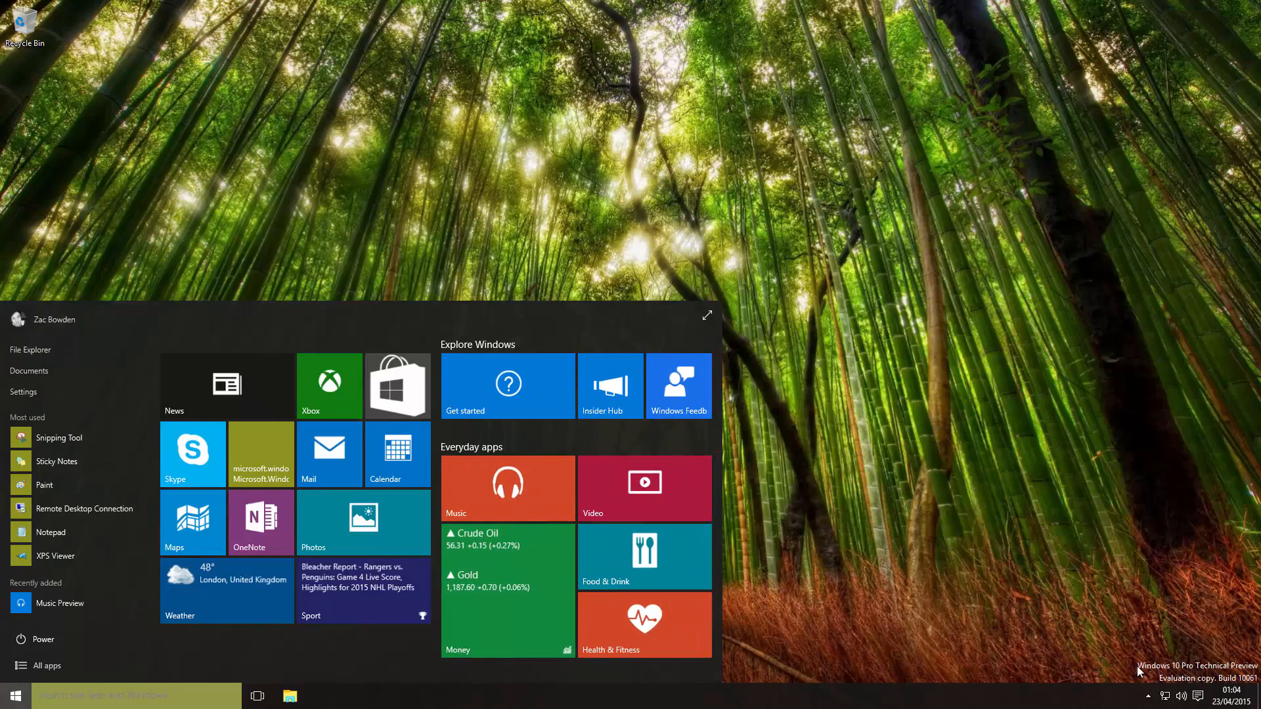
pyautogui.moveTo(969, 584)
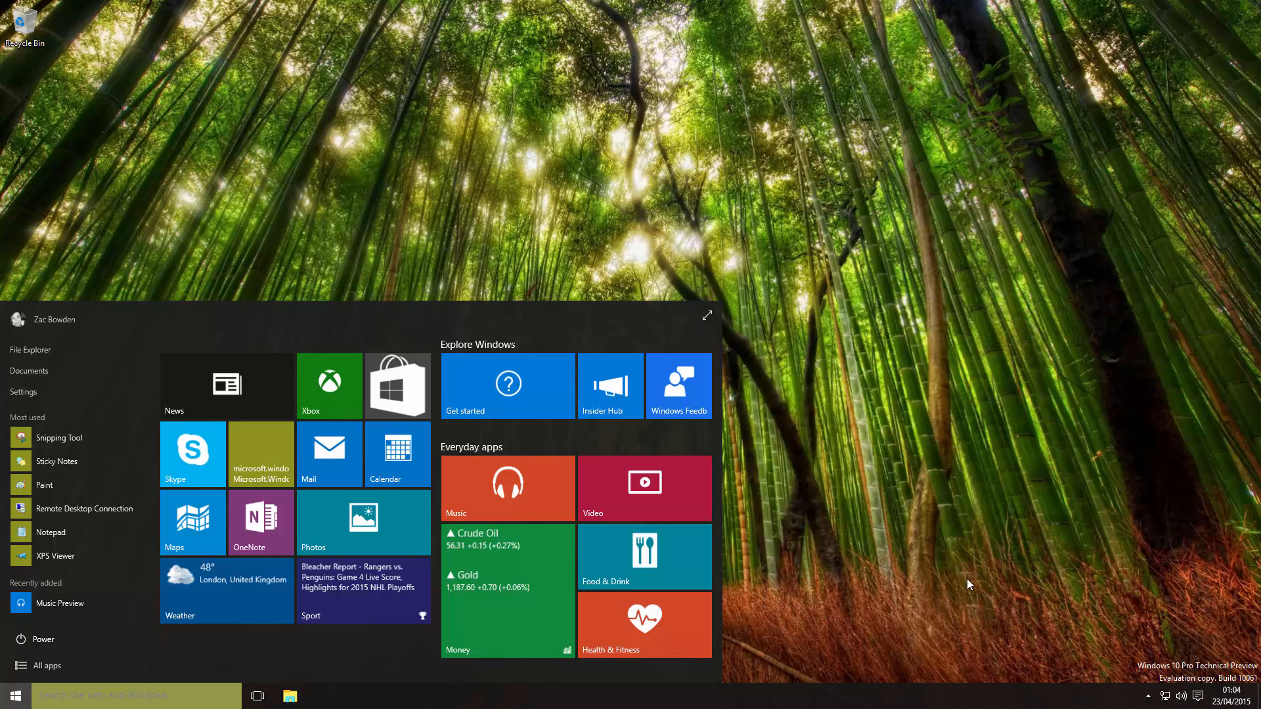